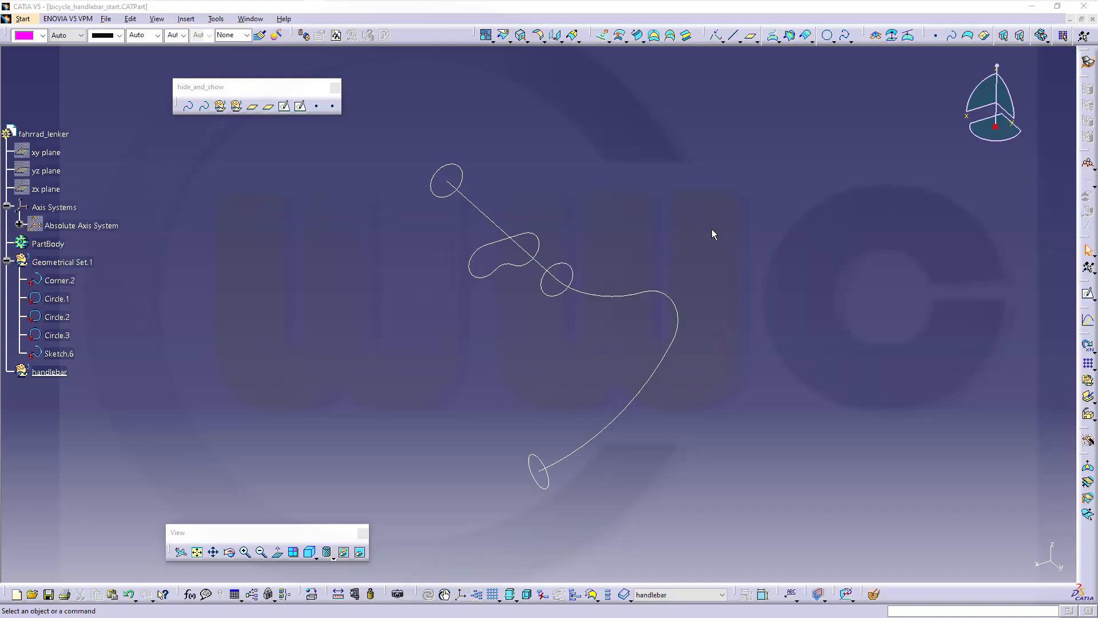
{"action": "mouse_move", "coordinate": [731, 292]}
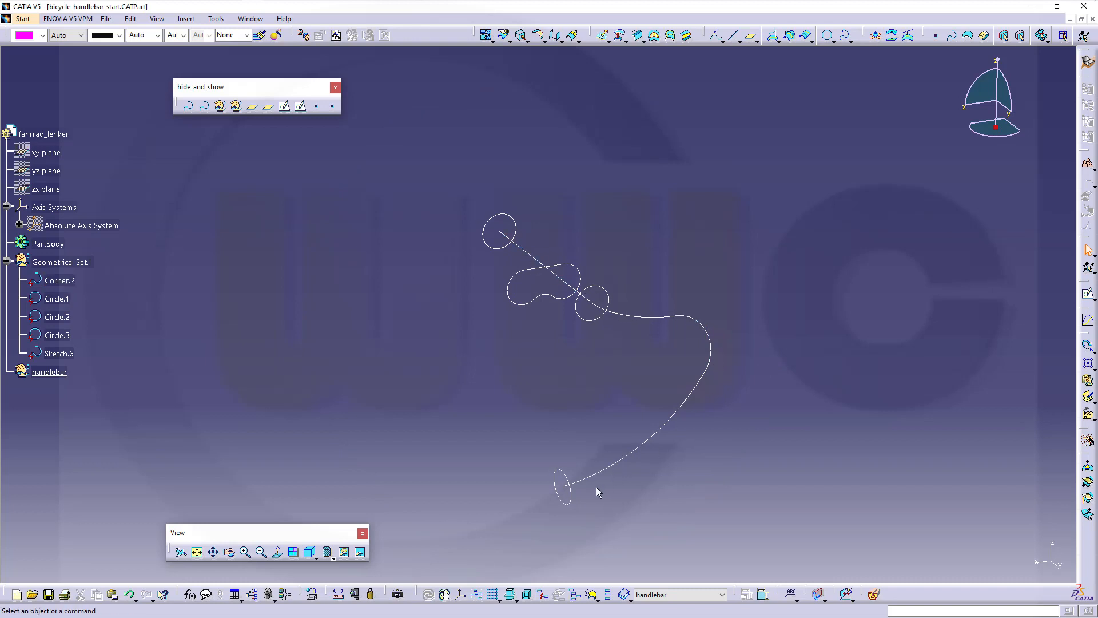
{"action": "mouse_move", "coordinate": [637, 282]}
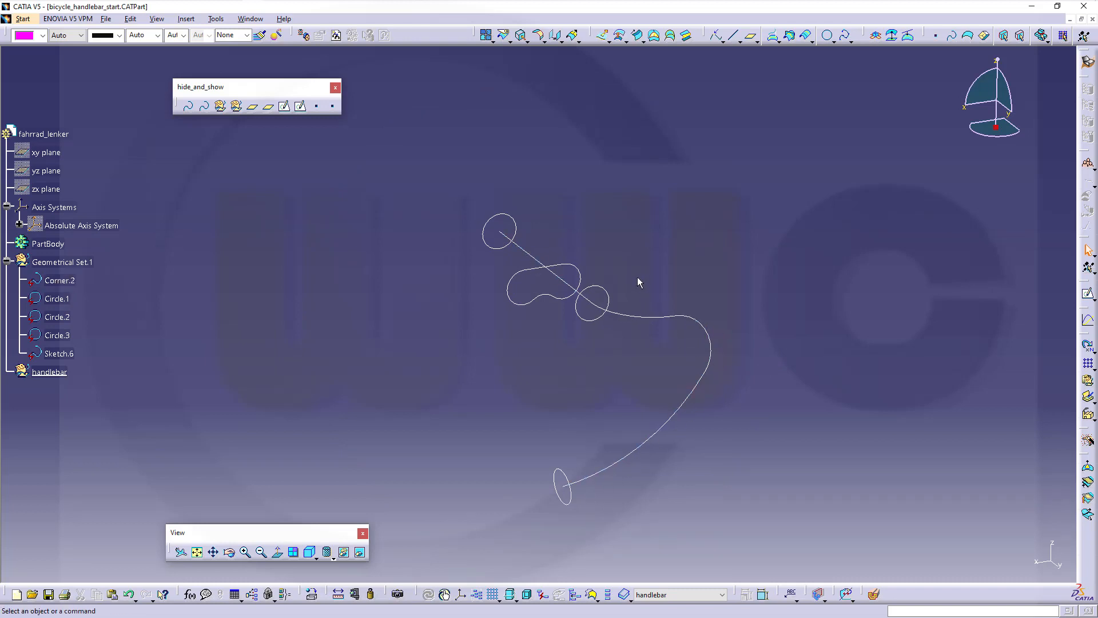
{"action": "mouse_move", "coordinate": [633, 273]}
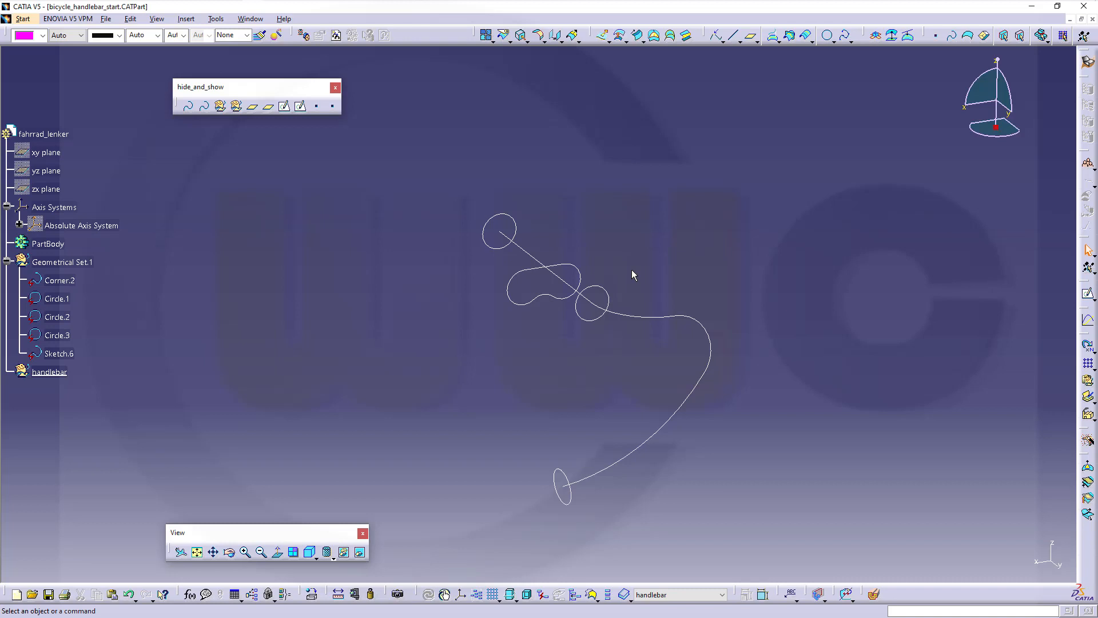
{"action": "mouse_move", "coordinate": [550, 295]}
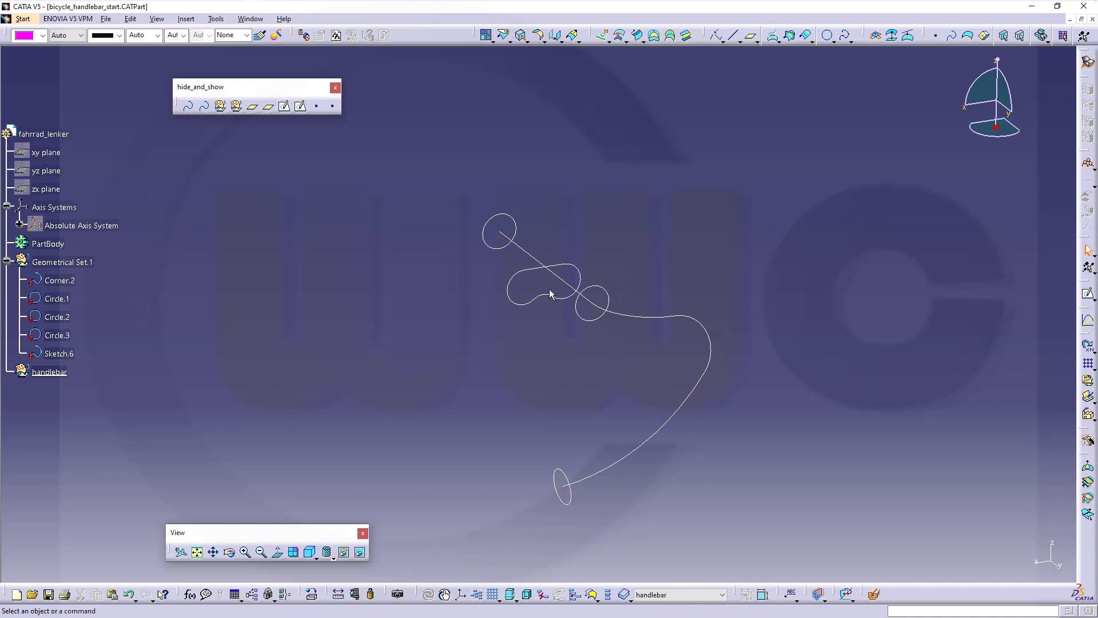
{"action": "mouse_move", "coordinate": [83, 274]}
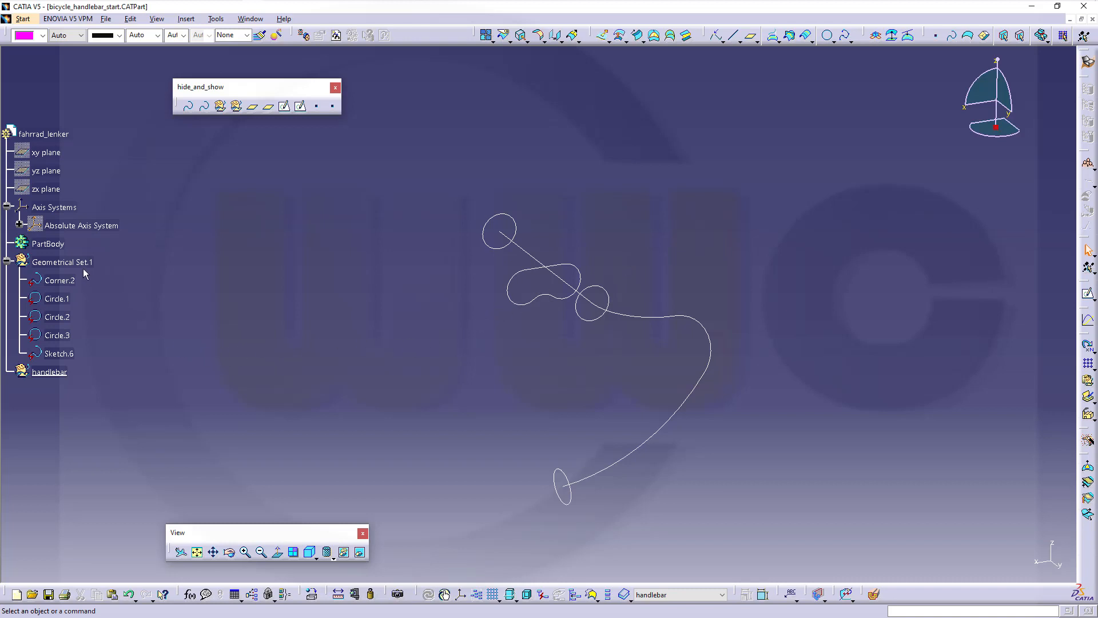
{"action": "mouse_move", "coordinate": [86, 292]}
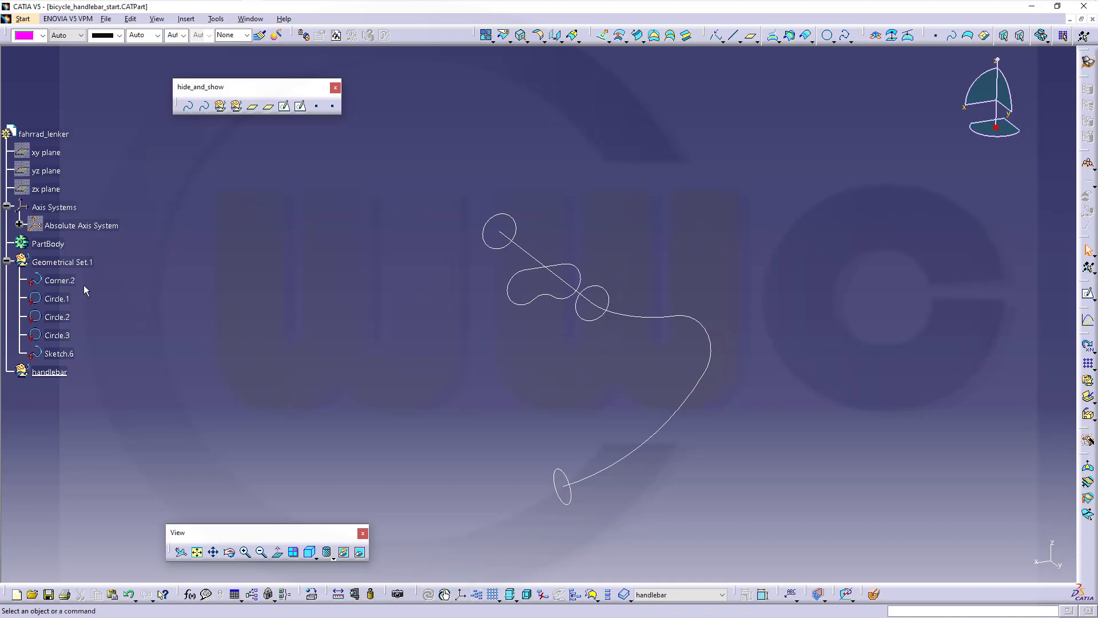
{"action": "mouse_move", "coordinate": [101, 357]}
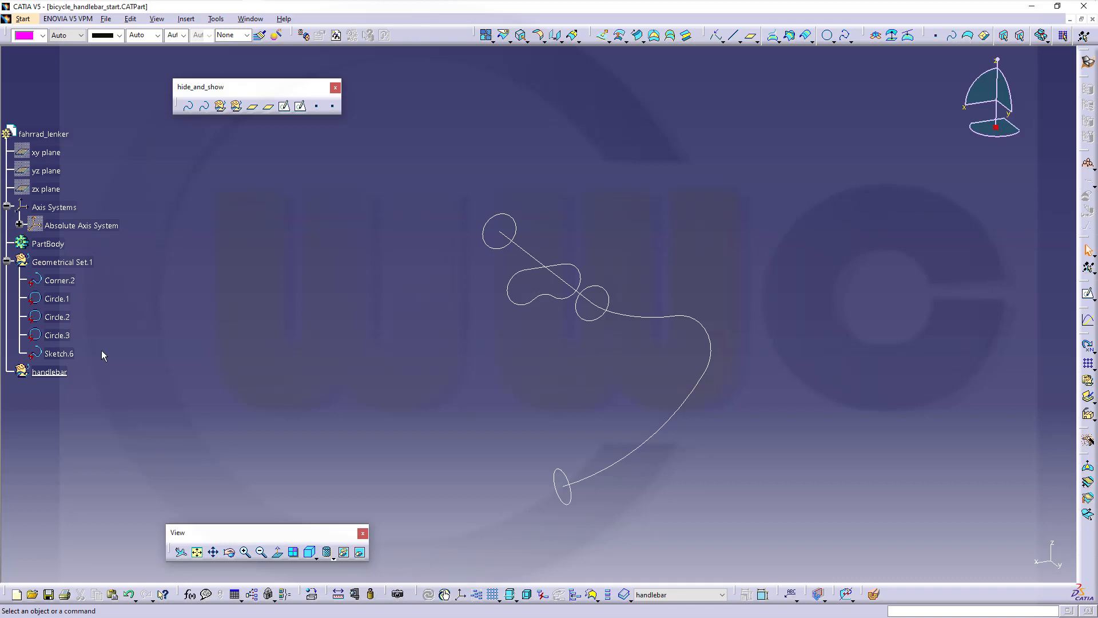
{"action": "mouse_move", "coordinate": [108, 349]}
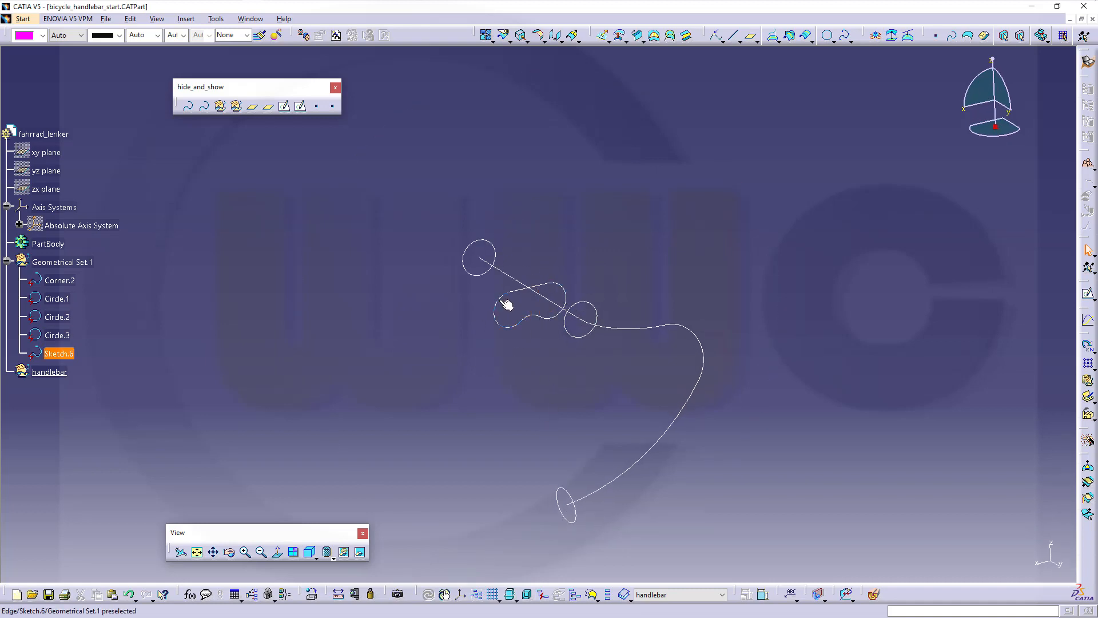
- Translate a copy of Sketch.6 by -40 mm along the Corner.2 centre-line edge
{"action": "left_click", "coordinate": [553, 233]}
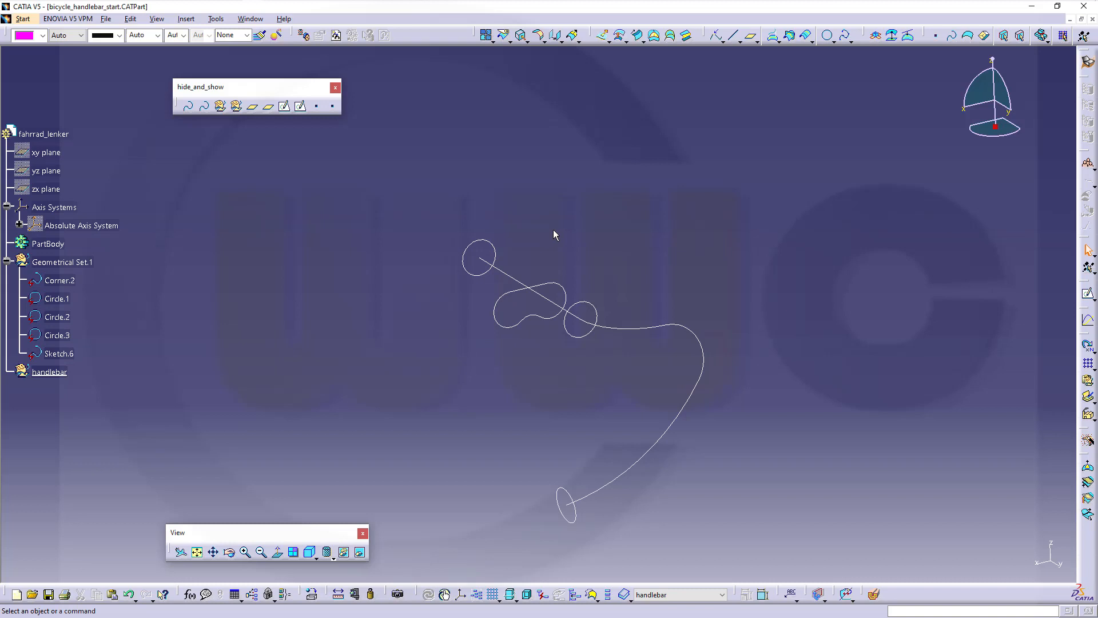
{"action": "left_click", "coordinate": [561, 35]}
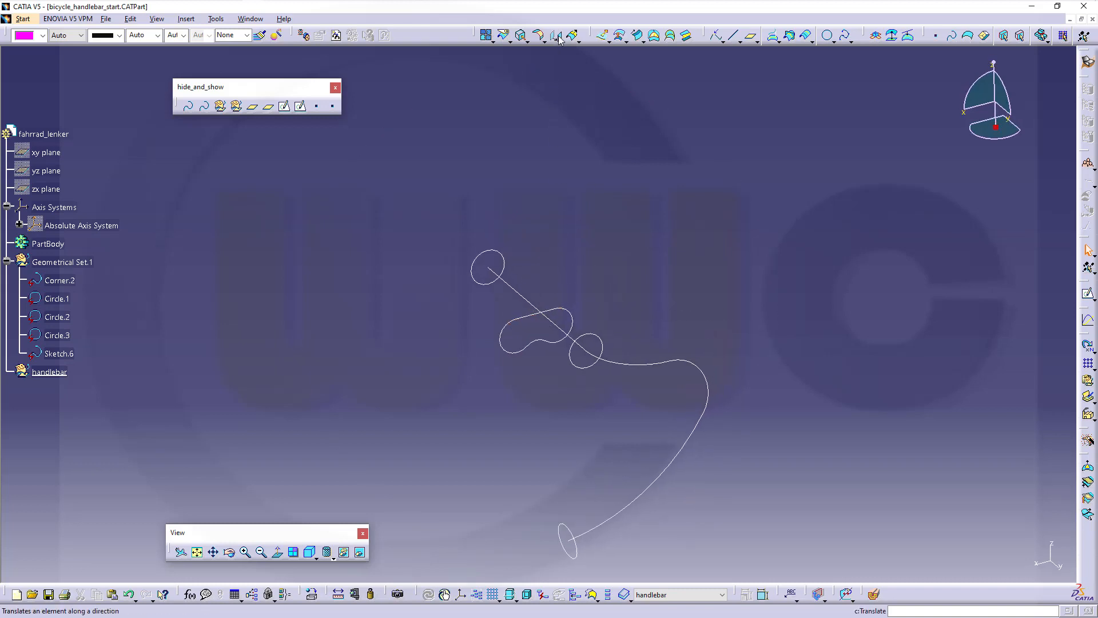
{"action": "left_click", "coordinate": [555, 35]}
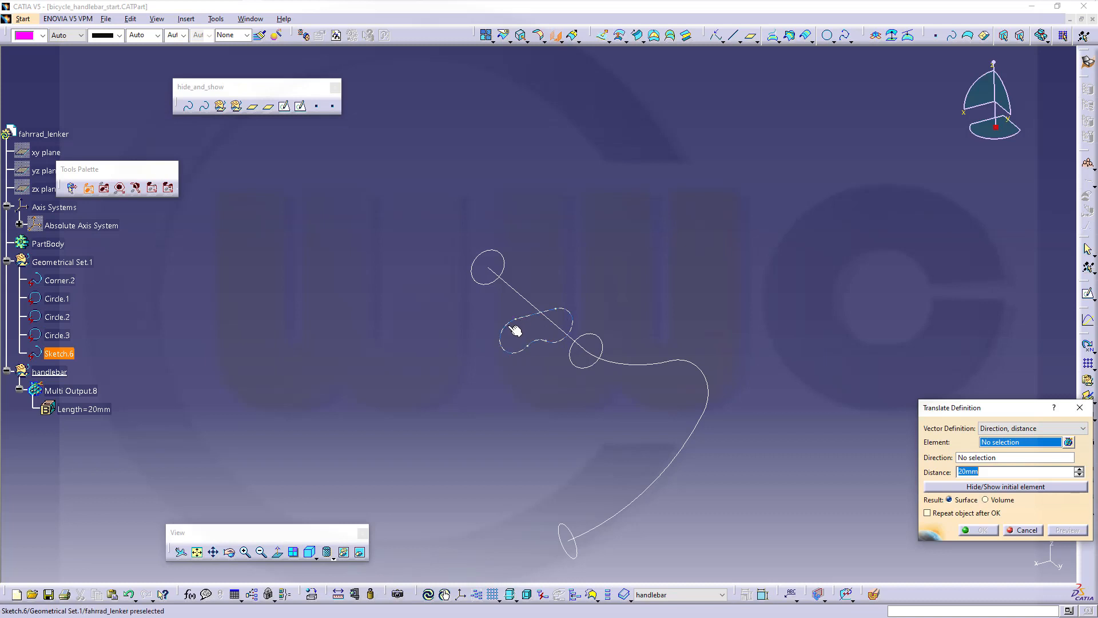
{"action": "left_click", "coordinate": [517, 332]}
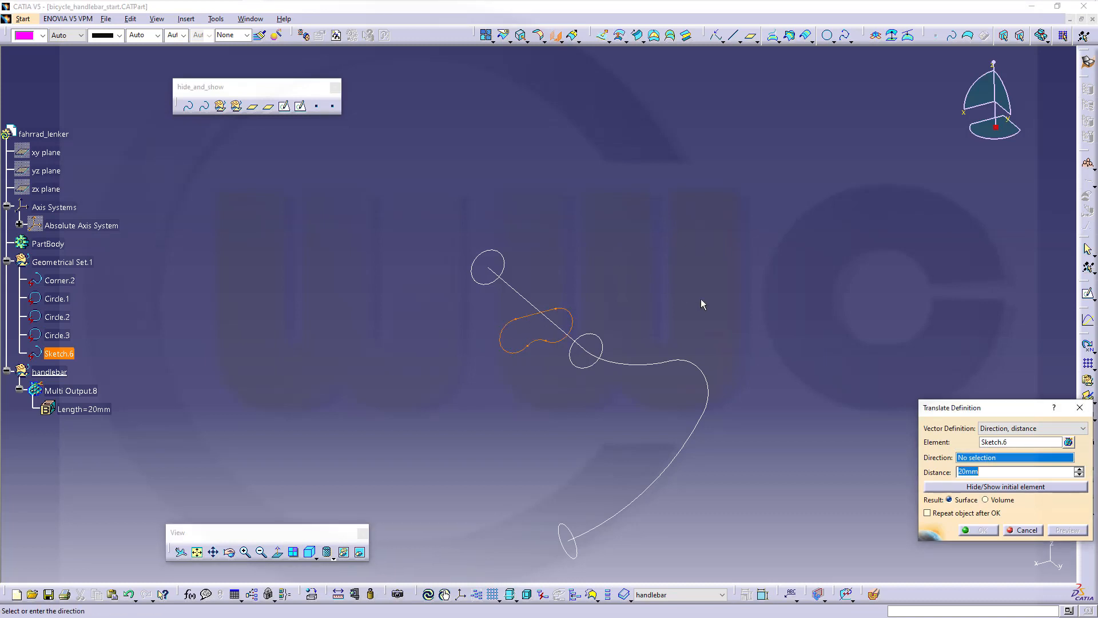
{"action": "left_click", "coordinate": [518, 294]}
{"action": "type", "text": "-40"}
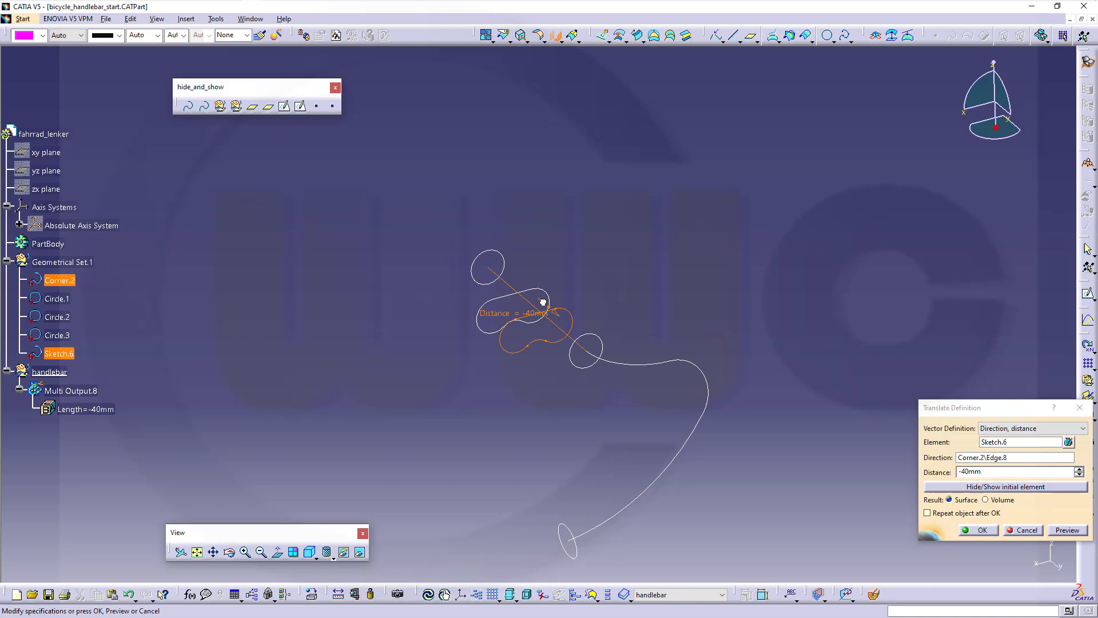
{"action": "left_click", "coordinate": [978, 530]}
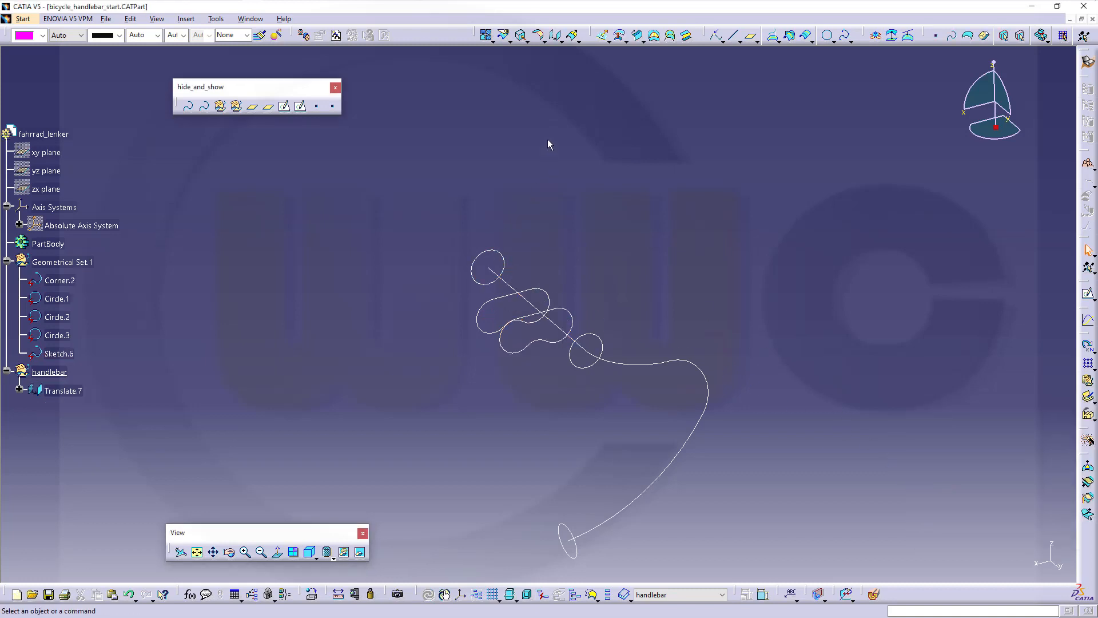
{"action": "mouse_move", "coordinate": [547, 266]}
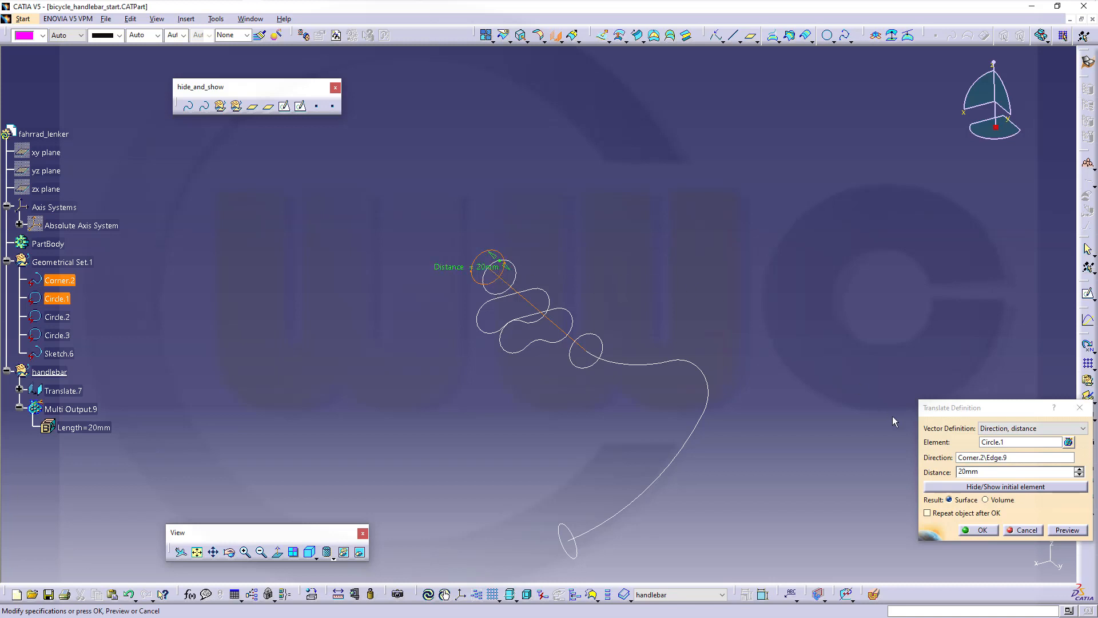
- Confirm Translate.8, the copy of Circle.1 shifted 20 mm along the corner curve
{"action": "left_click", "coordinate": [978, 530]}
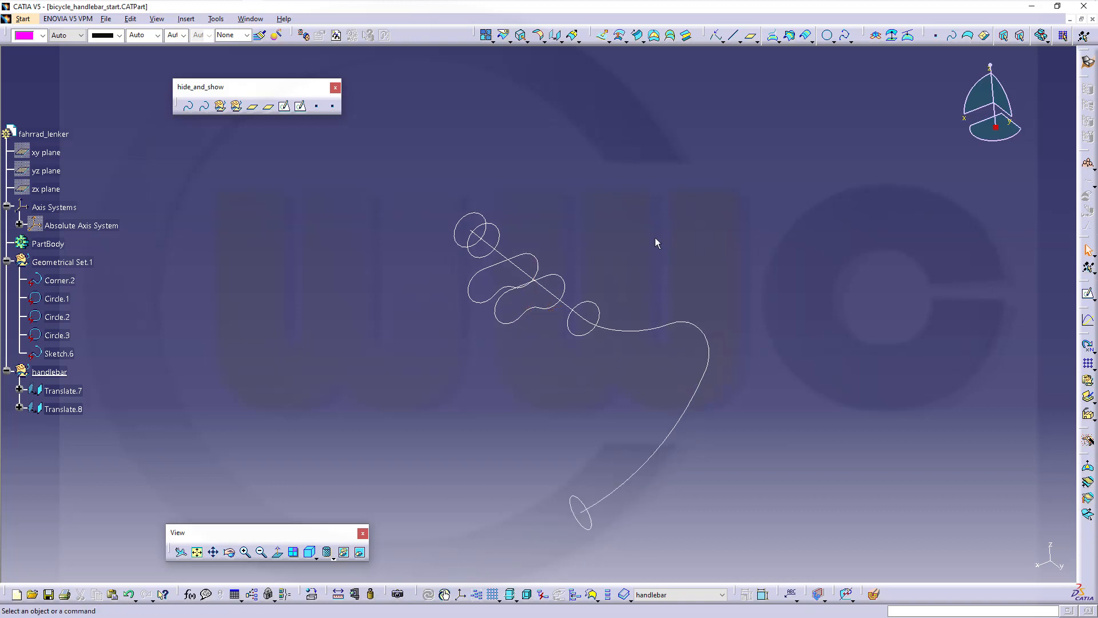
{"action": "mouse_move", "coordinate": [572, 71]}
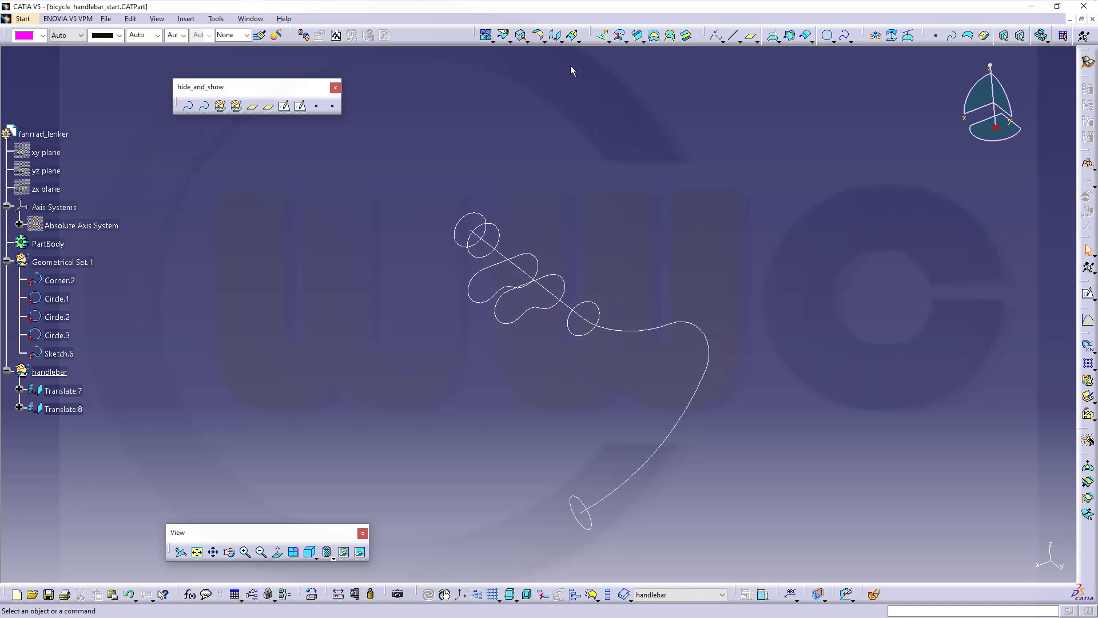
- Preview a multi-sections surface through Circle.2 and Circle.3
{"action": "left_click", "coordinate": [651, 36]}
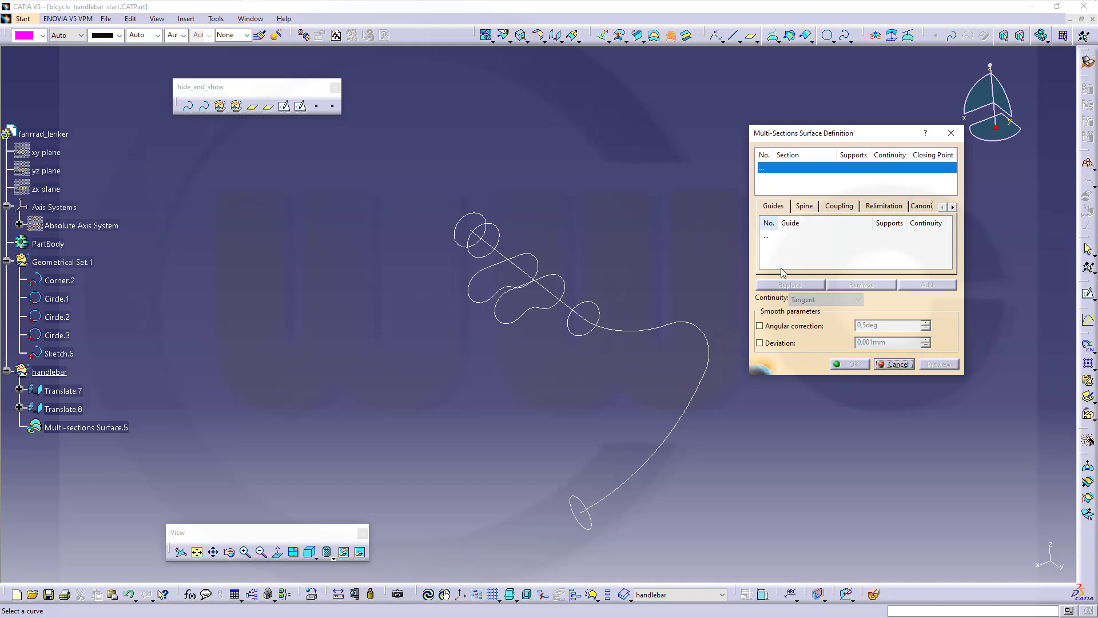
{"action": "left_click", "coordinate": [577, 504]}
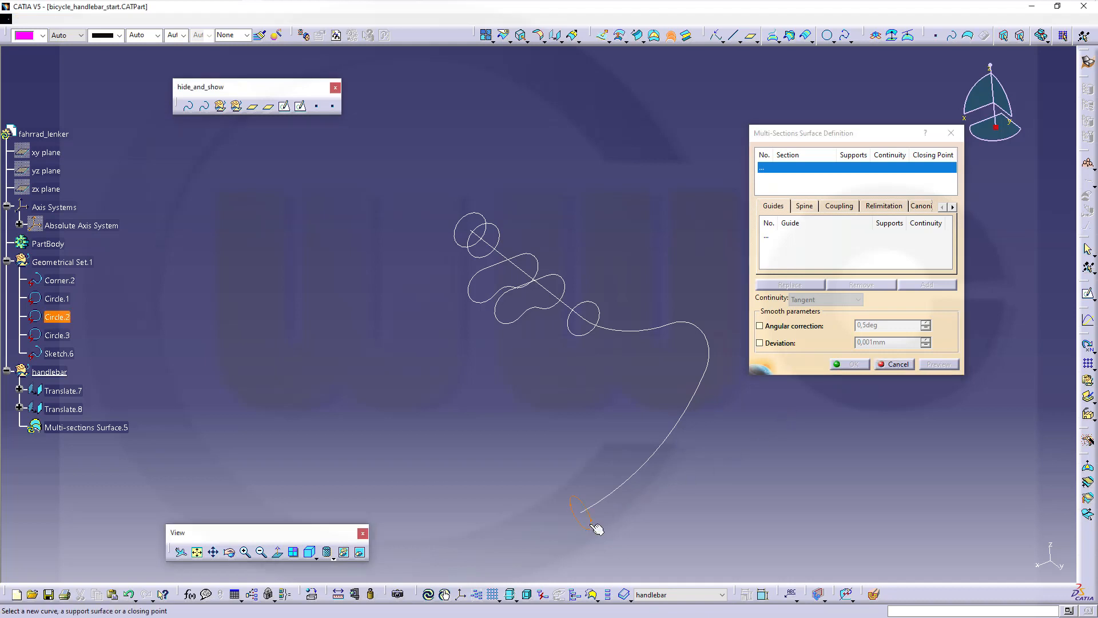
{"action": "left_click", "coordinate": [584, 319]}
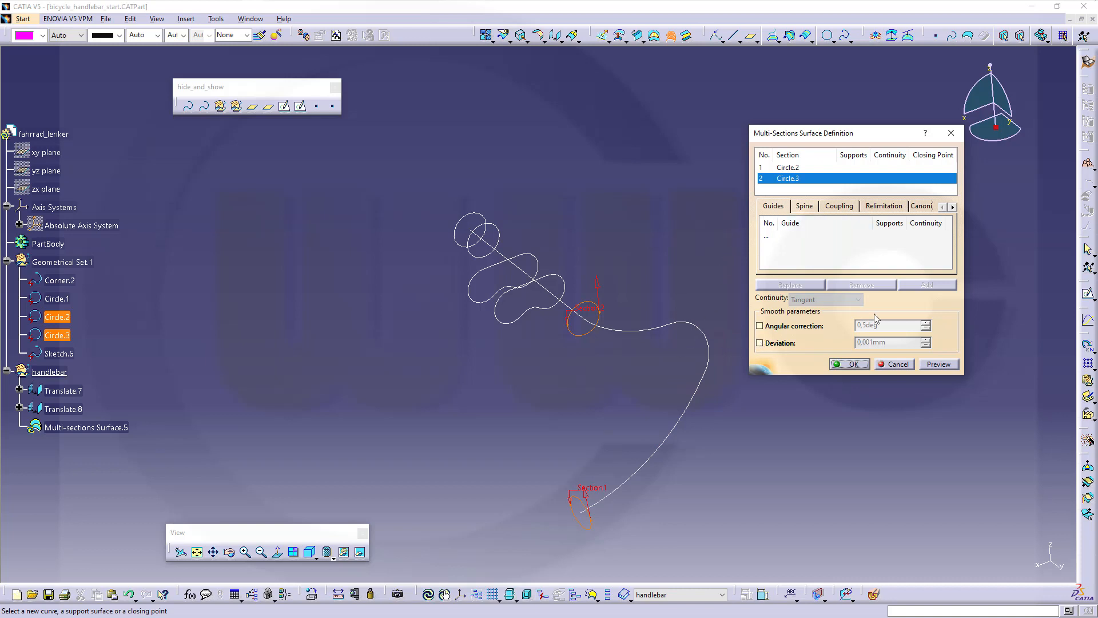
{"action": "left_click", "coordinate": [938, 364]}
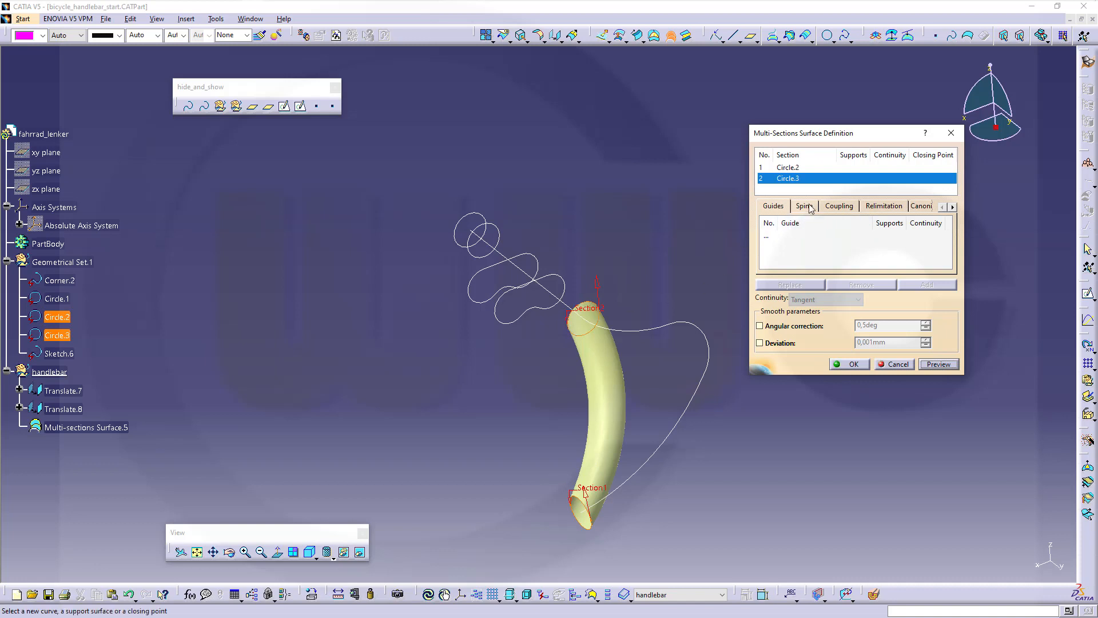
- Set Corner.2 as the surface's spine and preview the bent tube
{"action": "left_click", "coordinate": [803, 206]}
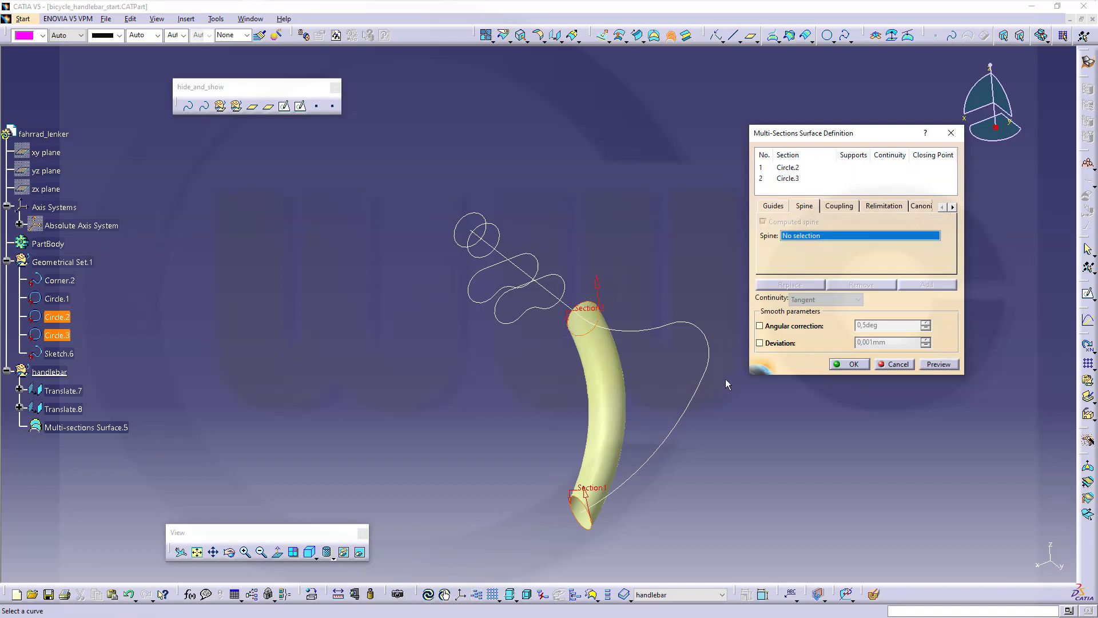
{"action": "left_click", "coordinate": [58, 279]}
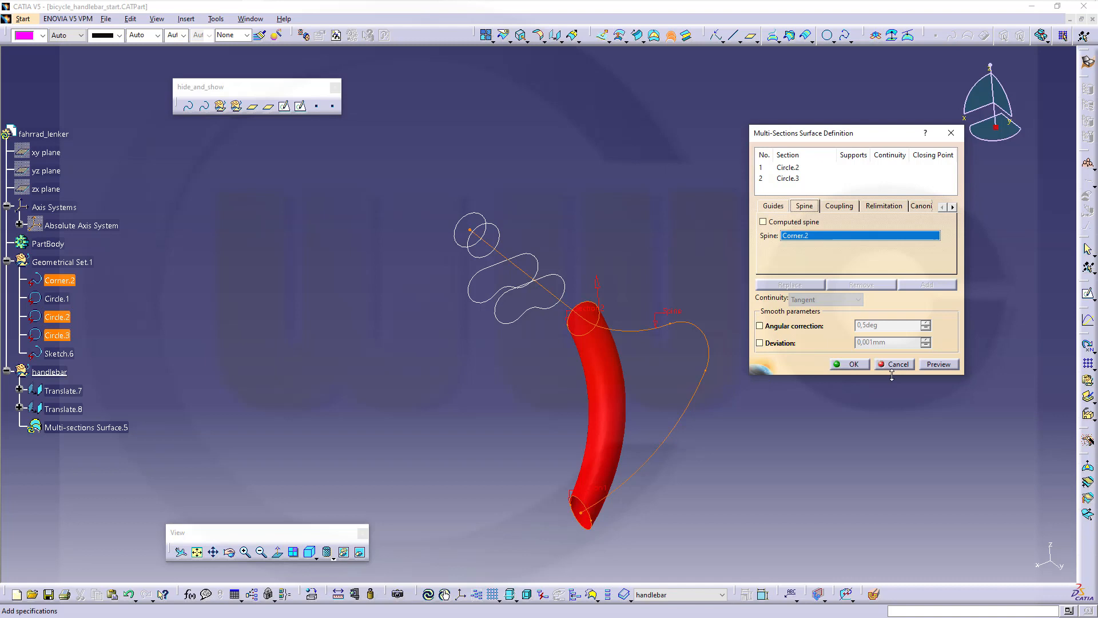
{"action": "left_click", "coordinate": [938, 364]}
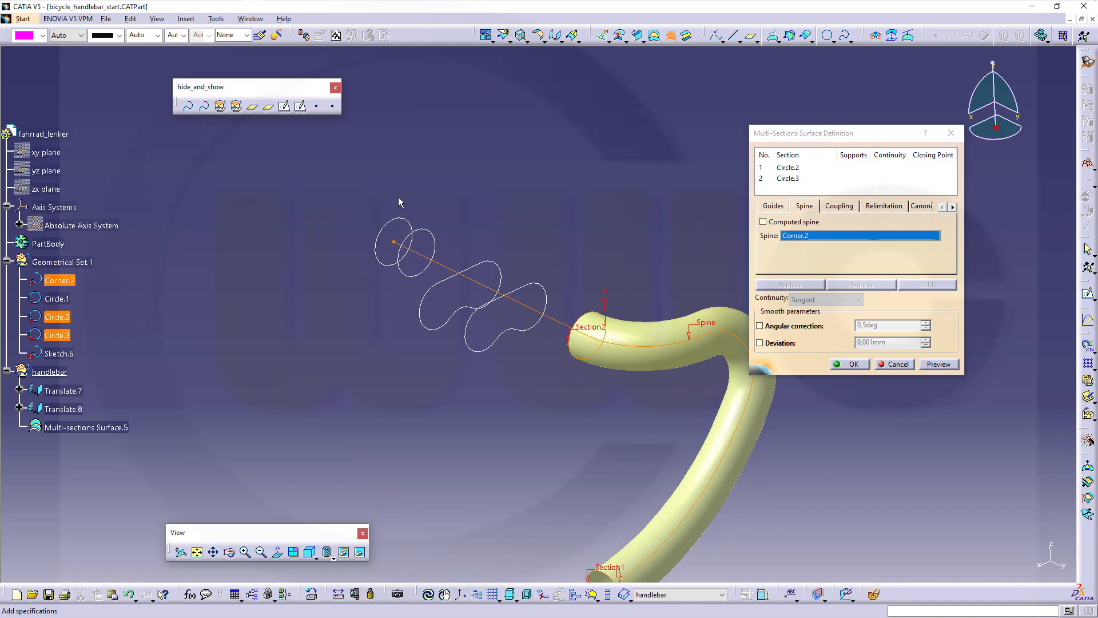
{"action": "mouse_move", "coordinate": [447, 248]}
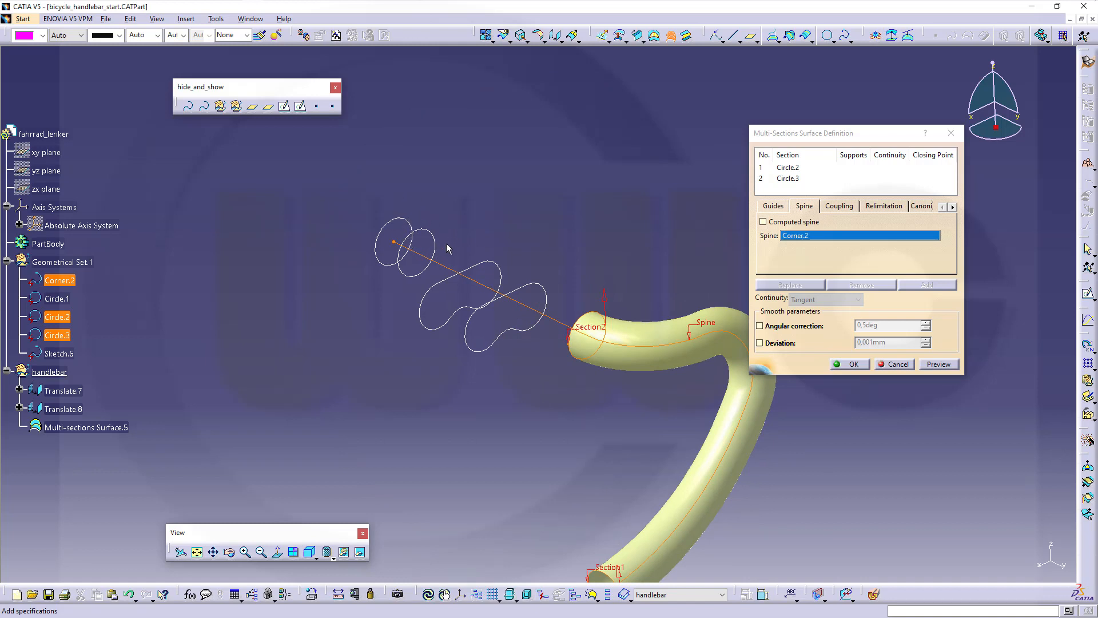
{"action": "mouse_move", "coordinate": [466, 247]}
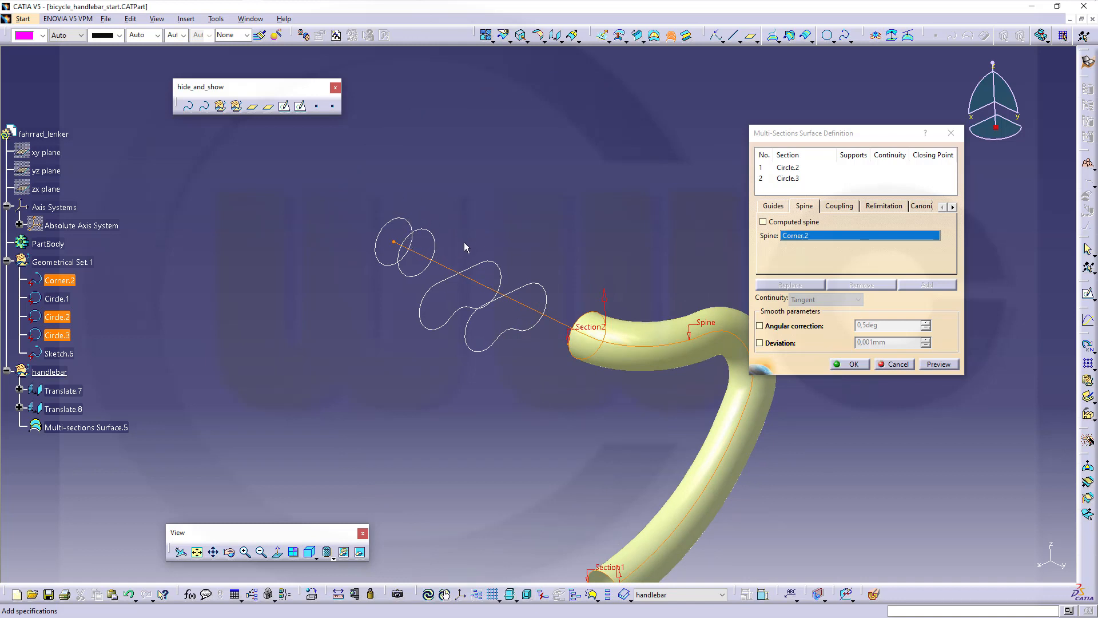
{"action": "mouse_move", "coordinate": [508, 276]}
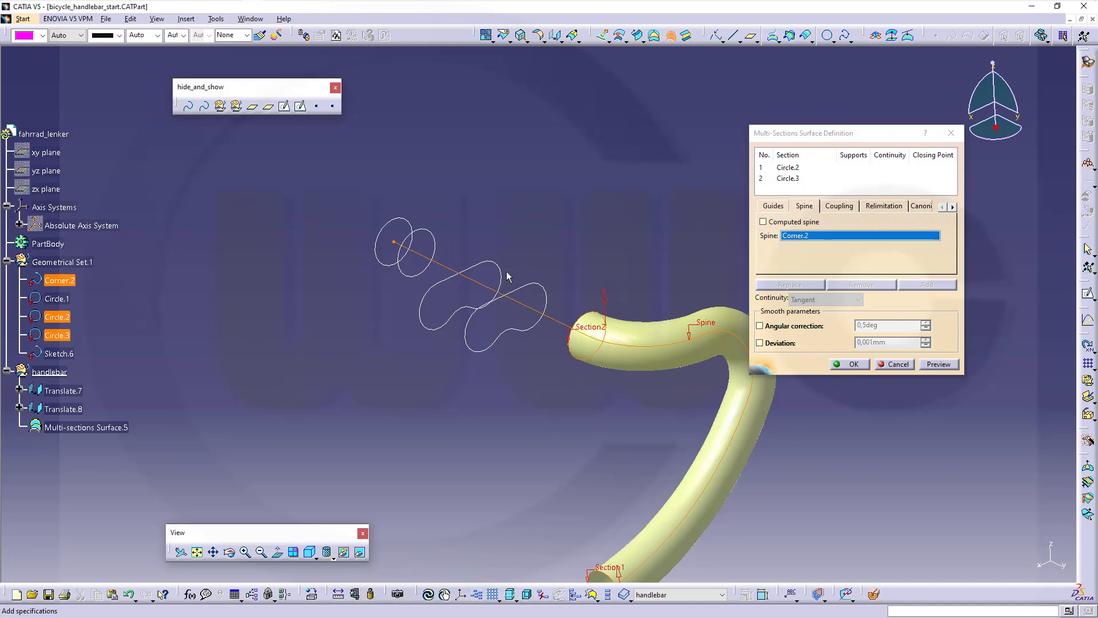
{"action": "mouse_move", "coordinate": [678, 227]}
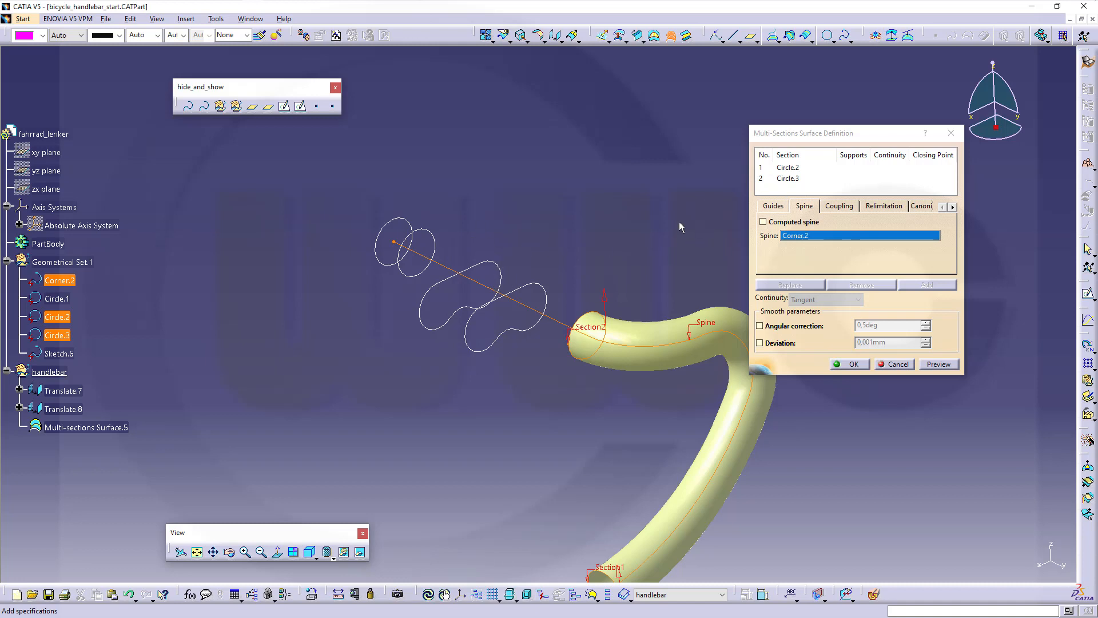
{"action": "mouse_move", "coordinate": [687, 187]}
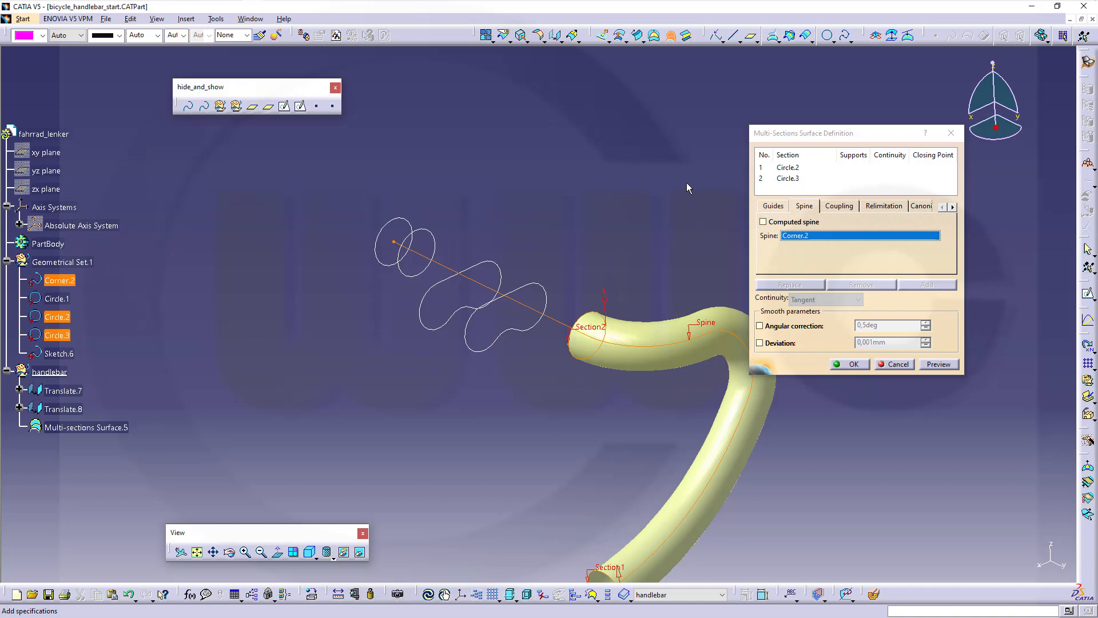
- Add Translate.7 as a section, remove it again, then add further profile sections
{"action": "left_click", "coordinate": [787, 178]}
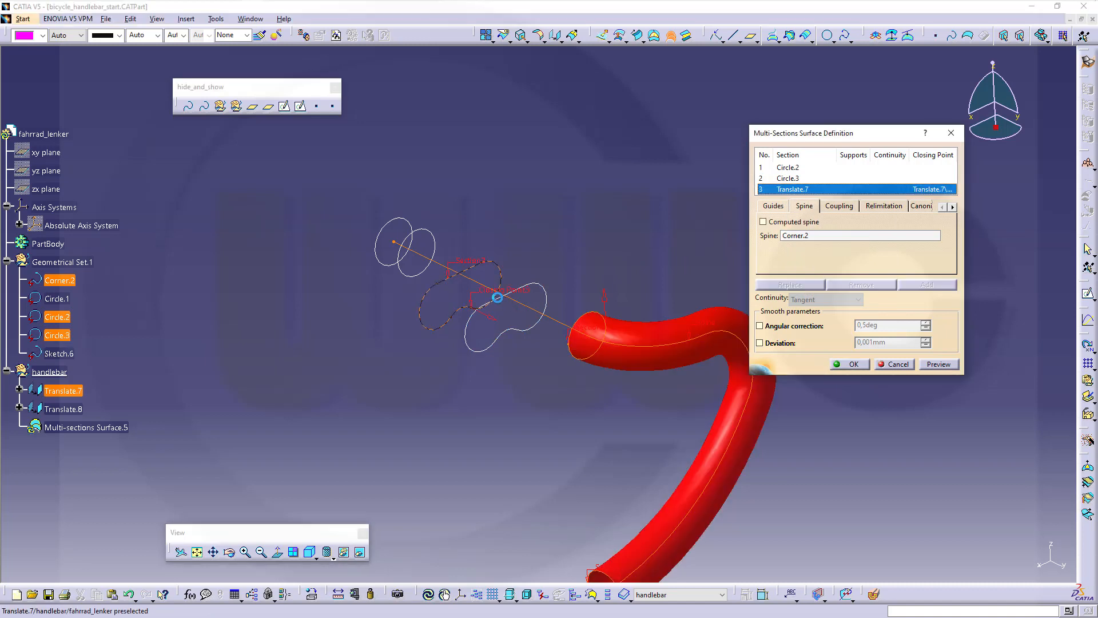
{"action": "right_click", "coordinate": [788, 188]}
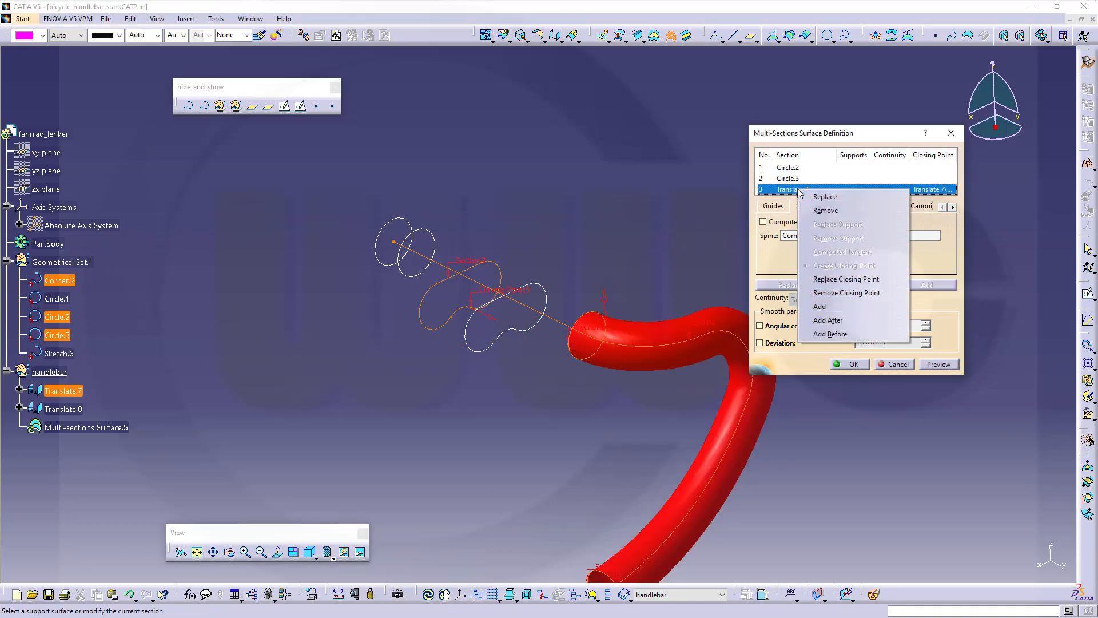
{"action": "left_click", "coordinate": [825, 210]}
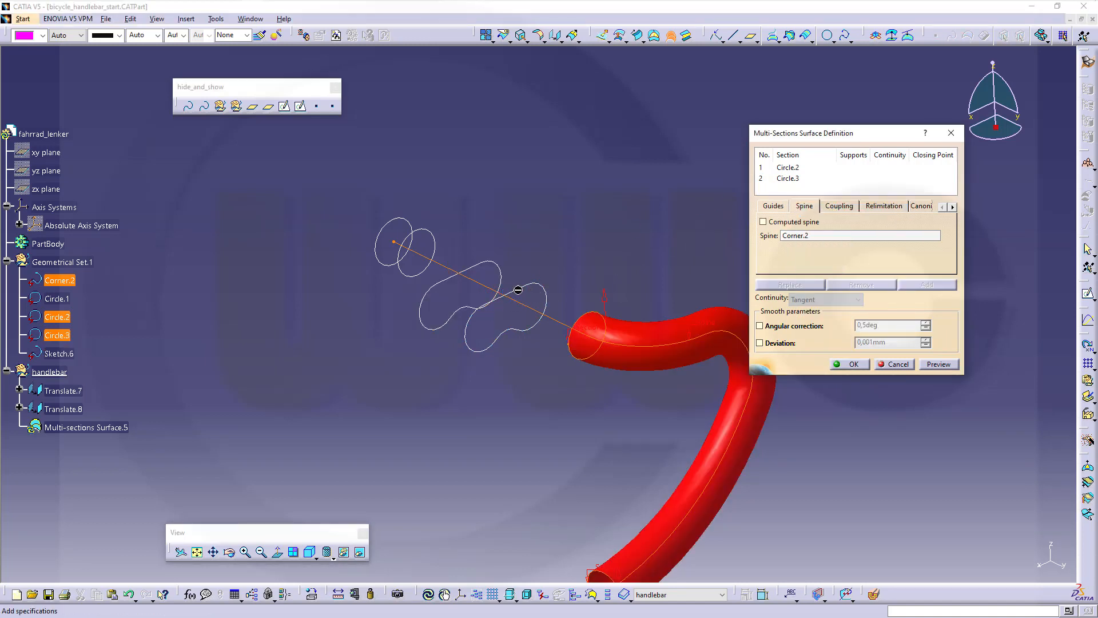
{"action": "left_click", "coordinate": [786, 178]}
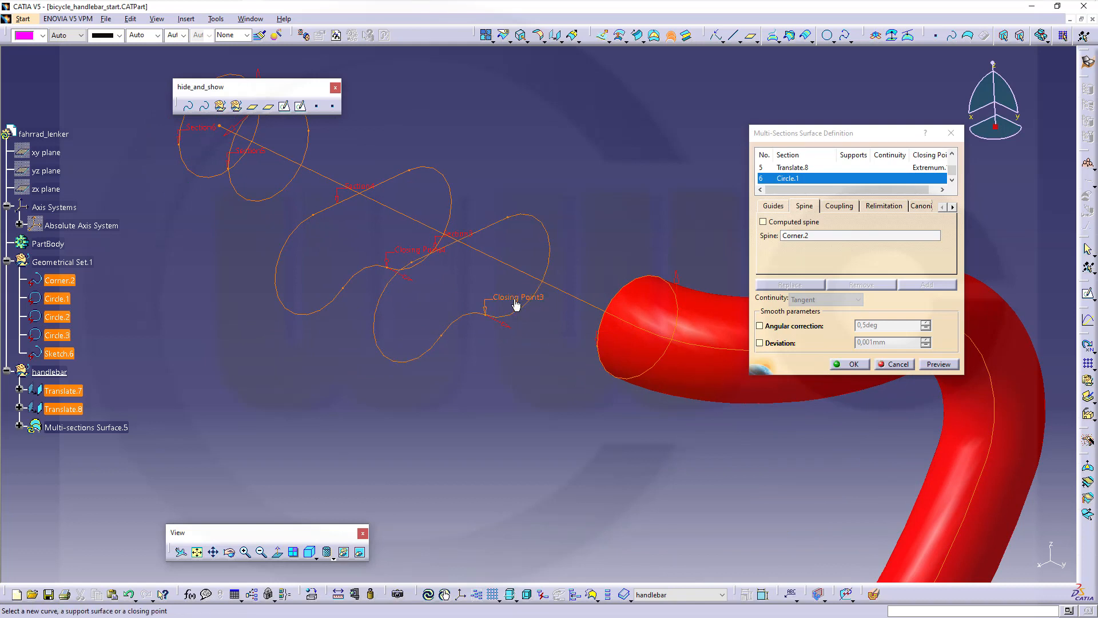
{"action": "right_click", "coordinate": [485, 307]}
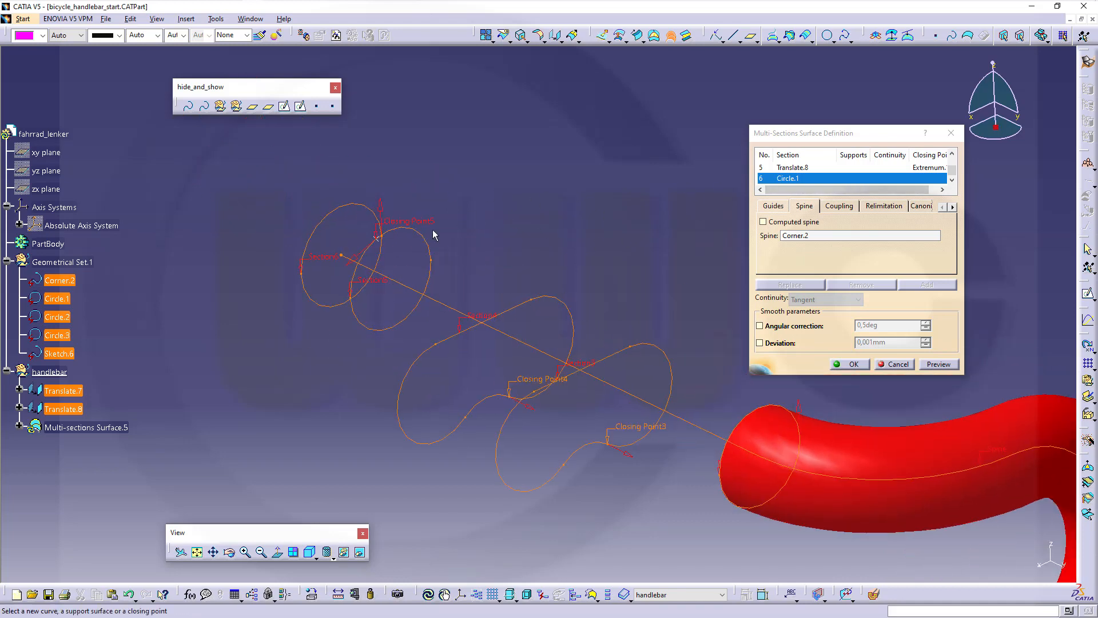
{"action": "mouse_move", "coordinate": [499, 226]}
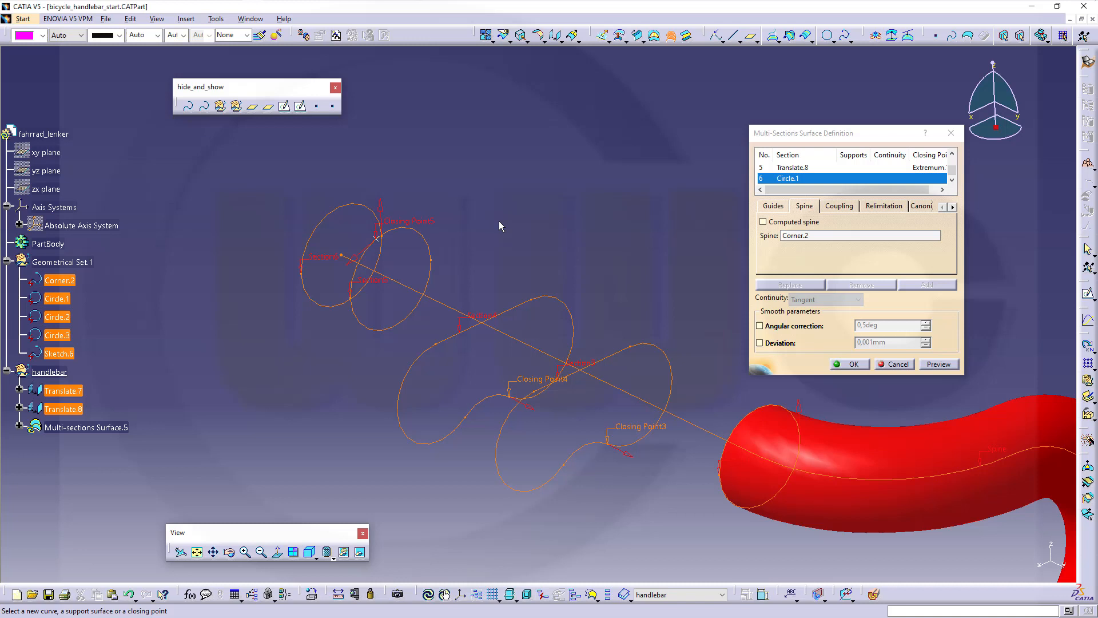
- Make Translate.8's closing point its X-minimum extremum
{"action": "left_click", "coordinate": [792, 167]}
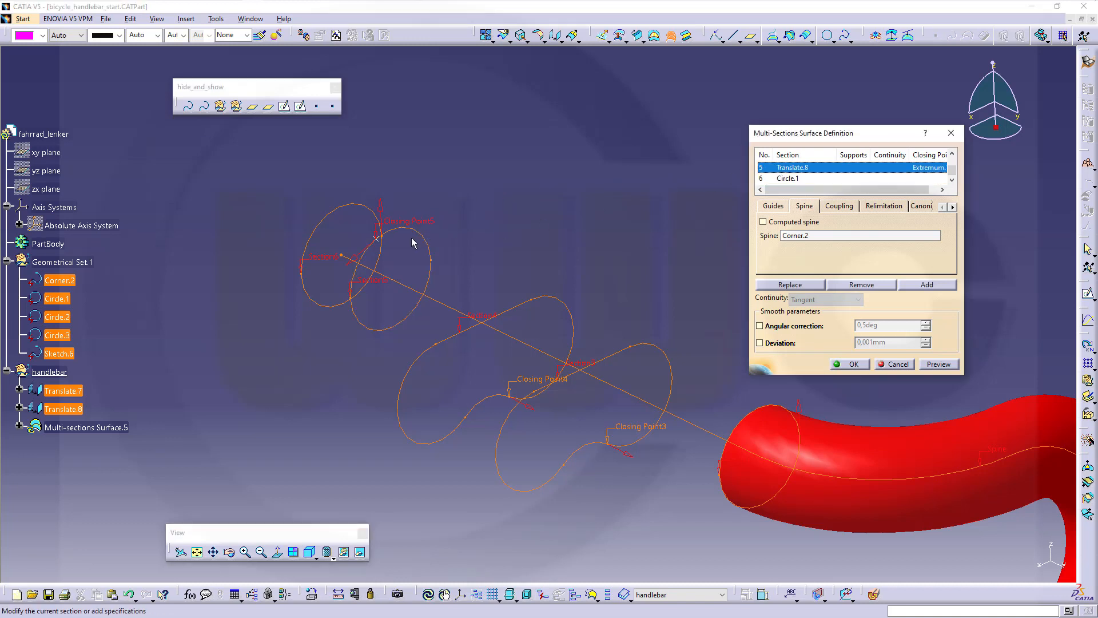
{"action": "right_click", "coordinate": [377, 231]}
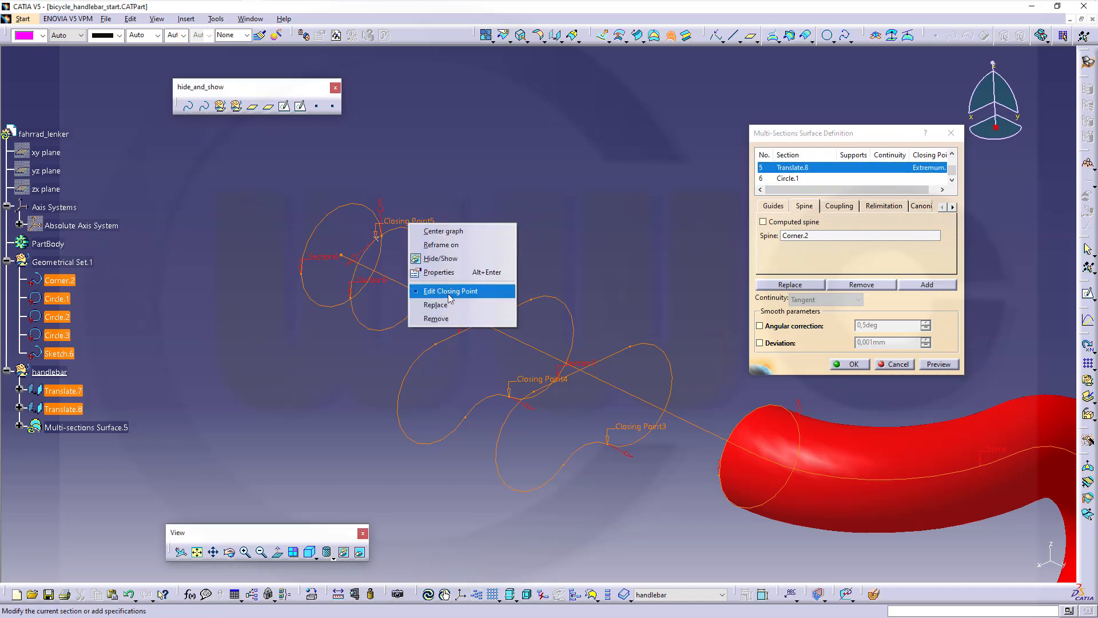
{"action": "left_click", "coordinate": [450, 291]}
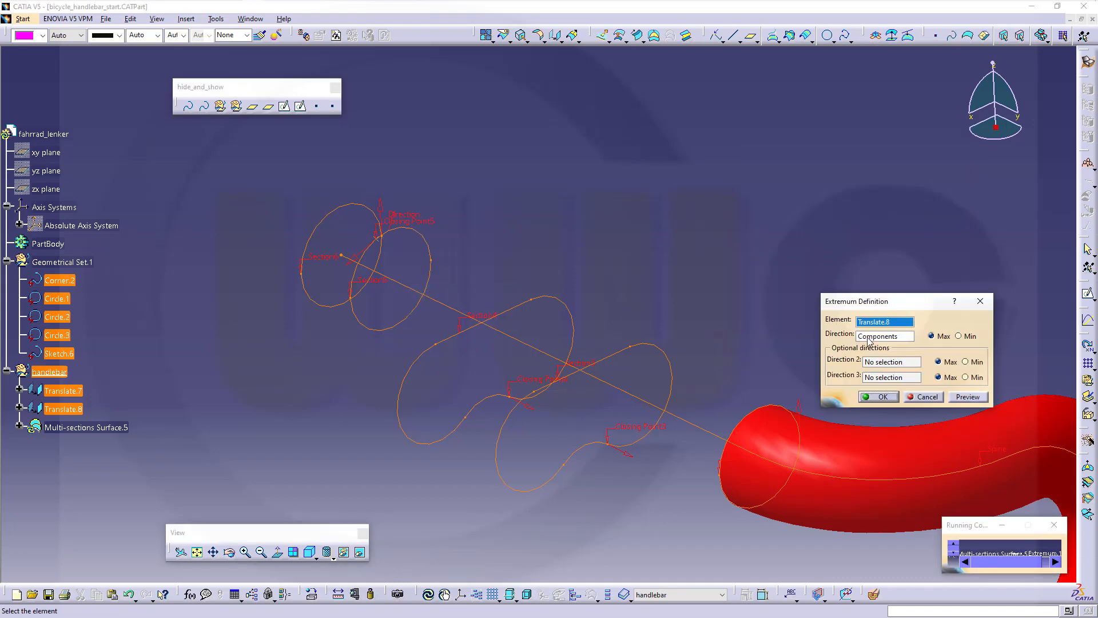
{"action": "left_click", "coordinate": [884, 335]}
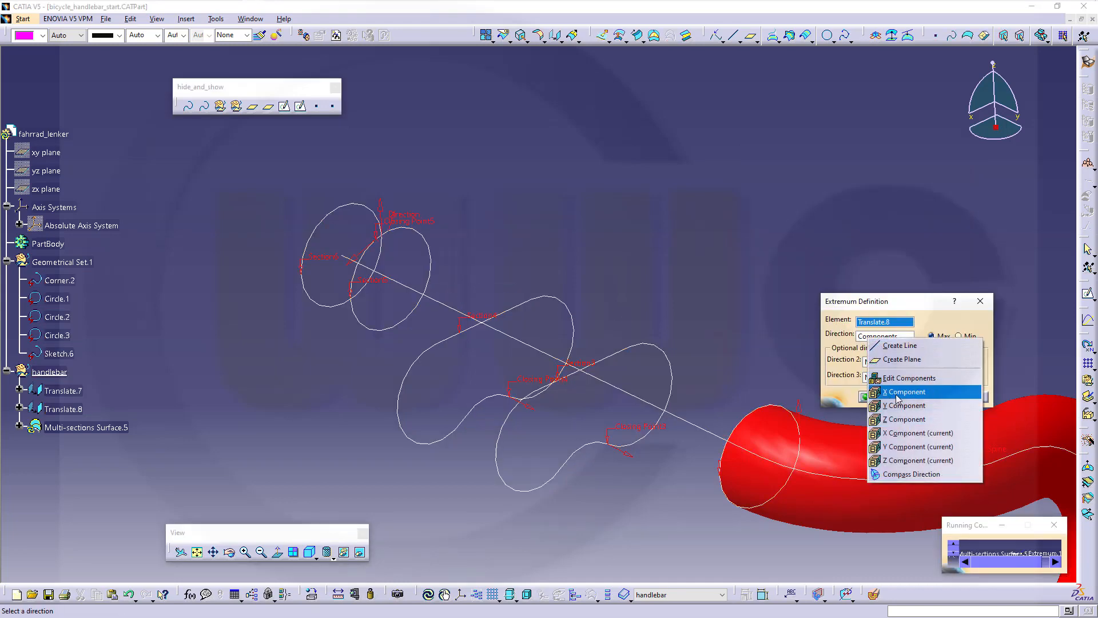
{"action": "left_click", "coordinate": [906, 391]}
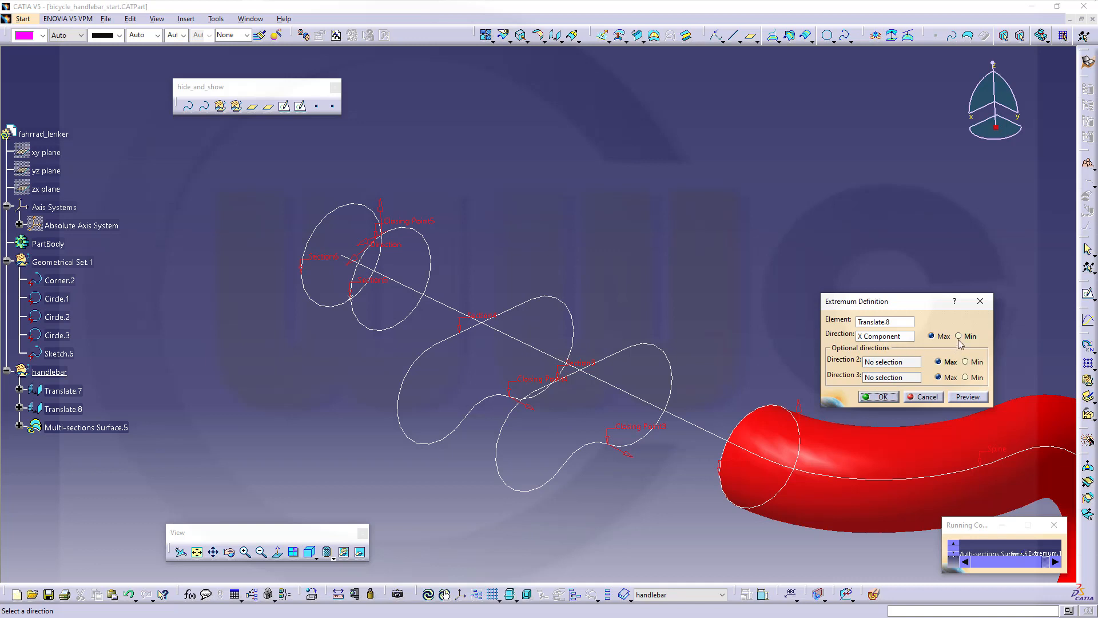
{"action": "left_click", "coordinate": [959, 335]}
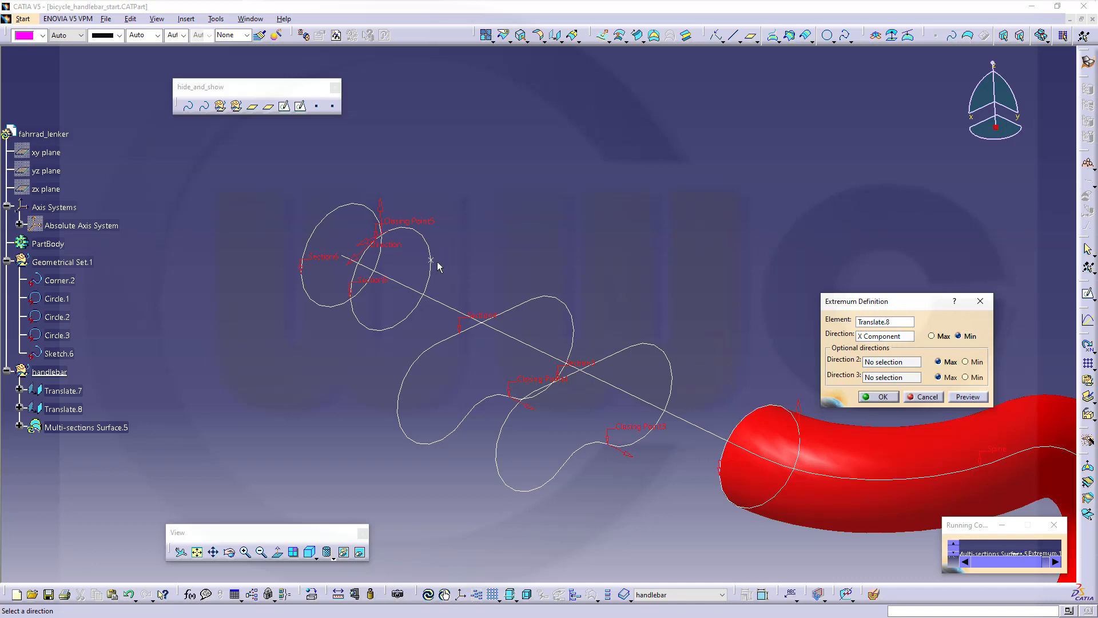
{"action": "left_click", "coordinate": [878, 397]}
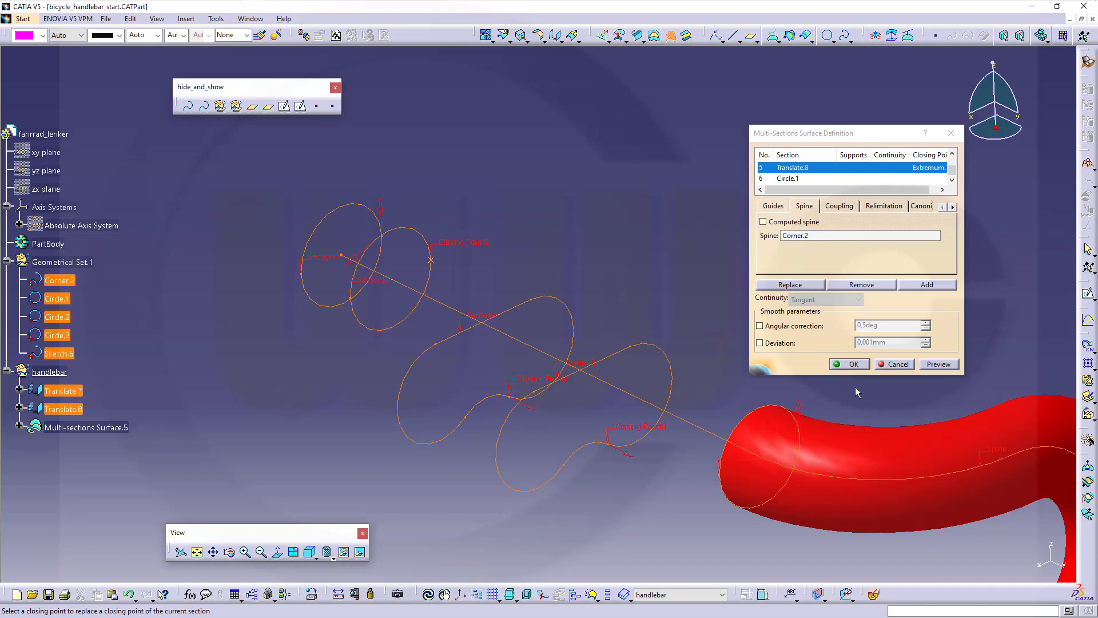
{"action": "mouse_move", "coordinate": [561, 284]}
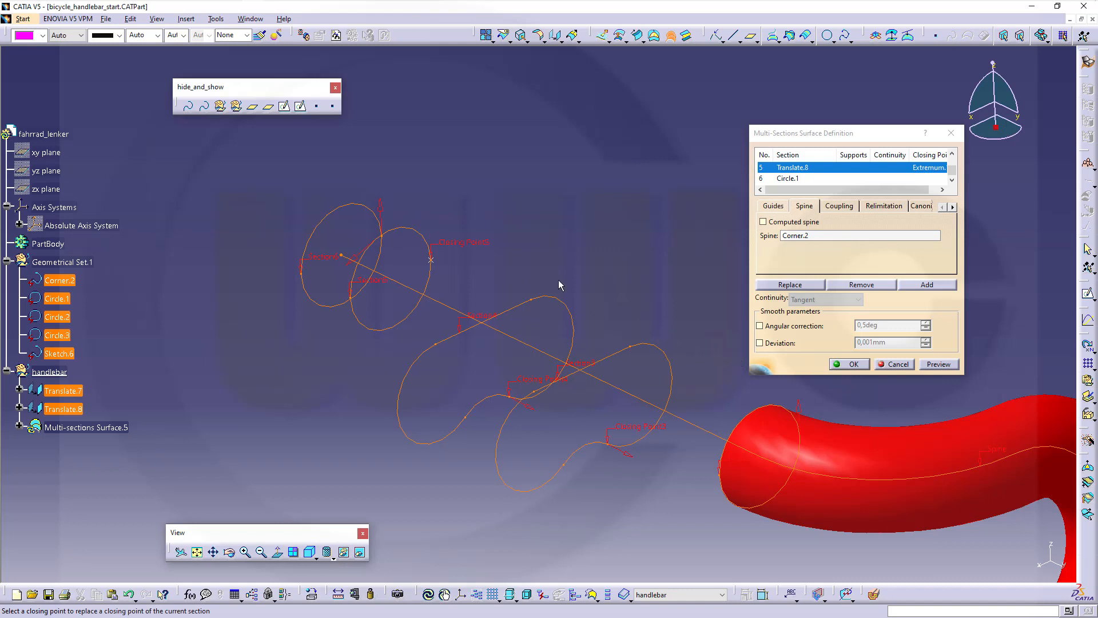
{"action": "mouse_move", "coordinate": [525, 388]}
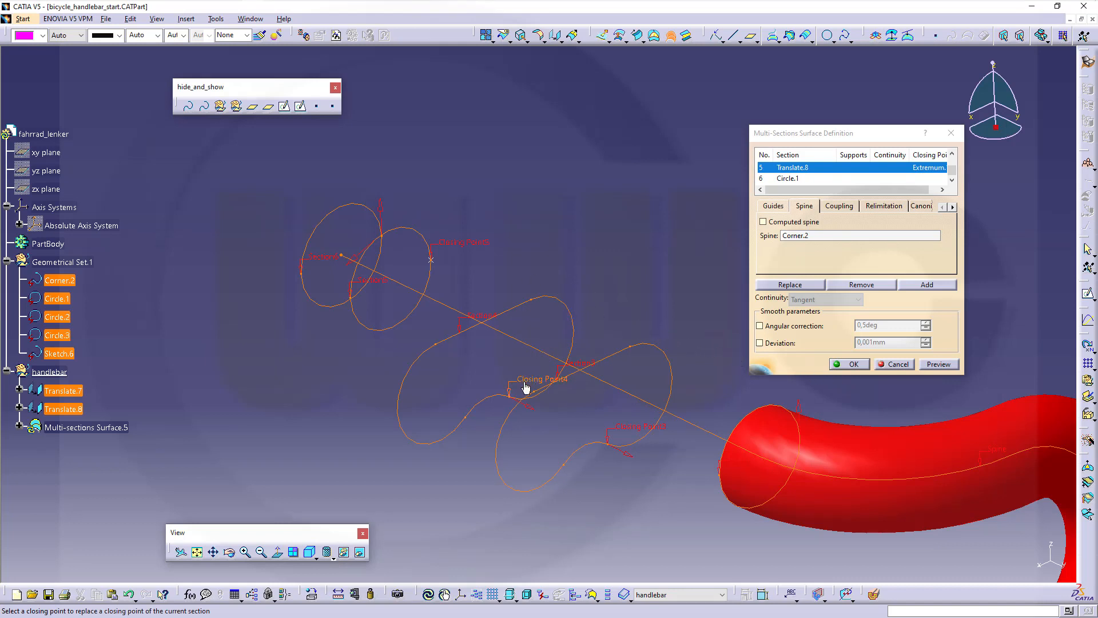
- Check Closing Point4's options, then cancel the multi-sections surface
{"action": "right_click", "coordinate": [524, 386]}
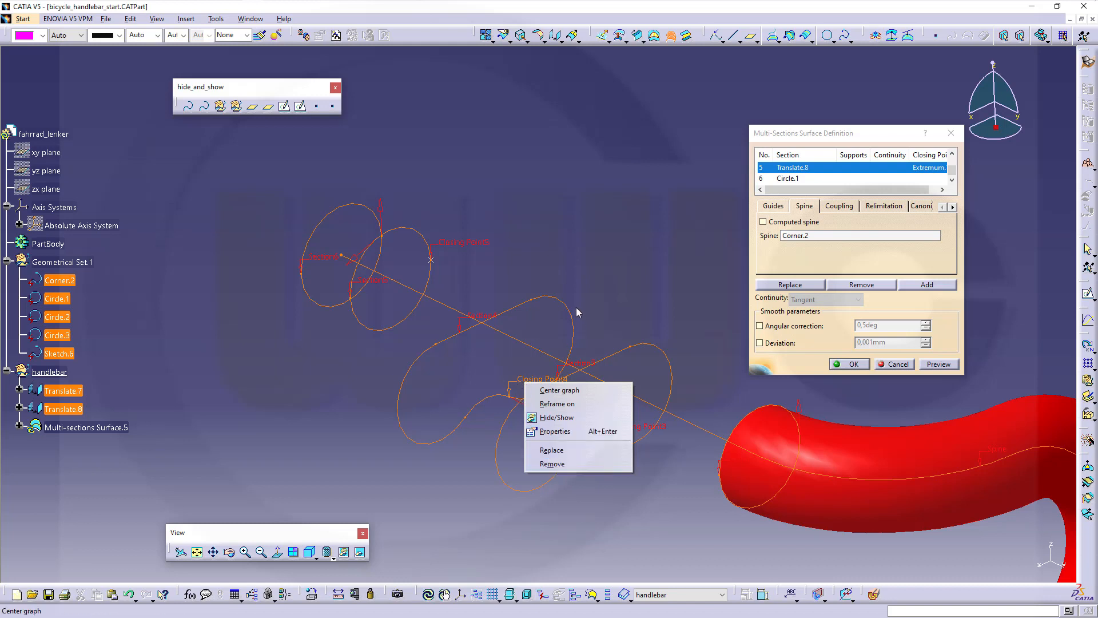
{"action": "mouse_move", "coordinate": [889, 373]}
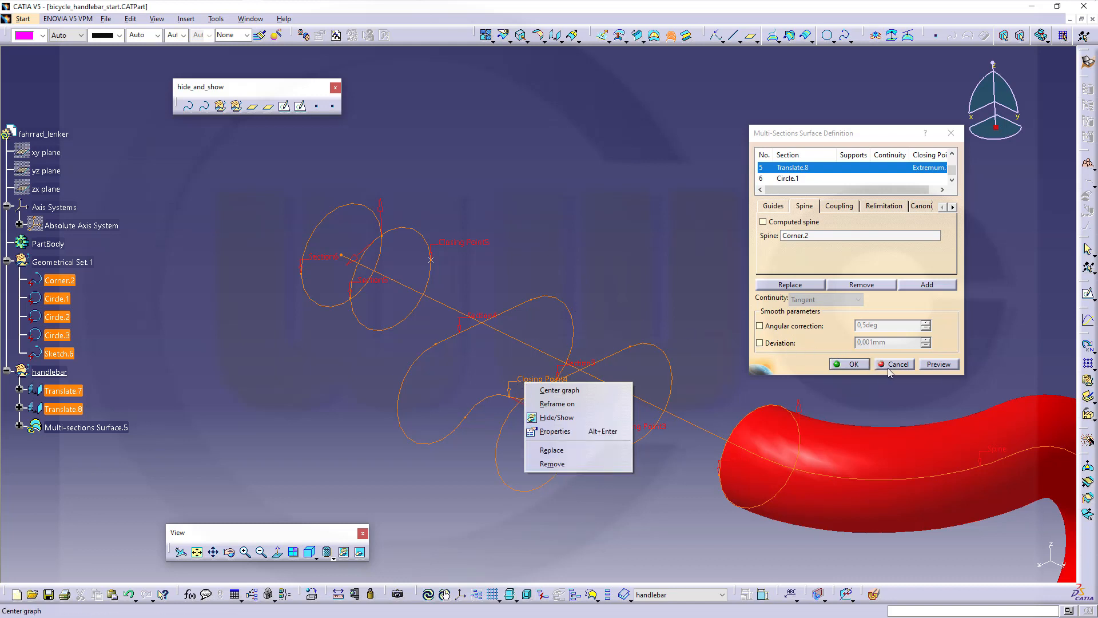
{"action": "left_click", "coordinate": [900, 364]}
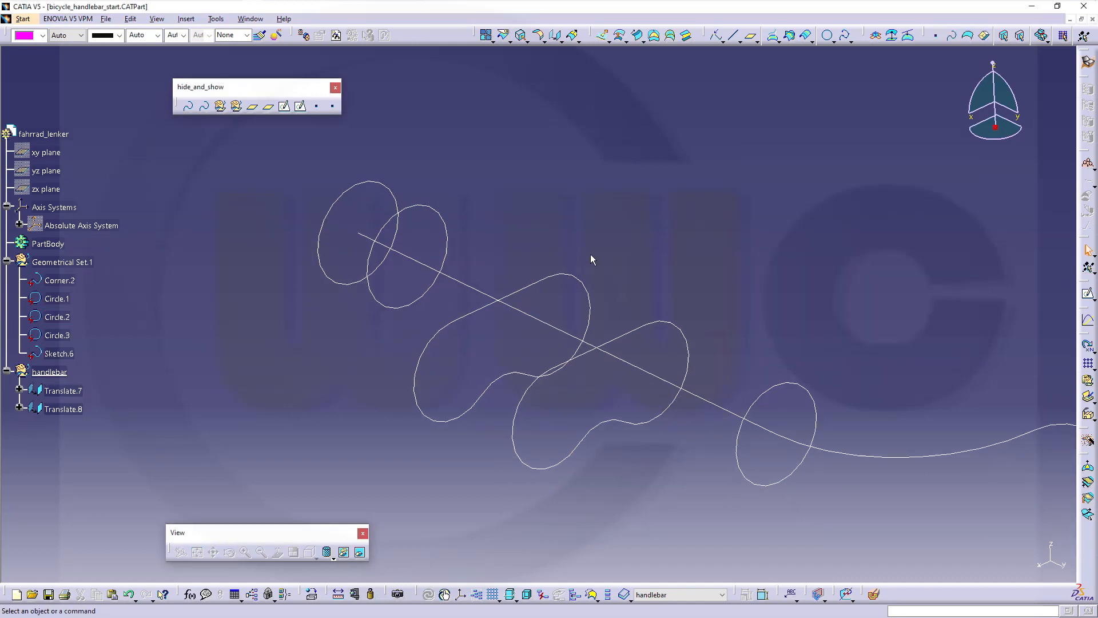
{"action": "mouse_move", "coordinate": [722, 35]}
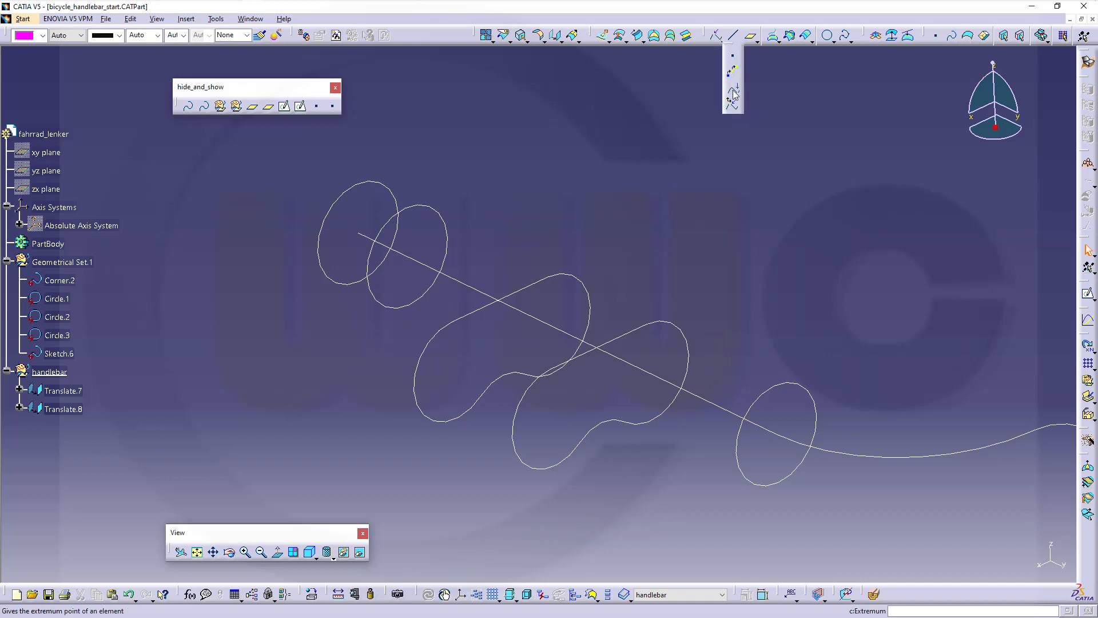
- Create the minimum-X extremum point on Circle.1
{"action": "left_click", "coordinate": [732, 93]}
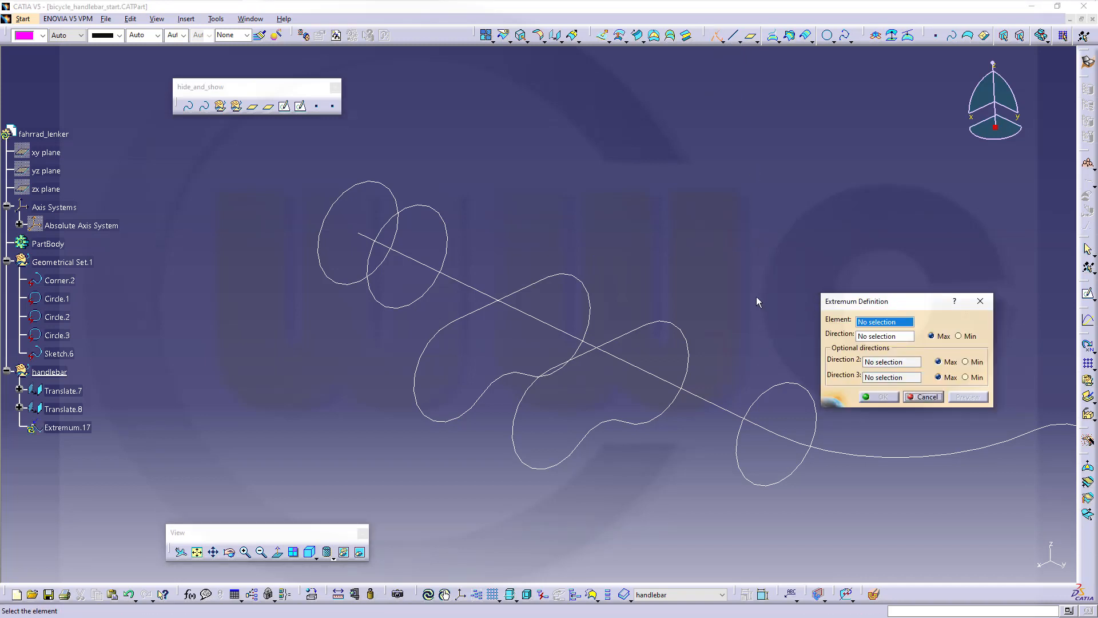
{"action": "left_click", "coordinate": [354, 185]}
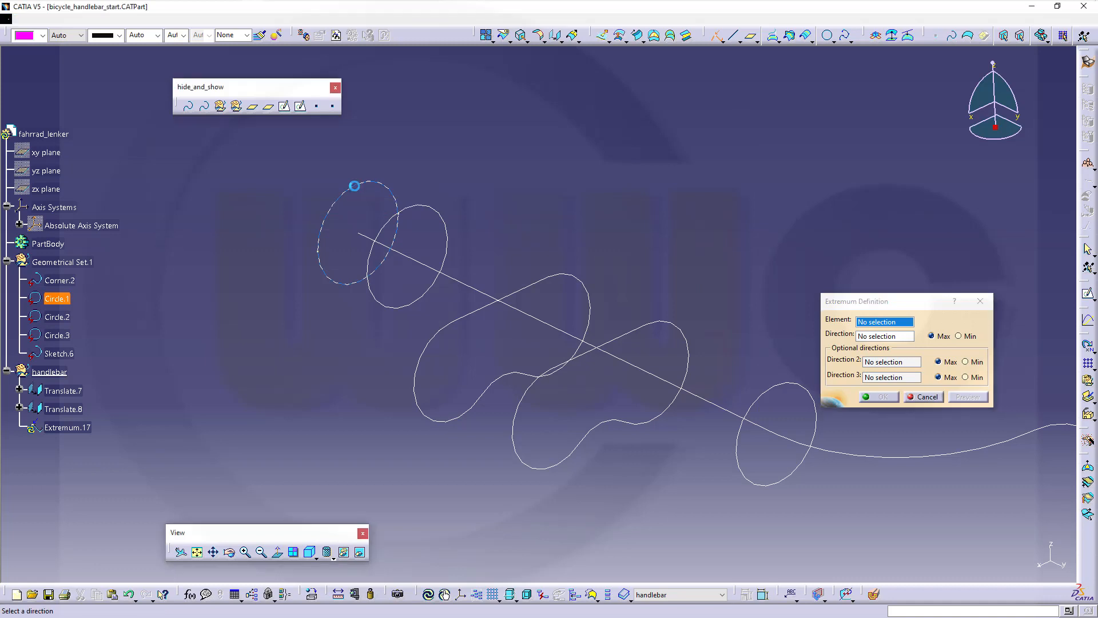
{"action": "left_click", "coordinate": [884, 335]}
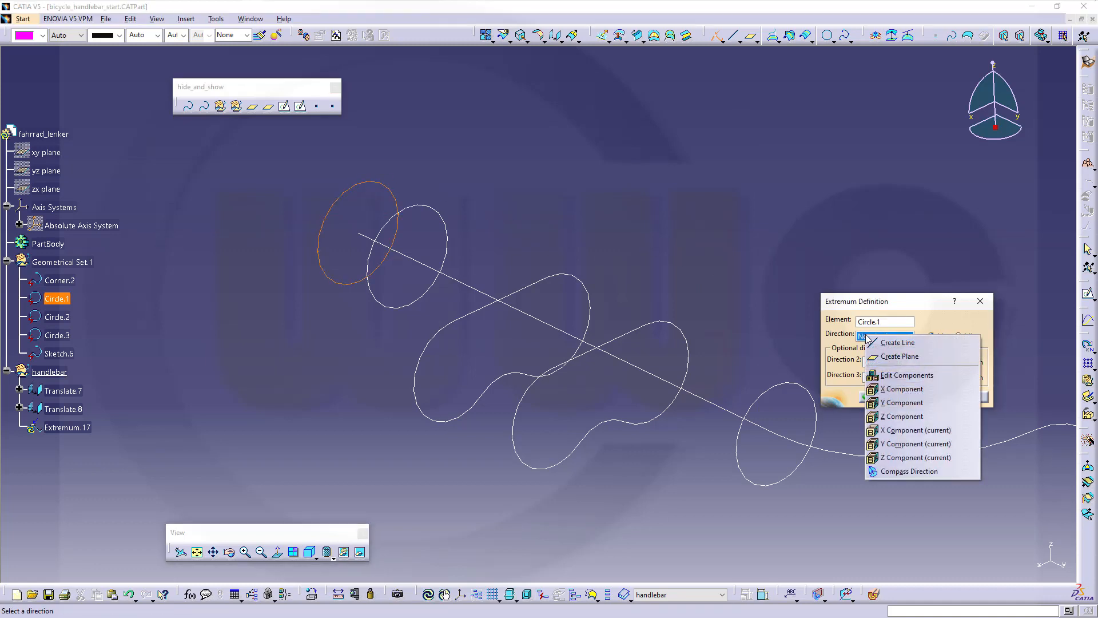
{"action": "left_click", "coordinate": [903, 389]}
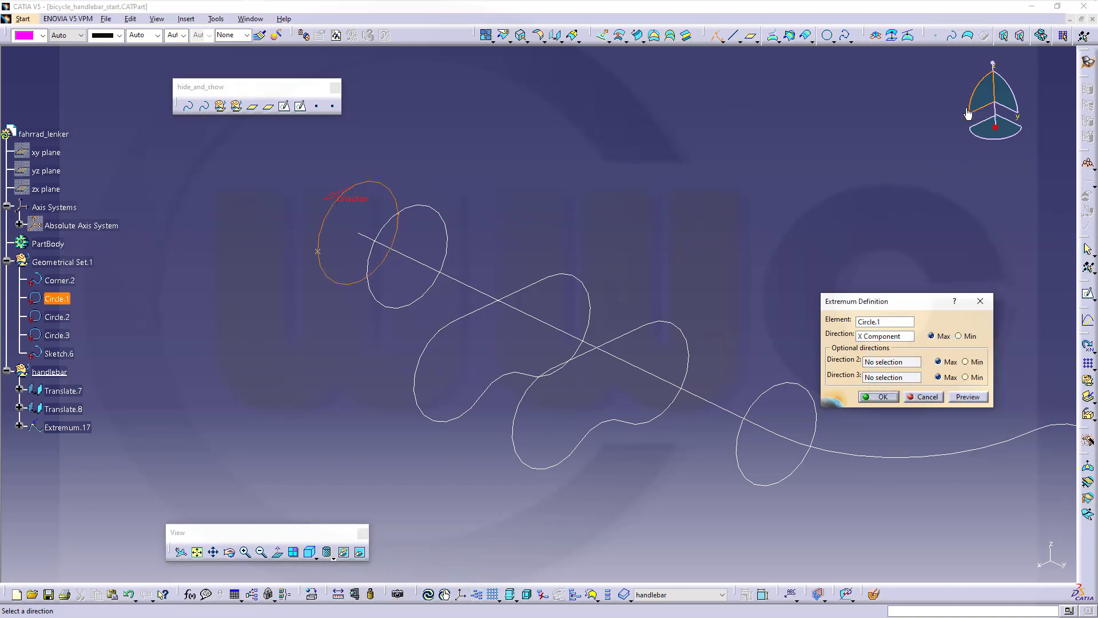
{"action": "left_click", "coordinate": [958, 335]}
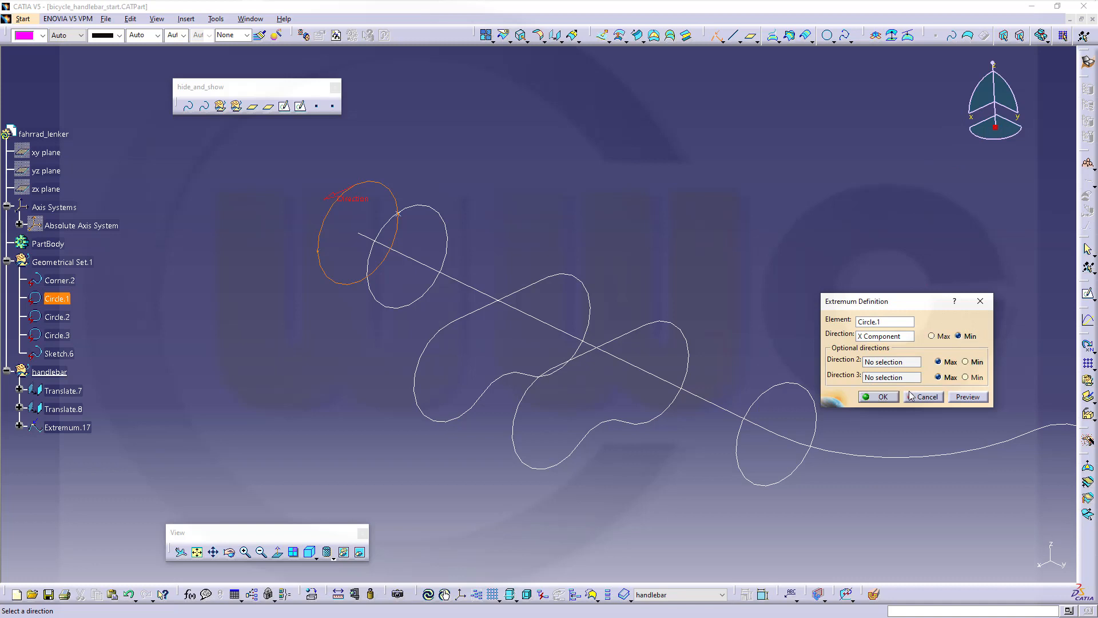
{"action": "left_click", "coordinate": [878, 397]}
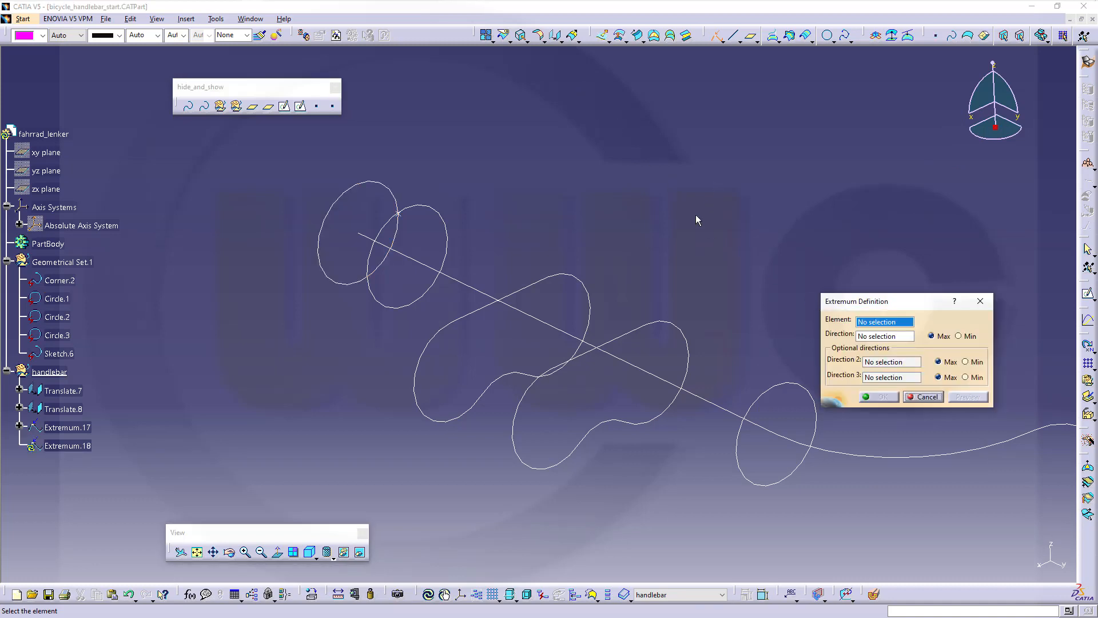
- Create the minimum-X extremum point on Translate.8
{"action": "left_click", "coordinate": [406, 252]}
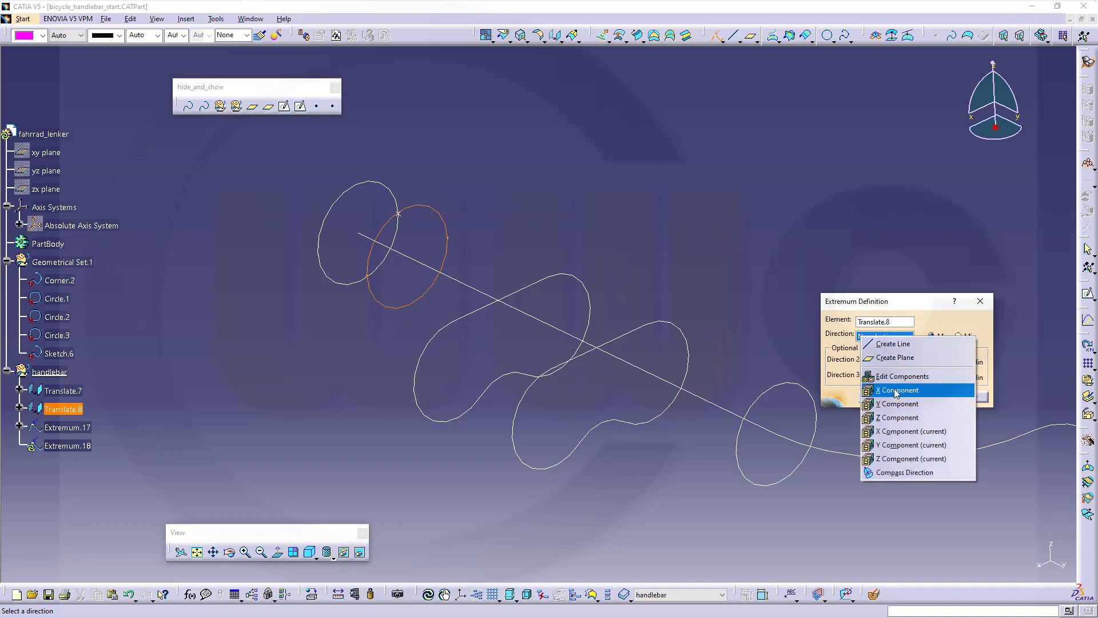
{"action": "left_click", "coordinate": [897, 389]}
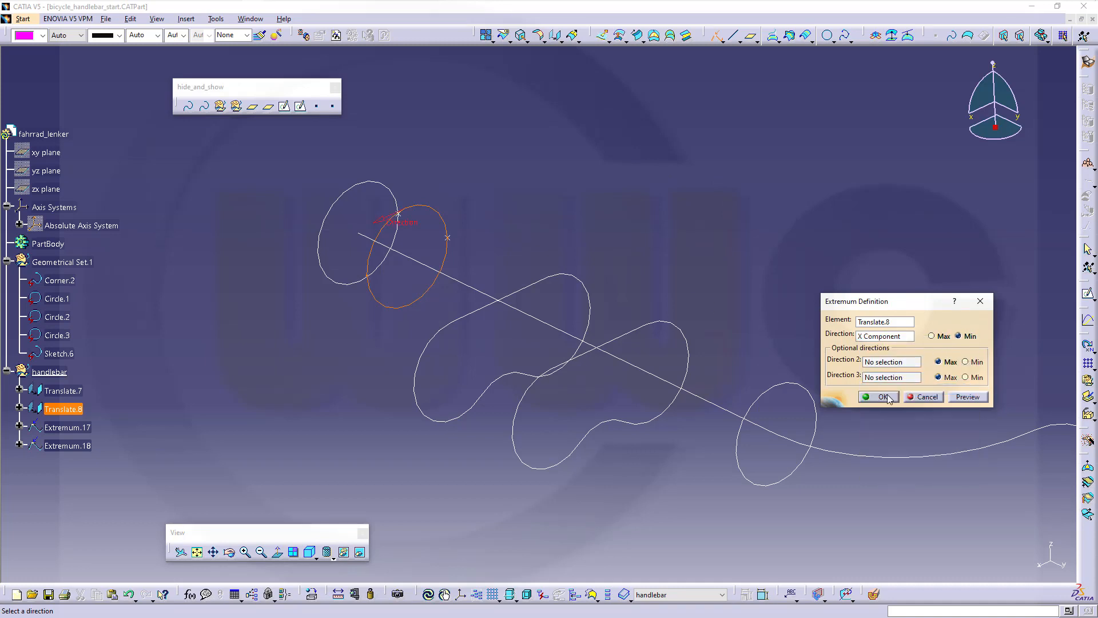
{"action": "left_click", "coordinate": [879, 397]}
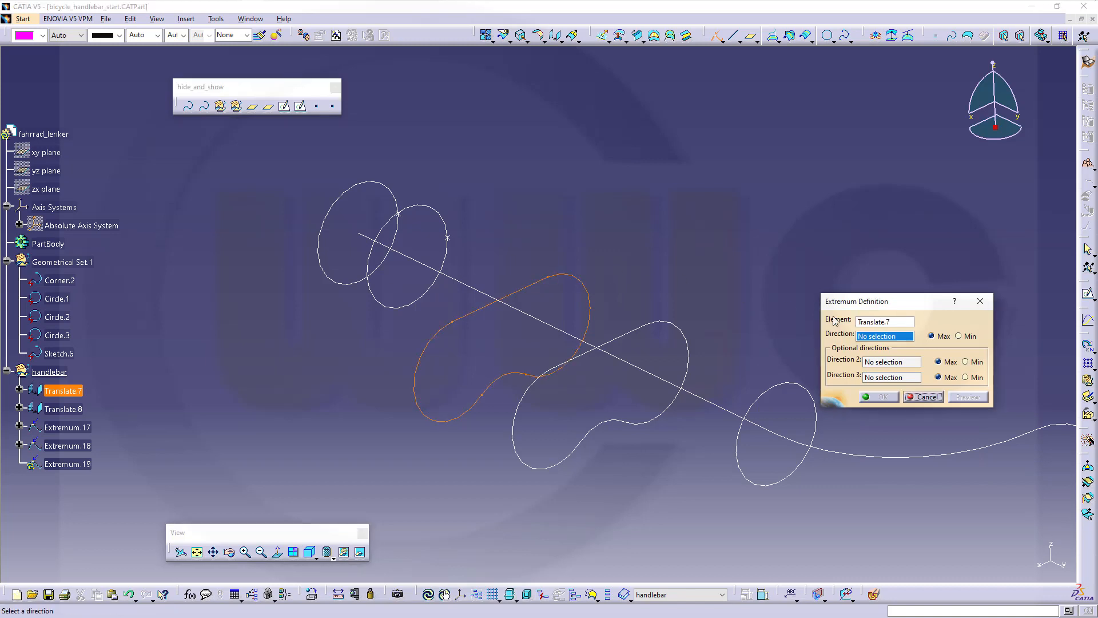
- Define minimum-X extremum points on Translate.7 and Sketch.6
{"action": "left_click", "coordinate": [959, 336]}
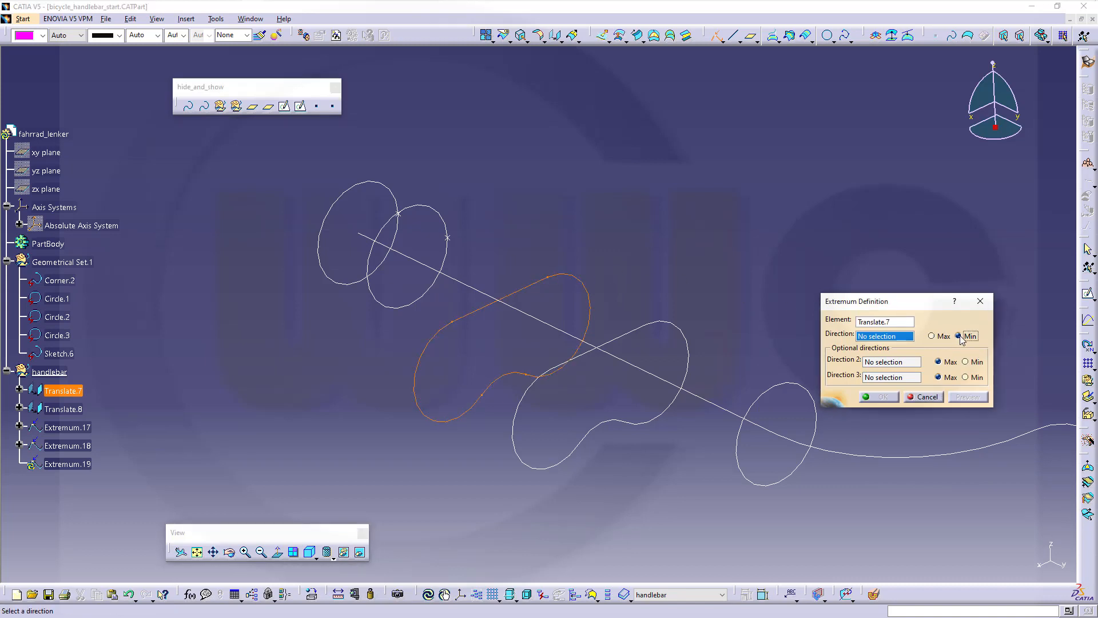
{"action": "right_click", "coordinate": [884, 336]}
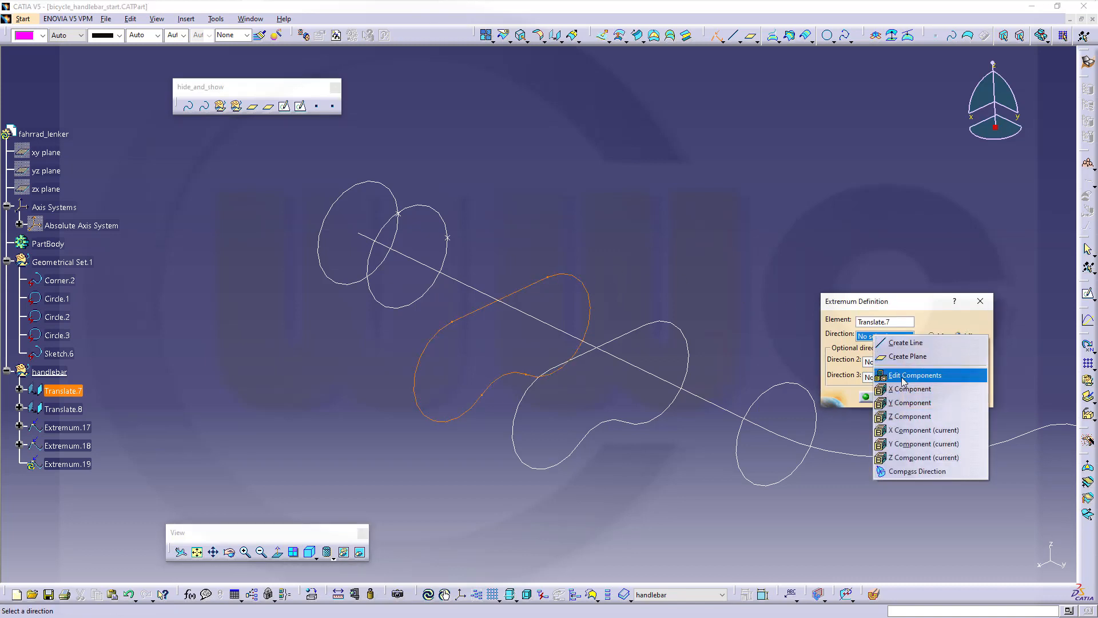
{"action": "left_click", "coordinate": [911, 389]}
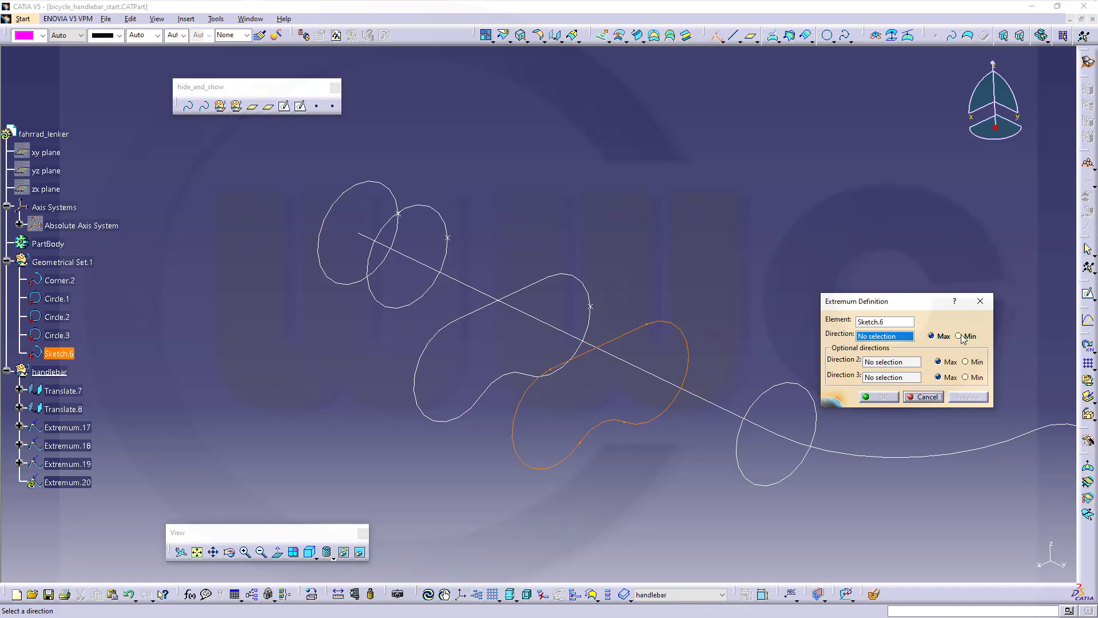
{"action": "right_click", "coordinate": [885, 335]}
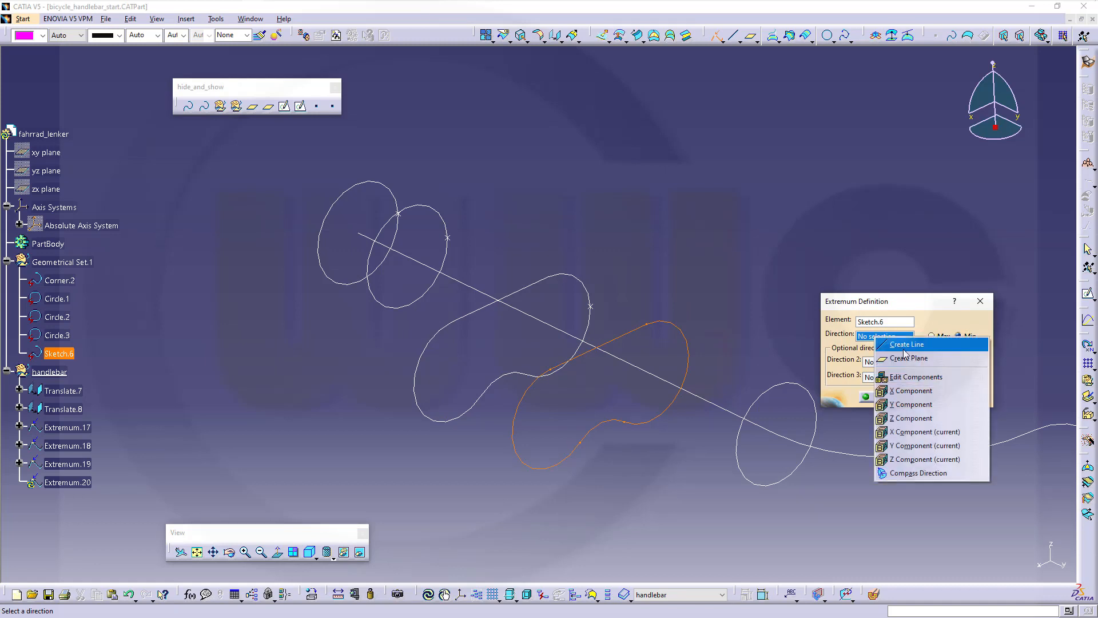
{"action": "mouse_move", "coordinate": [911, 390]}
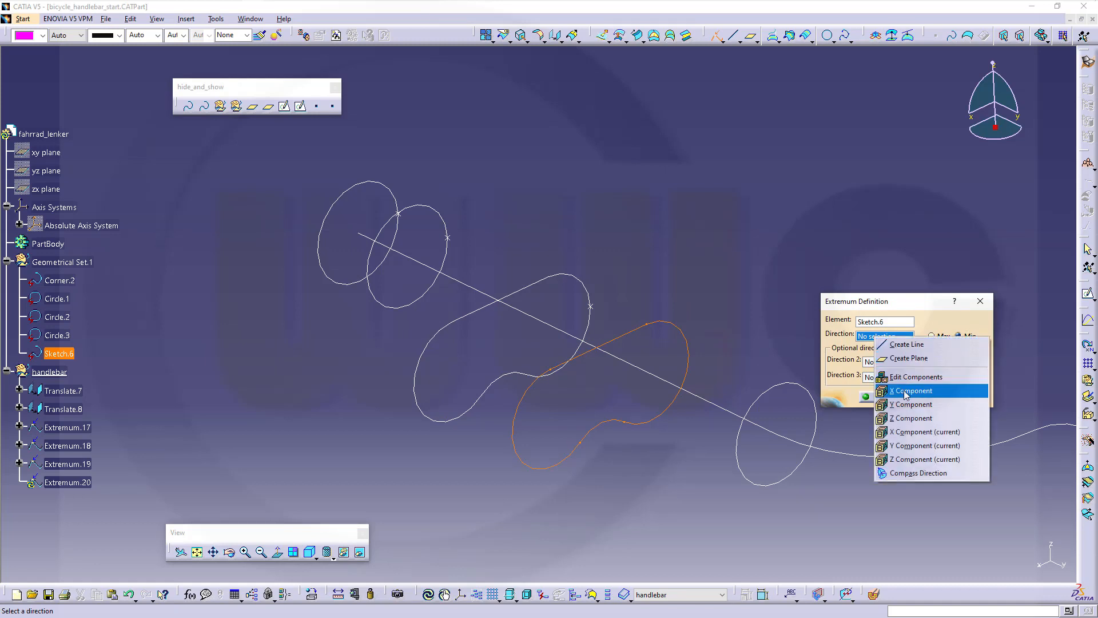
{"action": "left_click", "coordinate": [911, 390]}
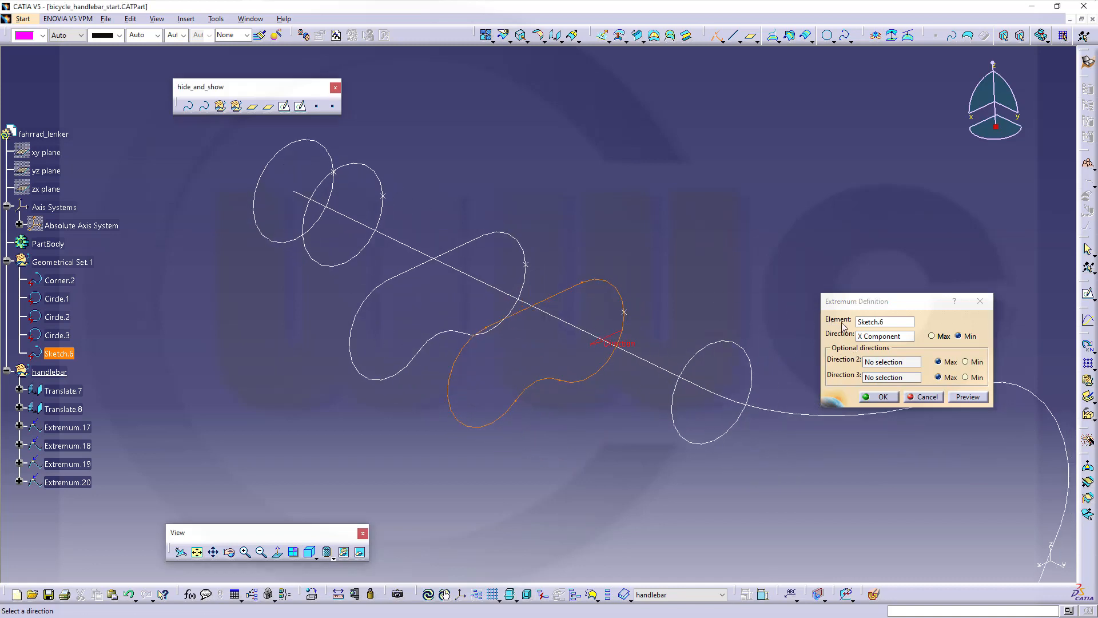
{"action": "mouse_move", "coordinate": [845, 353]}
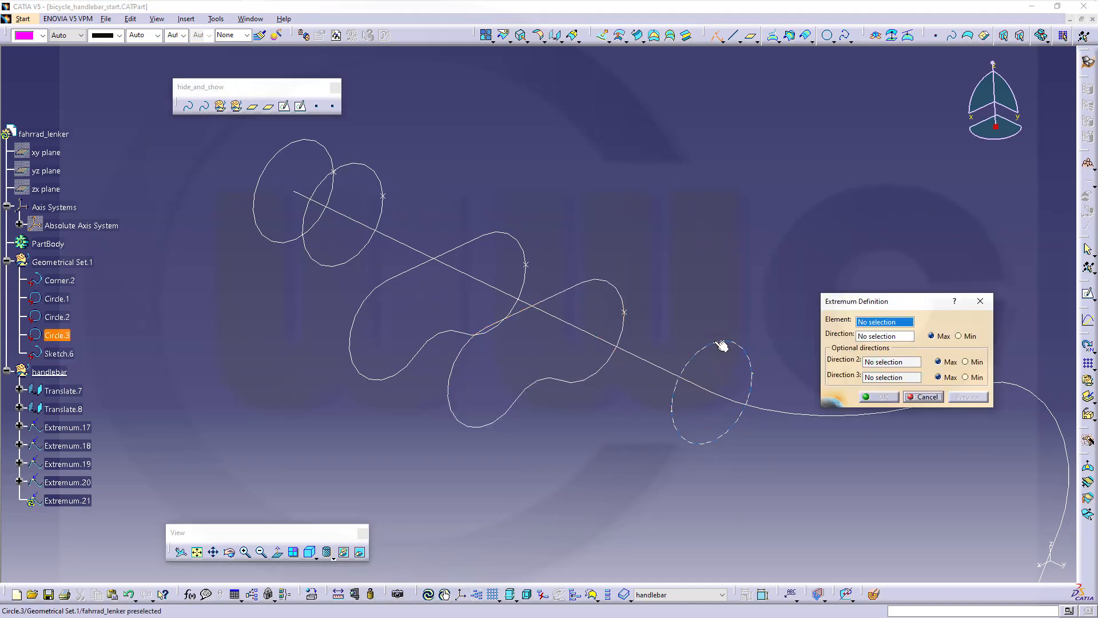
- Create the minimum-X extremum point on Circle.3 and close the repeated definition
{"action": "left_click", "coordinate": [913, 335]}
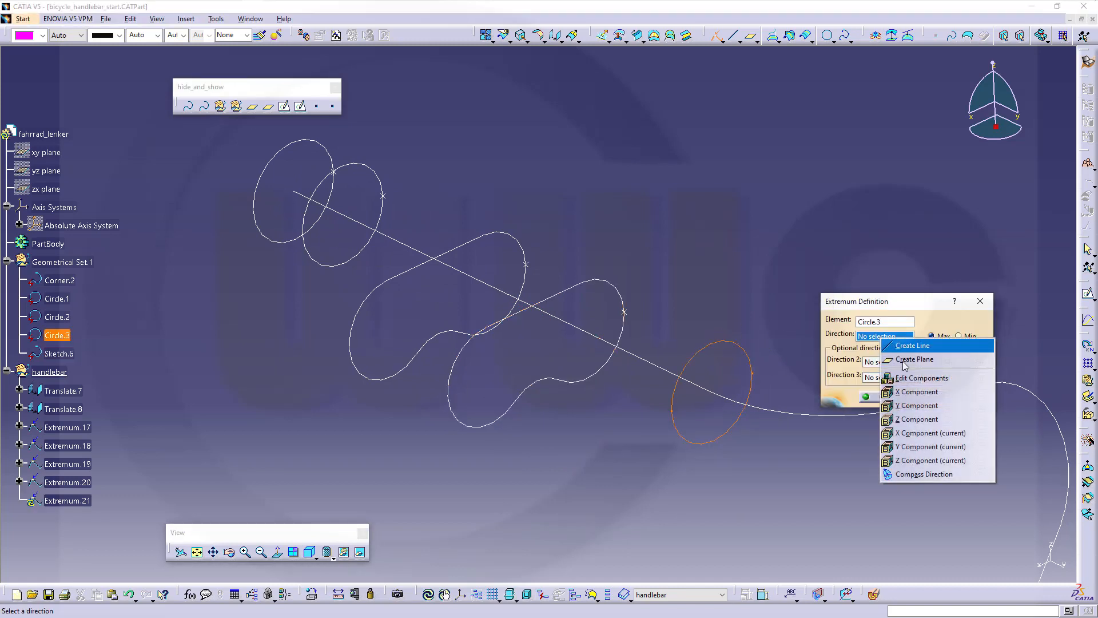
{"action": "left_click", "coordinate": [916, 391]}
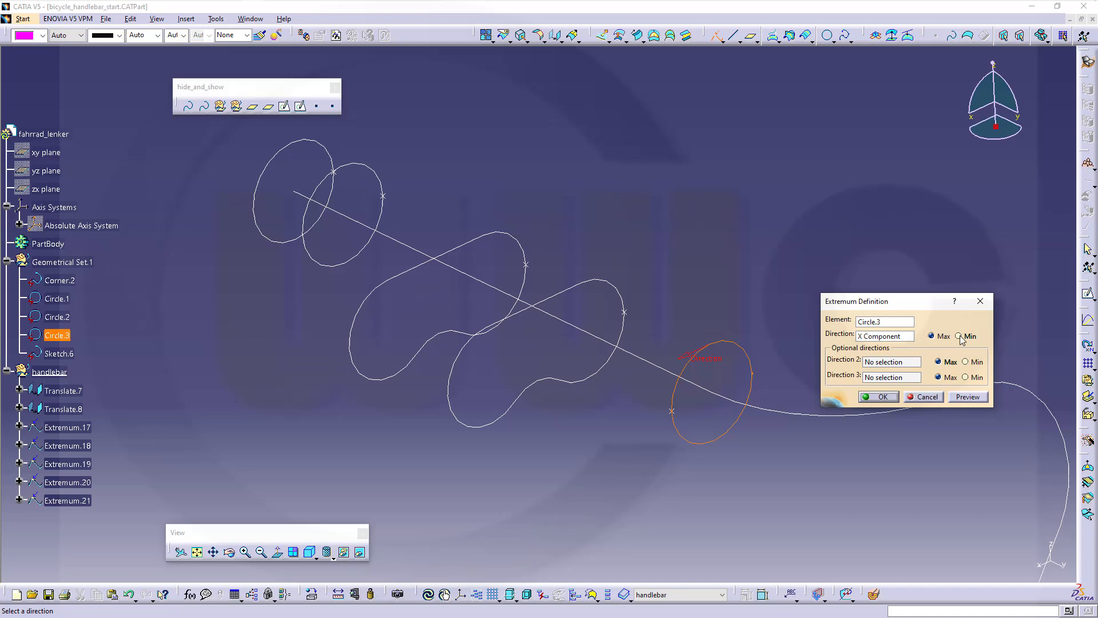
{"action": "left_click", "coordinate": [875, 397]}
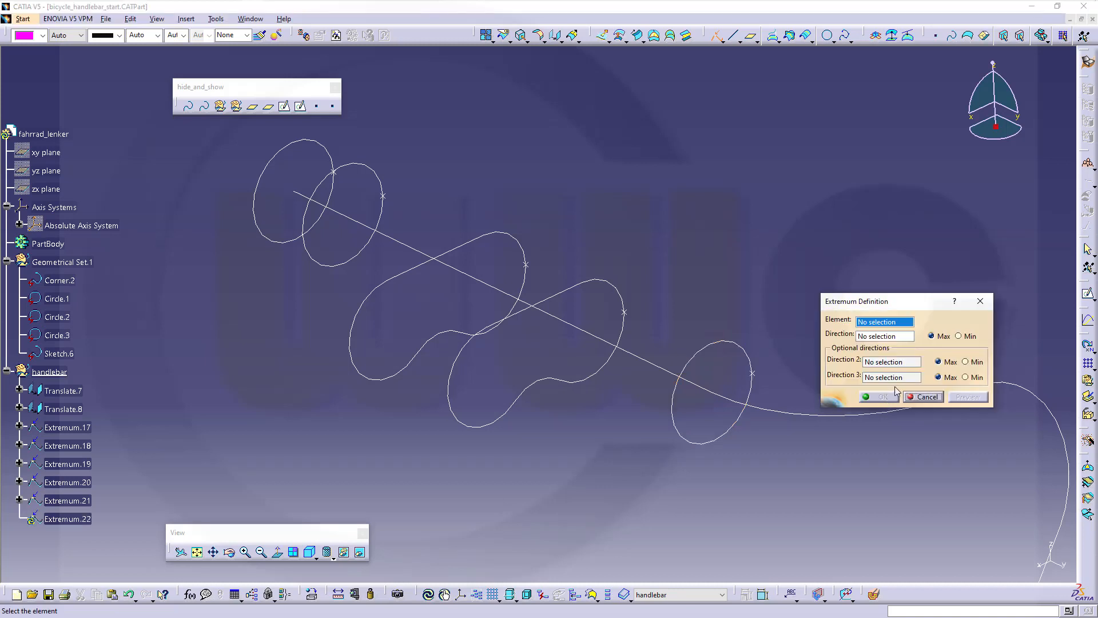
{"action": "left_click", "coordinate": [926, 397]}
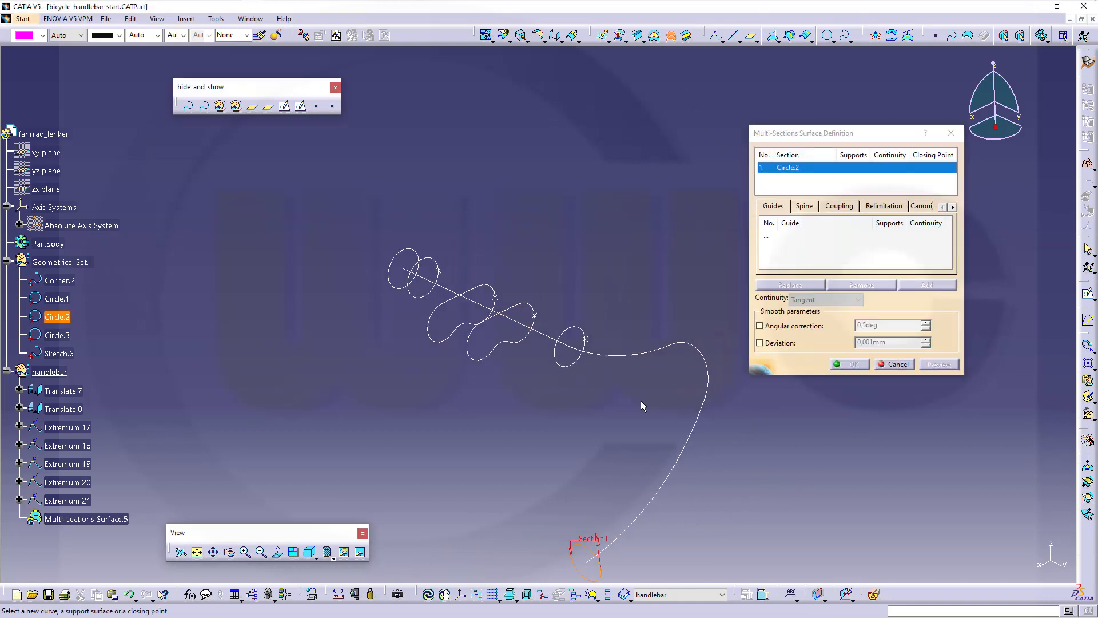
- Section Circle.2 and Circle.3 with Corner.2 as spine, then add Sketch.6 and Translate.7 after
{"action": "left_click", "coordinate": [567, 348]}
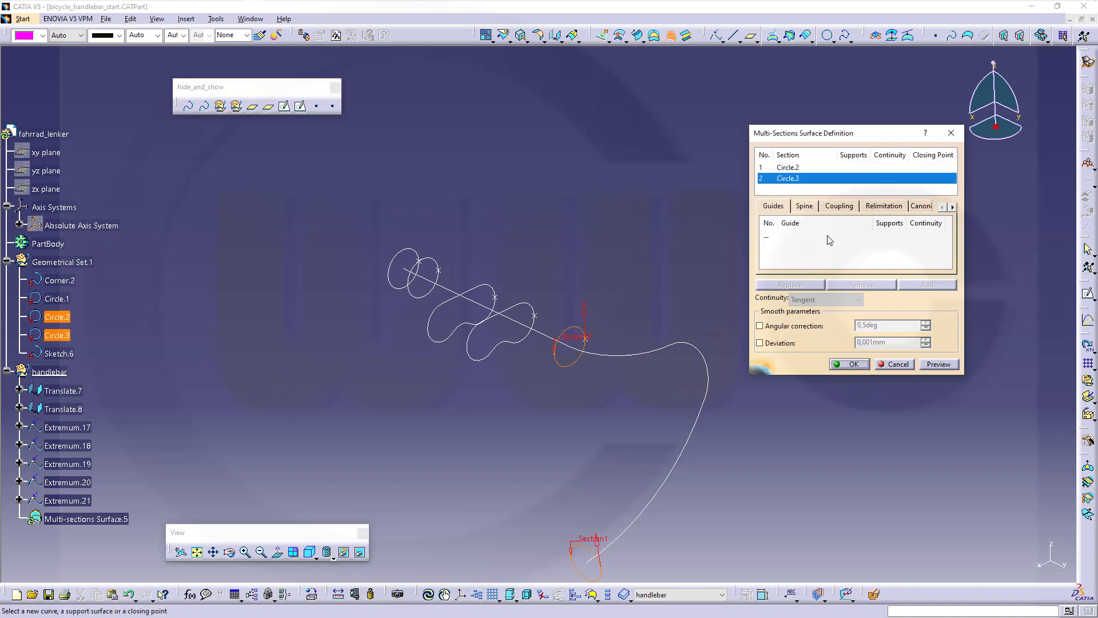
{"action": "left_click", "coordinate": [803, 205]}
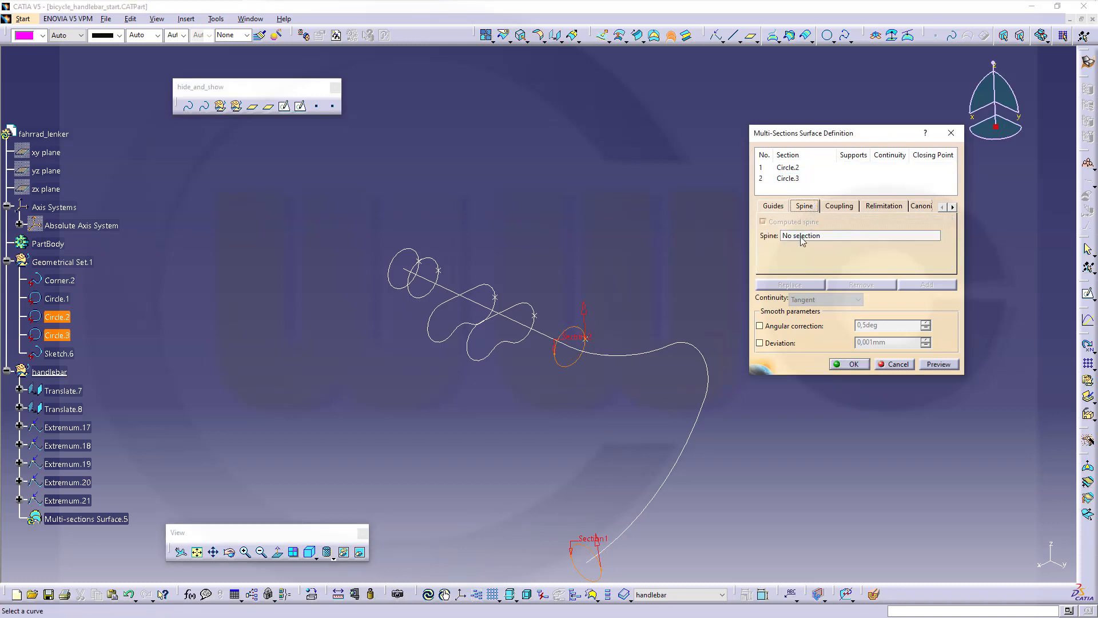
{"action": "left_click", "coordinate": [56, 279]}
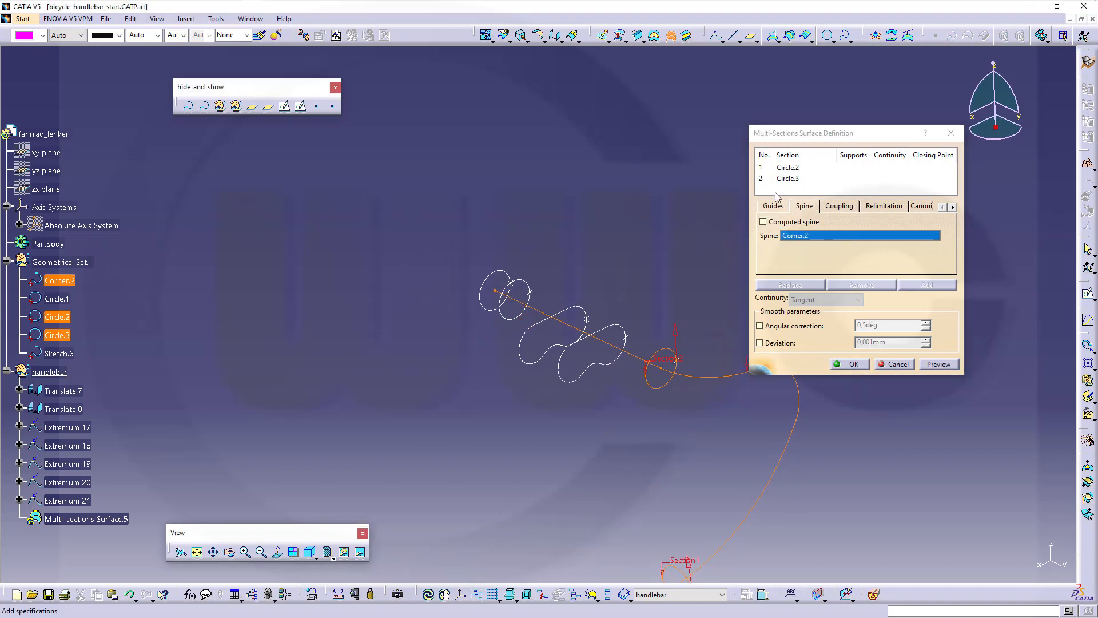
{"action": "right_click", "coordinate": [786, 178]}
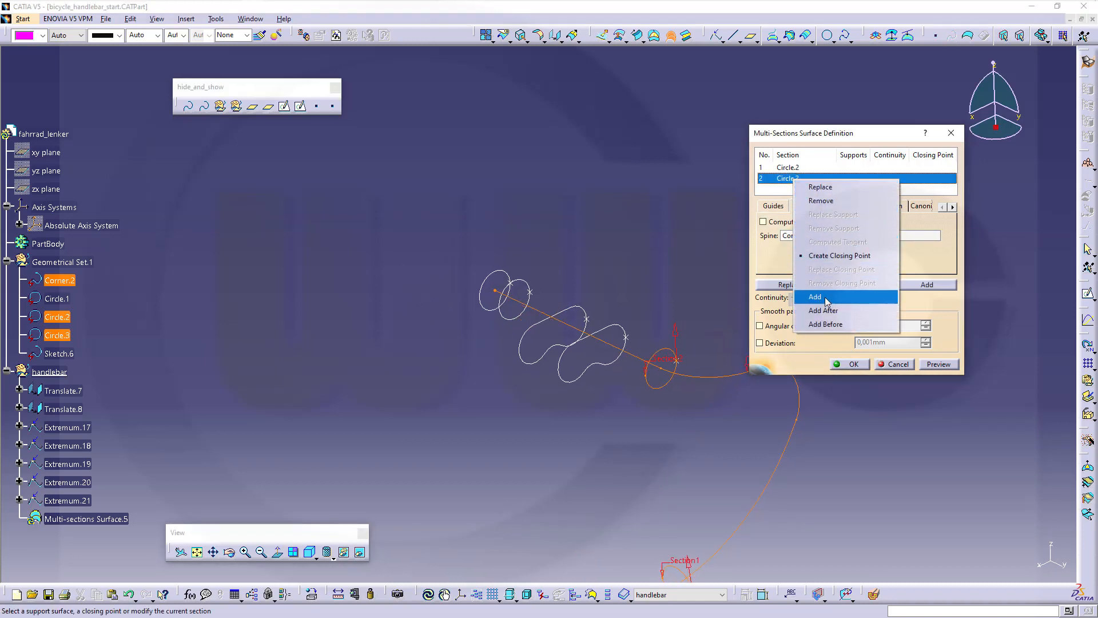
{"action": "left_click", "coordinate": [816, 296]}
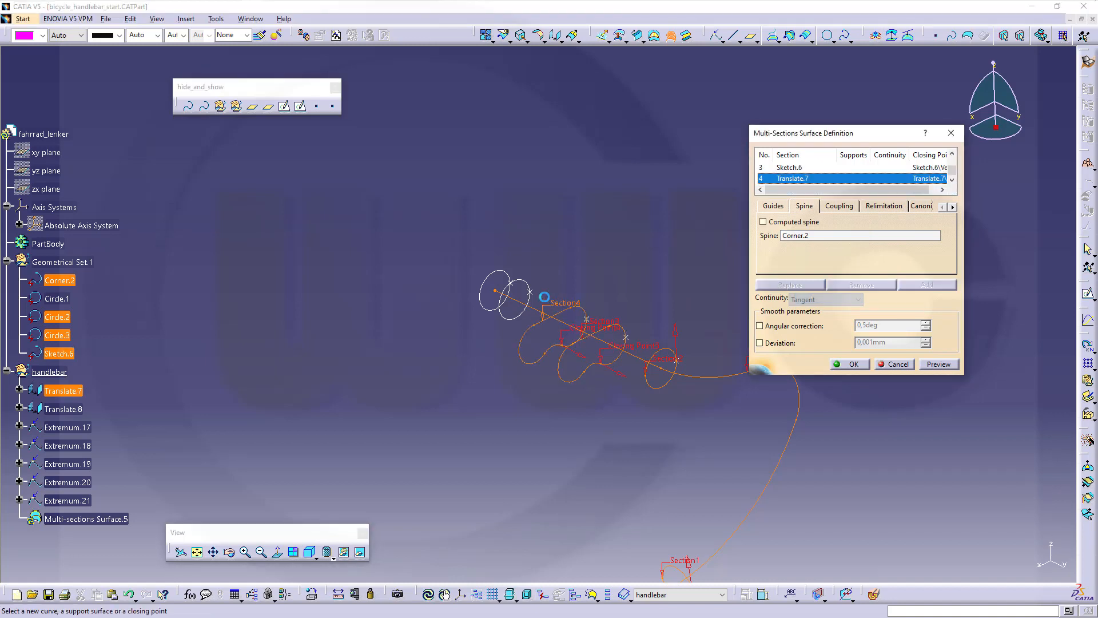
- Add Translate.8 and Circle.1 as sections and replace closing points with the extremum points
{"action": "left_click", "coordinate": [792, 178]}
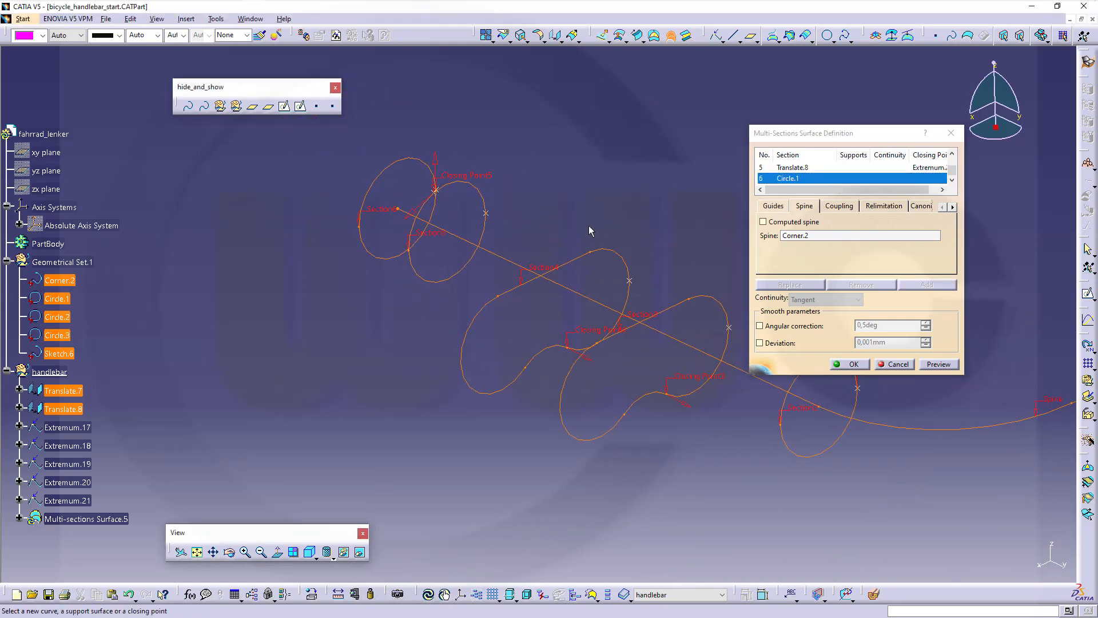
{"action": "mouse_move", "coordinate": [482, 181]}
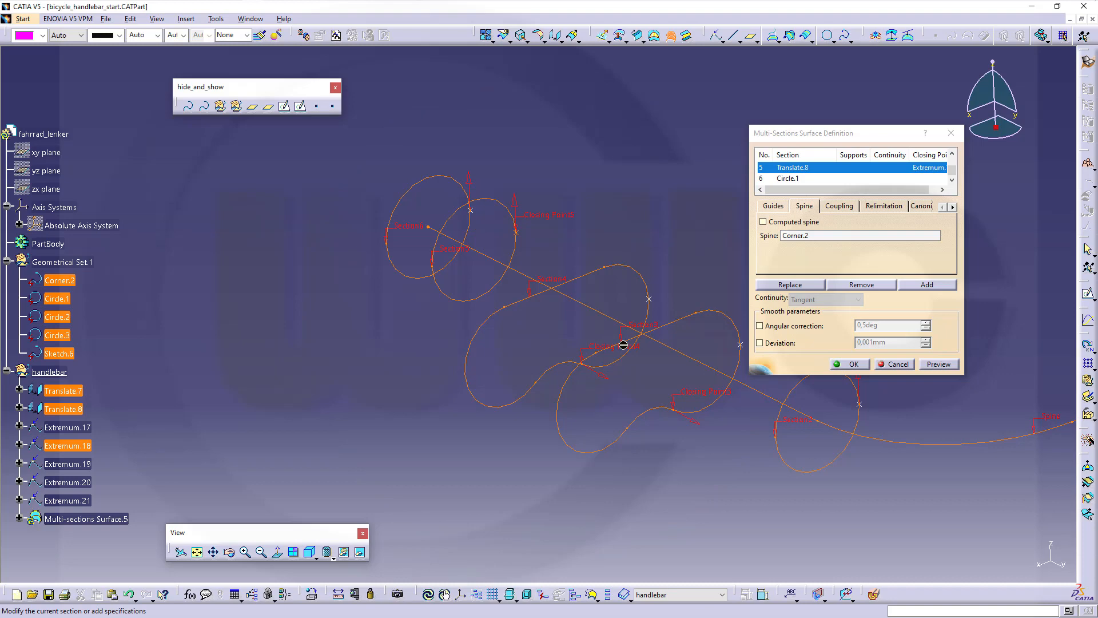
{"action": "right_click", "coordinate": [622, 344]}
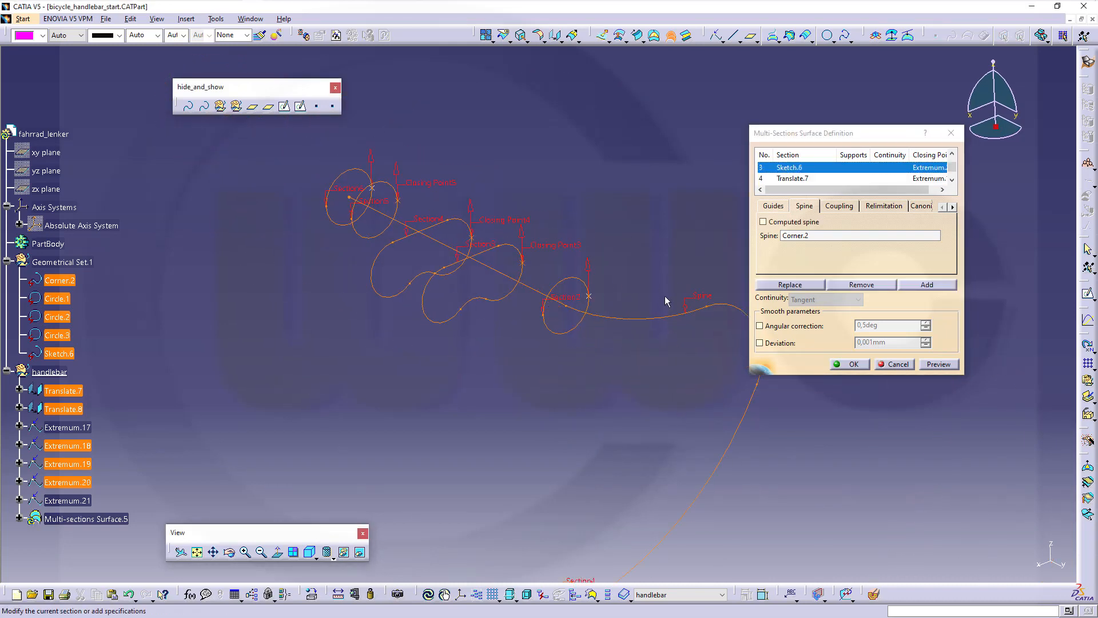
{"action": "mouse_move", "coordinate": [580, 310]}
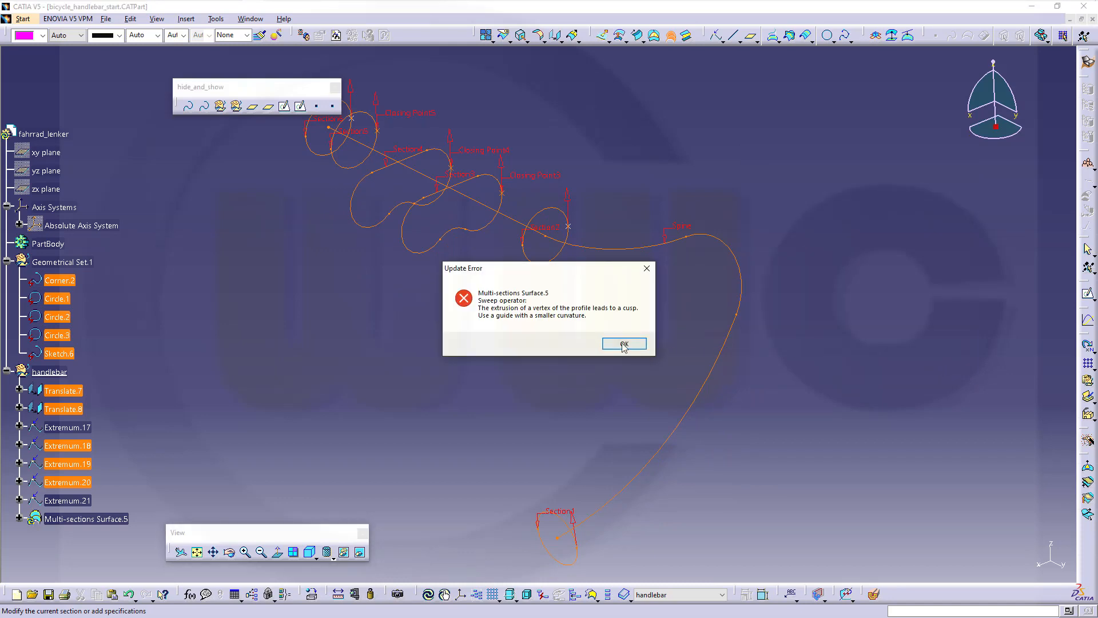
- Dismiss the cusp update error and preview the full six-section handlebar tube
{"action": "left_click", "coordinate": [622, 343]}
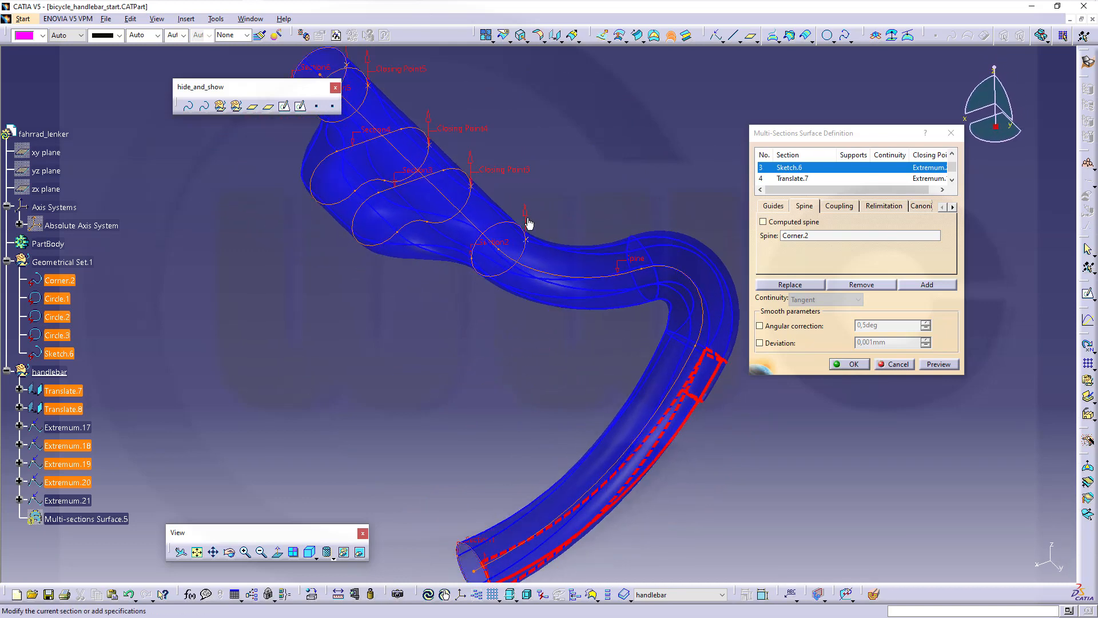
{"action": "right_click", "coordinate": [529, 224]}
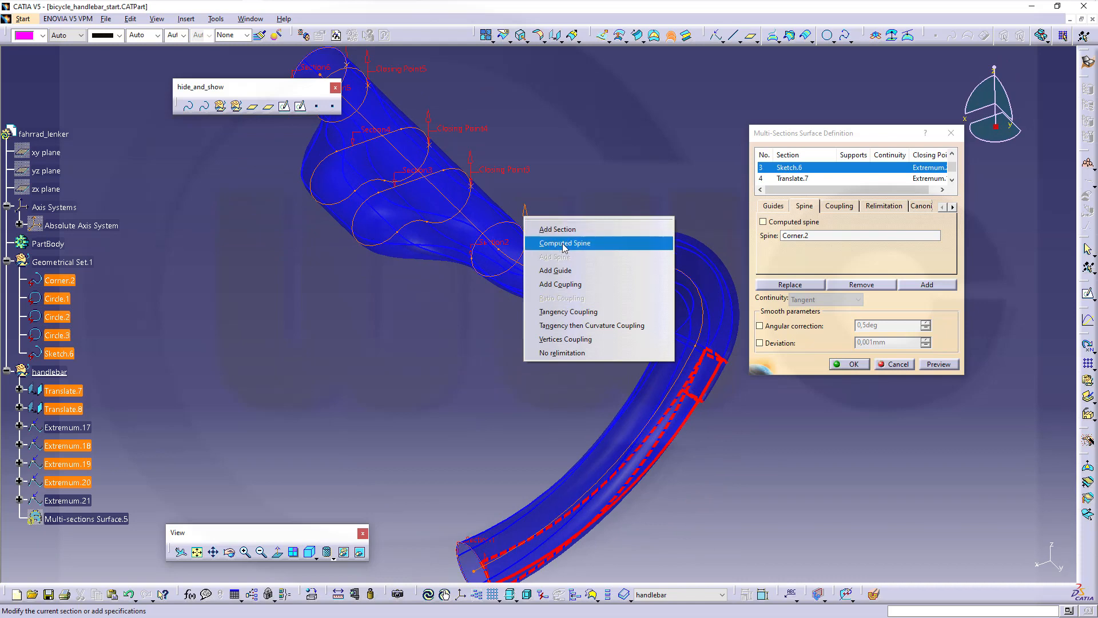
{"action": "mouse_move", "coordinate": [580, 195]}
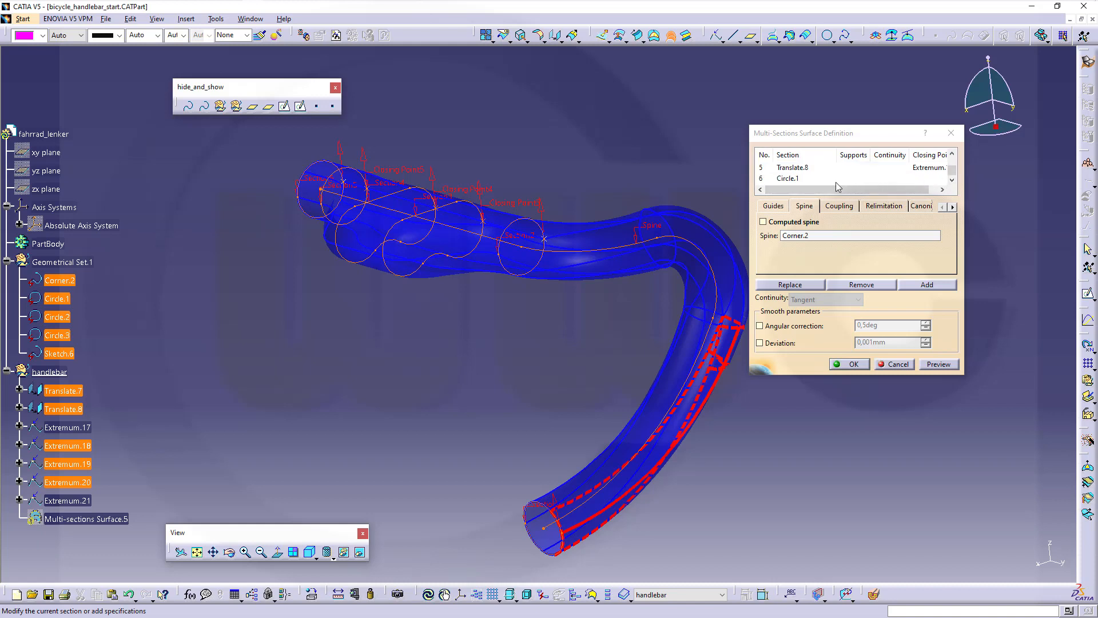
- Remove Circle.1, Translate.8, Translate.7 and Sketch.6 from the sections
{"action": "right_click", "coordinate": [787, 179]}
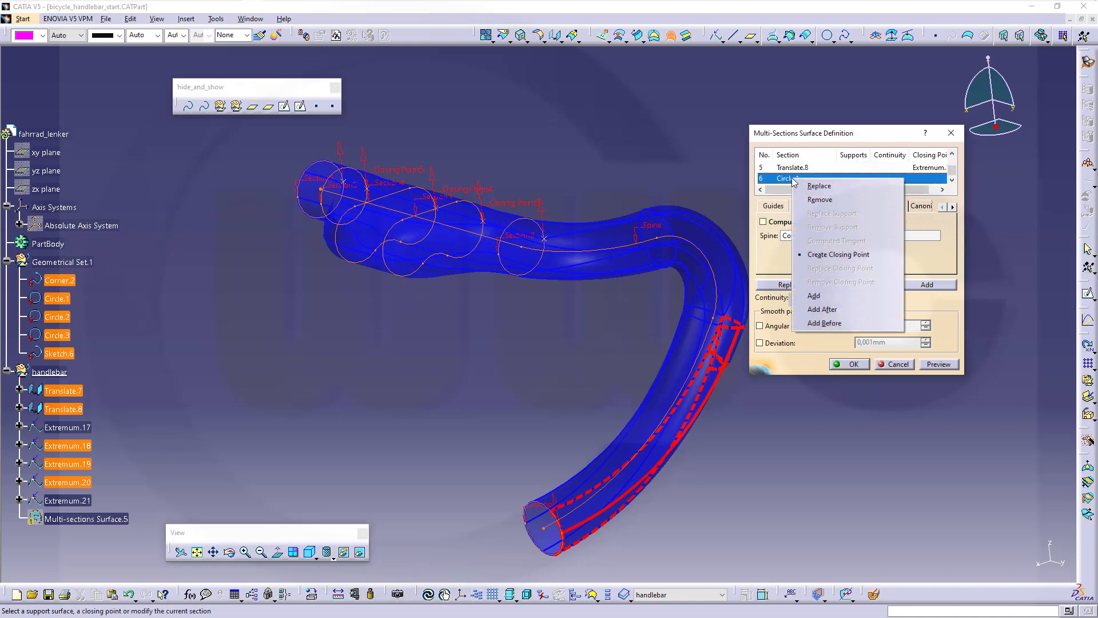
{"action": "left_click", "coordinate": [819, 199]}
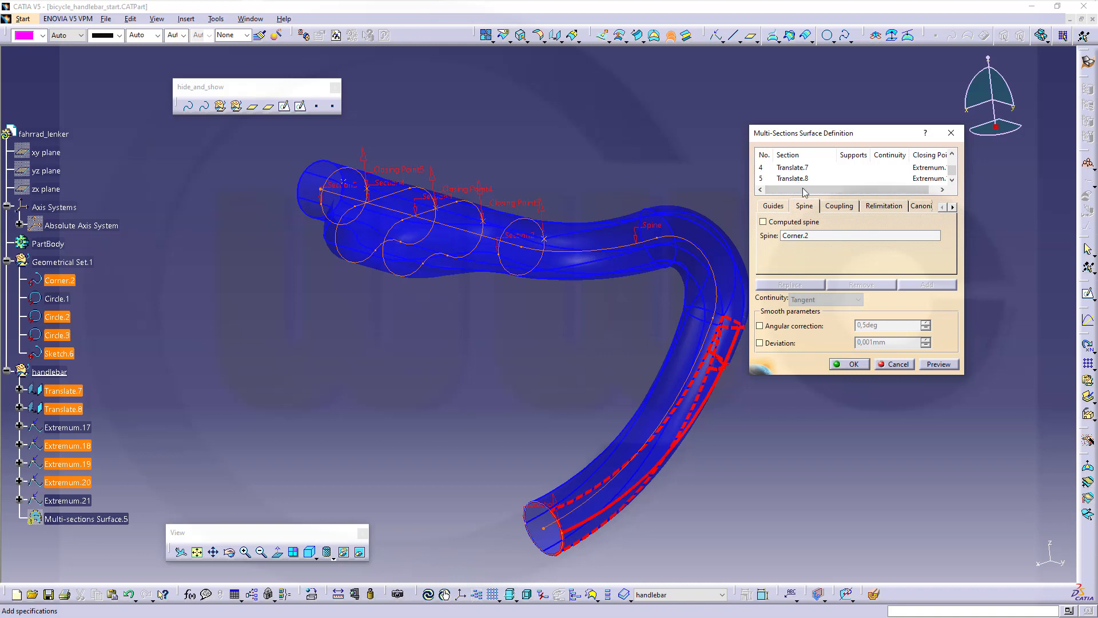
{"action": "right_click", "coordinate": [792, 178]}
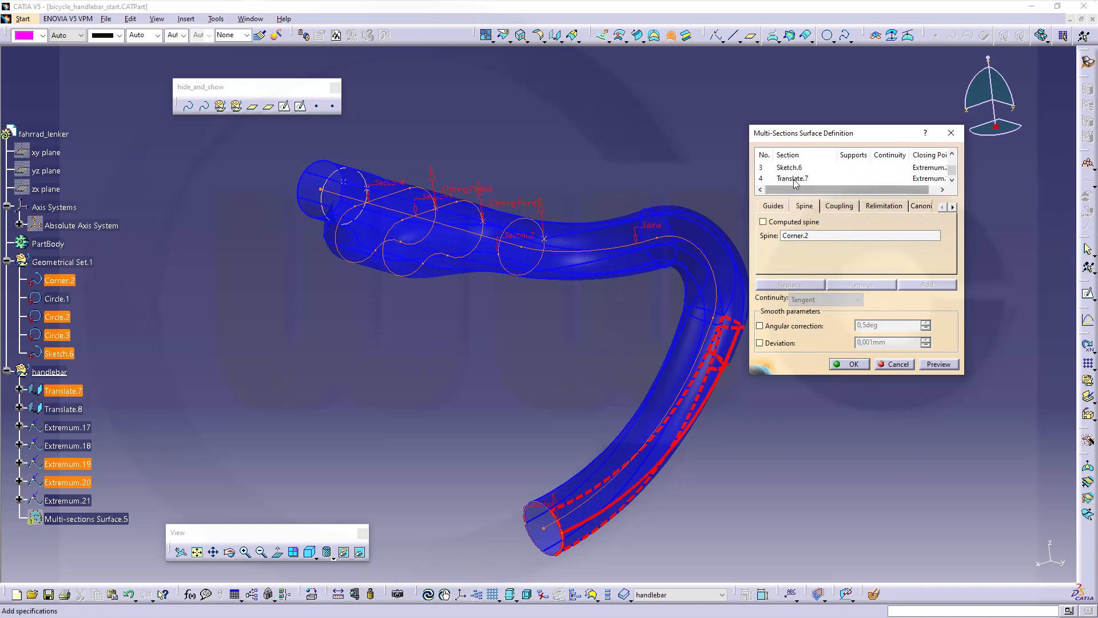
{"action": "right_click", "coordinate": [790, 178]}
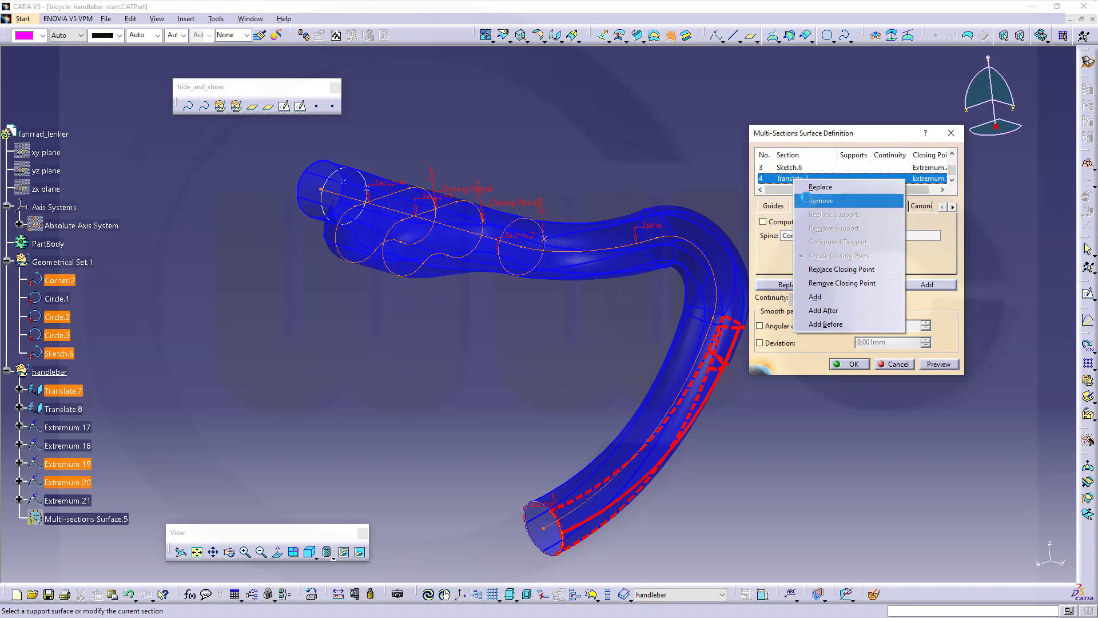
{"action": "left_click", "coordinate": [816, 200]}
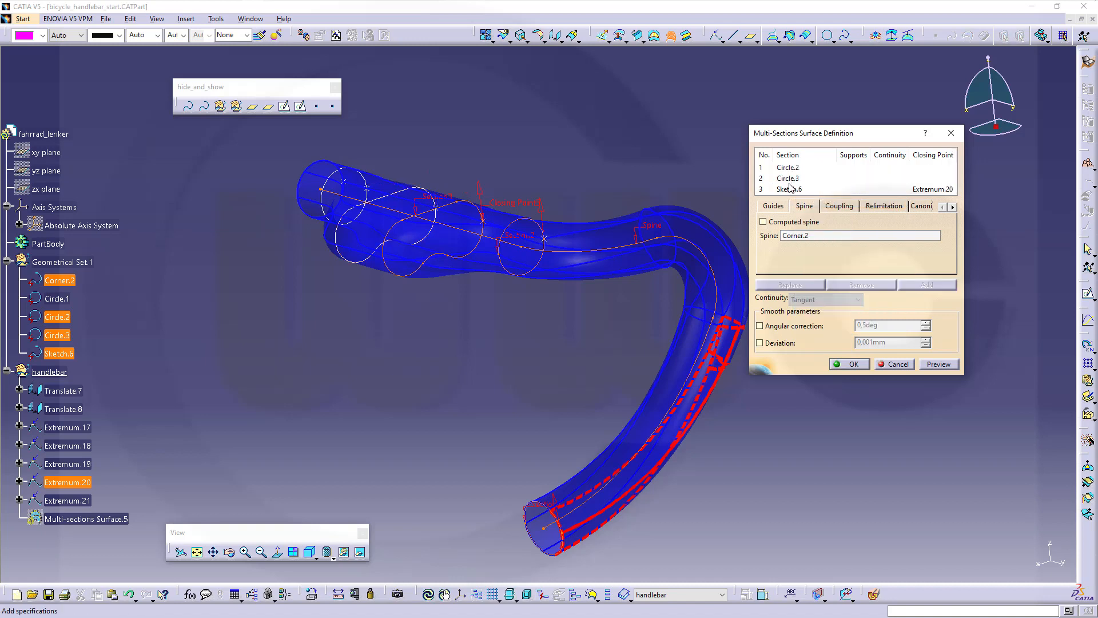
{"action": "left_click", "coordinate": [860, 285]}
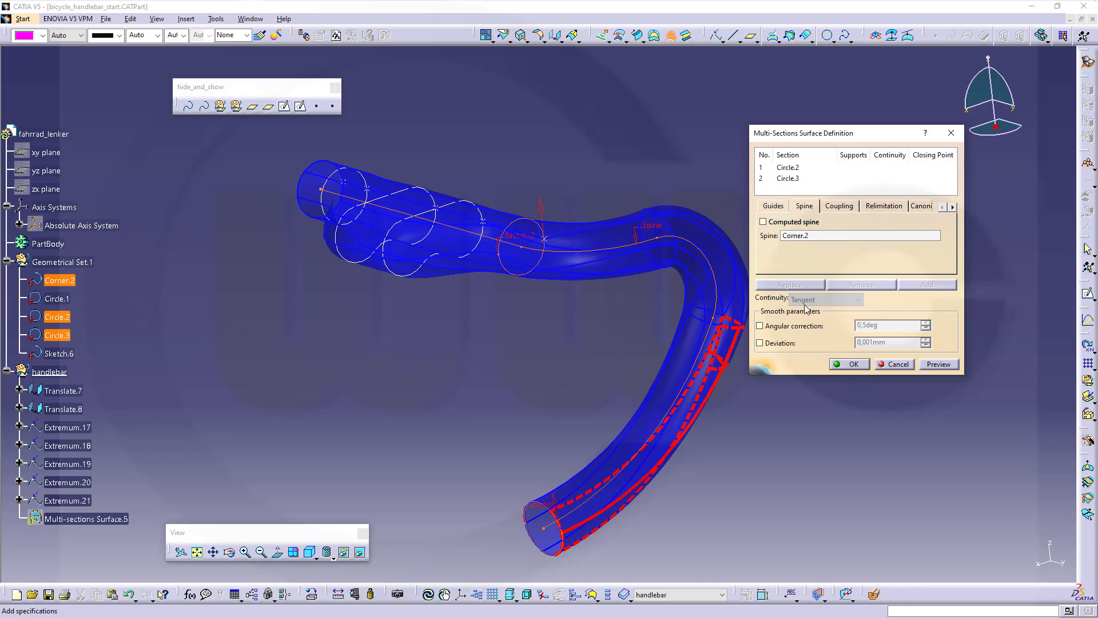
- Preview and confirm the tube swept from Circle.2 to Circle.3 along the spine
{"action": "left_click", "coordinate": [938, 364]}
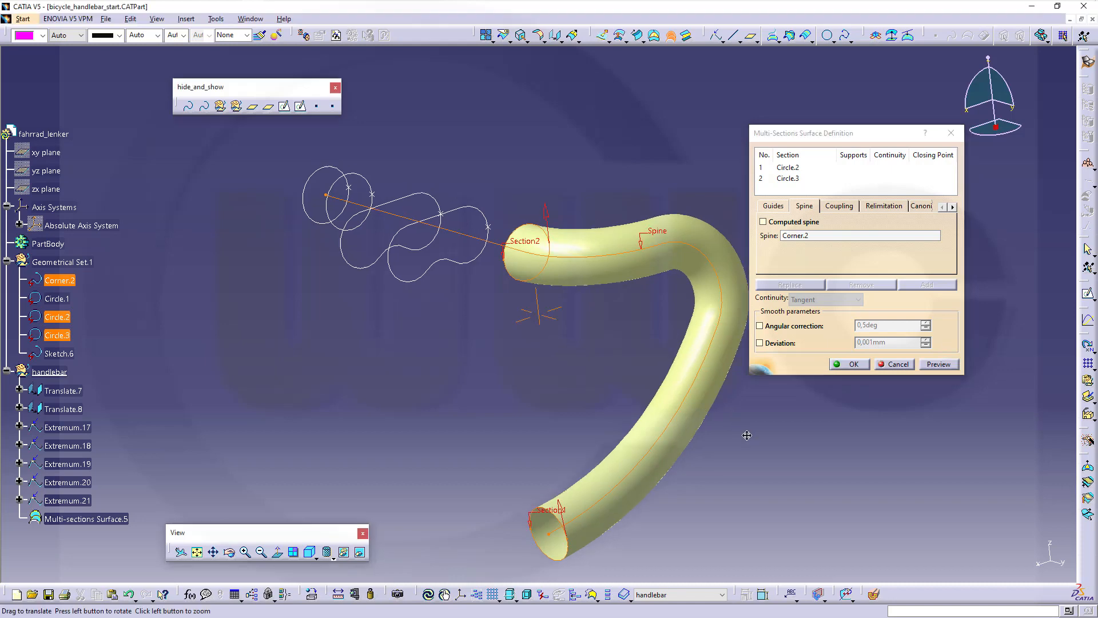
{"action": "left_click", "coordinate": [847, 364]}
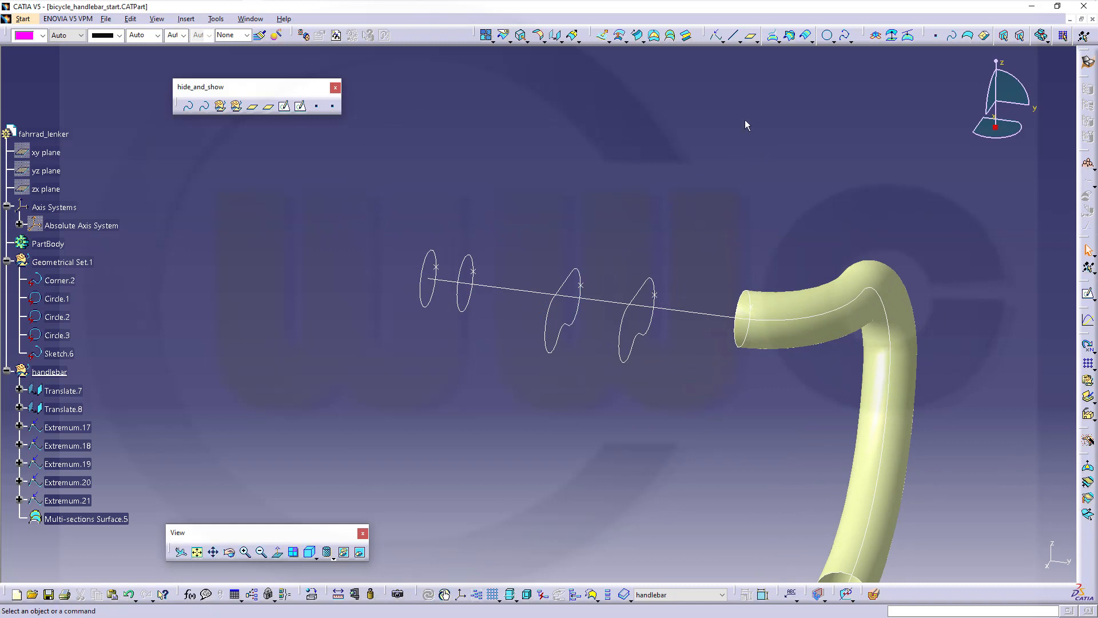
{"action": "mouse_move", "coordinate": [626, 63]}
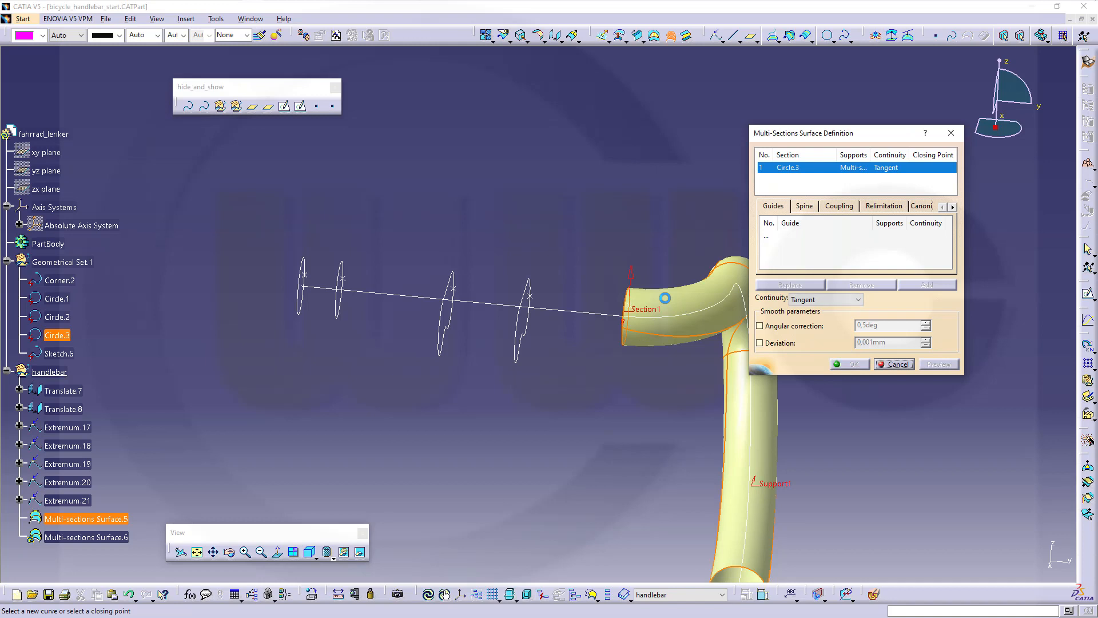
{"action": "mouse_move", "coordinate": [679, 291]}
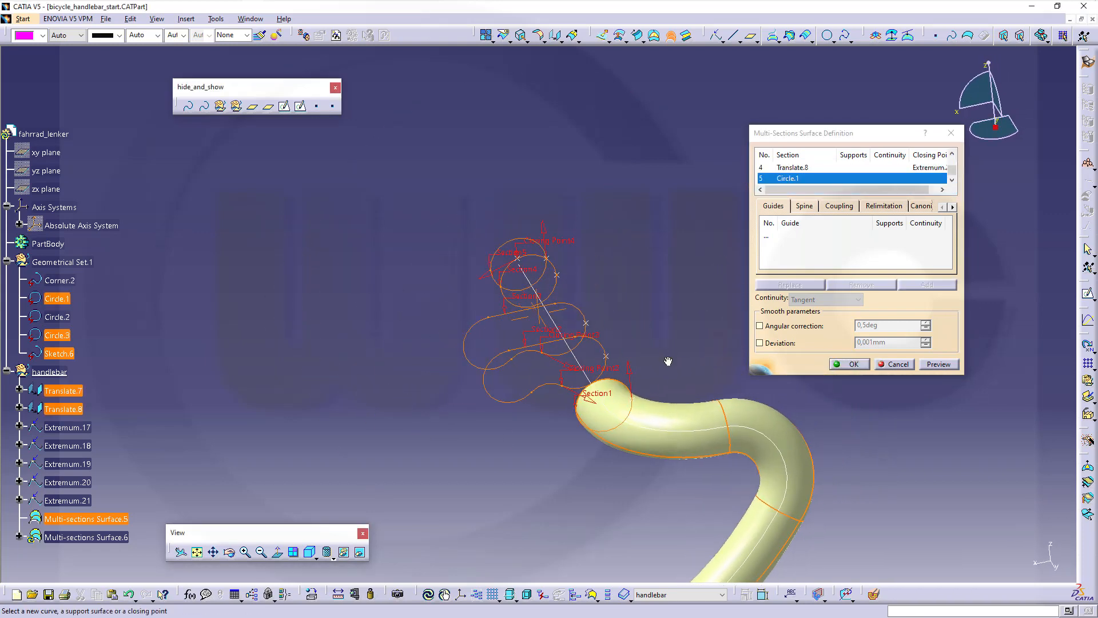
- Move the closing points of the top section and another section onto matching extremum vertices
{"action": "right_click", "coordinate": [514, 207]}
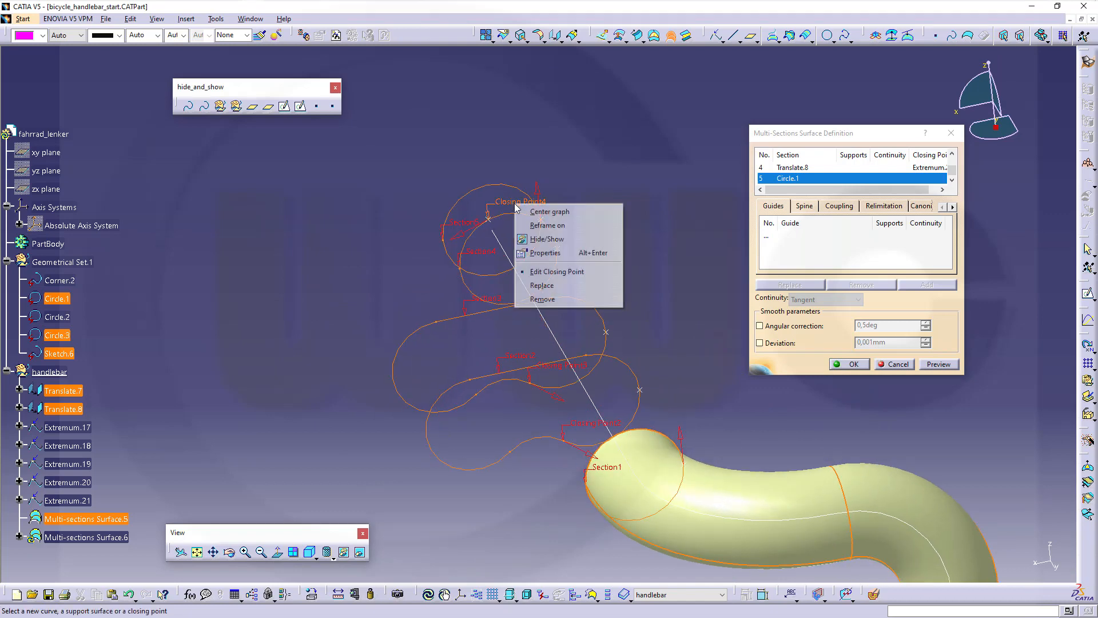
{"action": "left_click", "coordinate": [557, 271]}
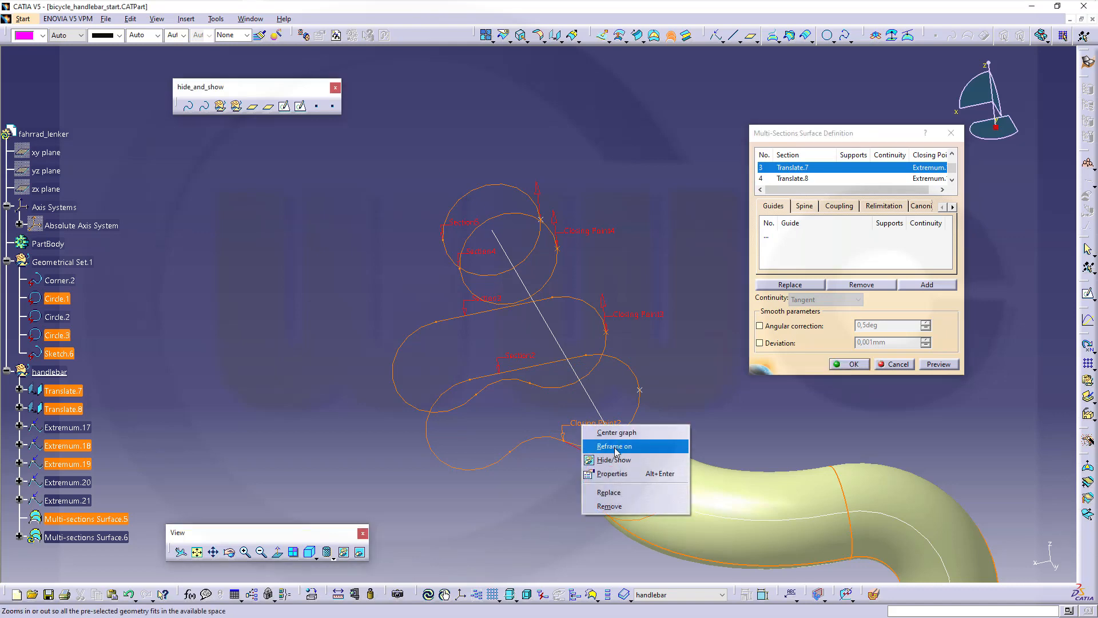
{"action": "left_click", "coordinate": [609, 491]}
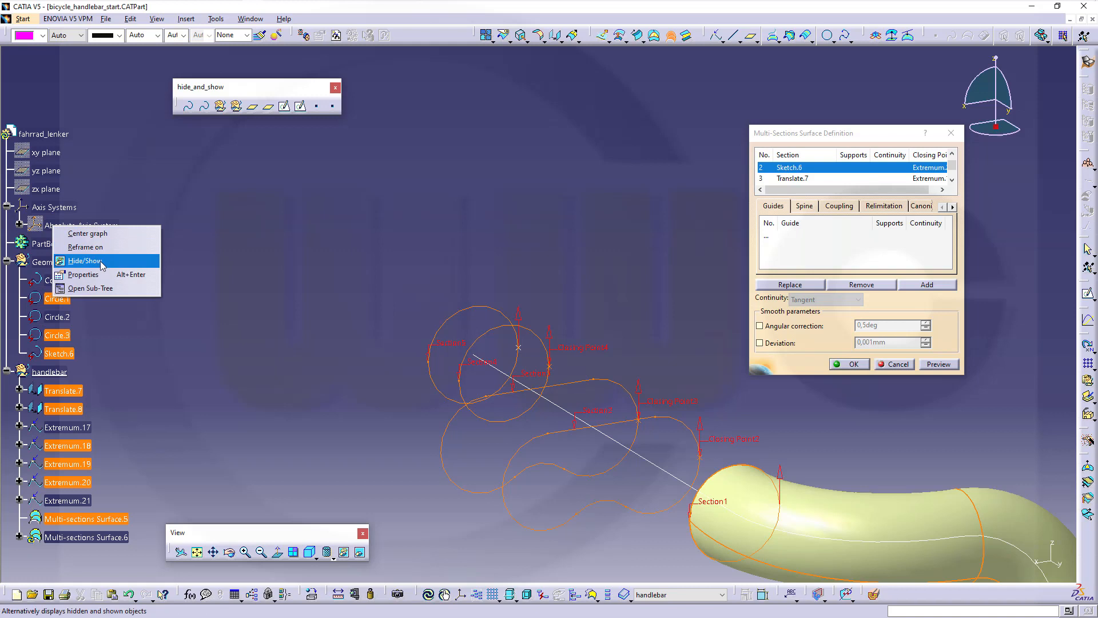
- Show the absolute axis system, preview and confirm the second multi-sections surface
{"action": "left_click", "coordinate": [83, 261]}
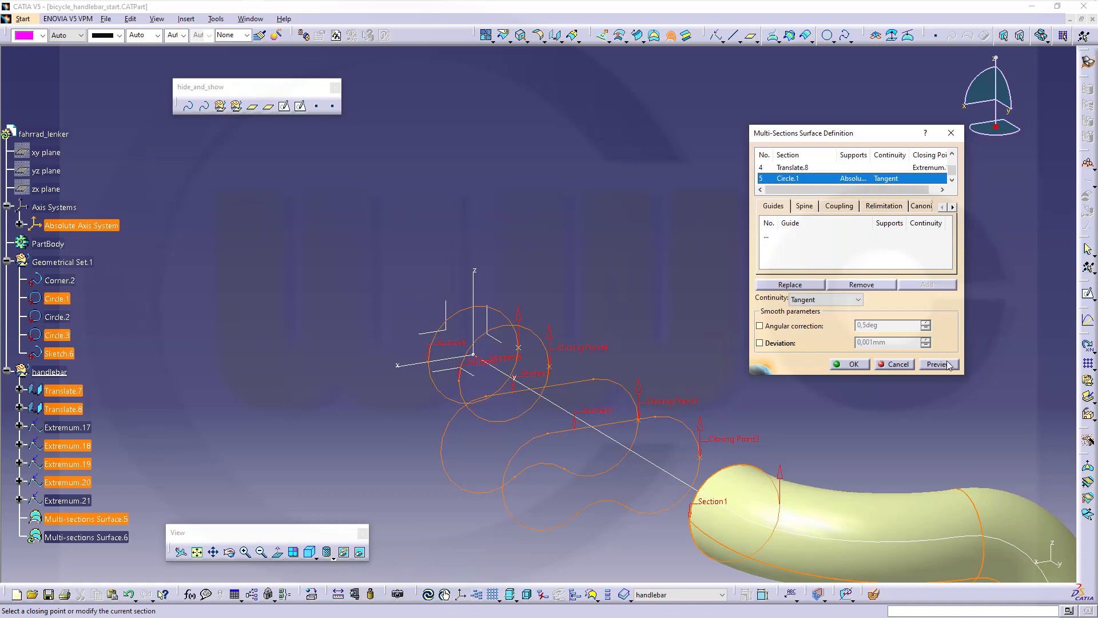
{"action": "left_click", "coordinate": [938, 364]}
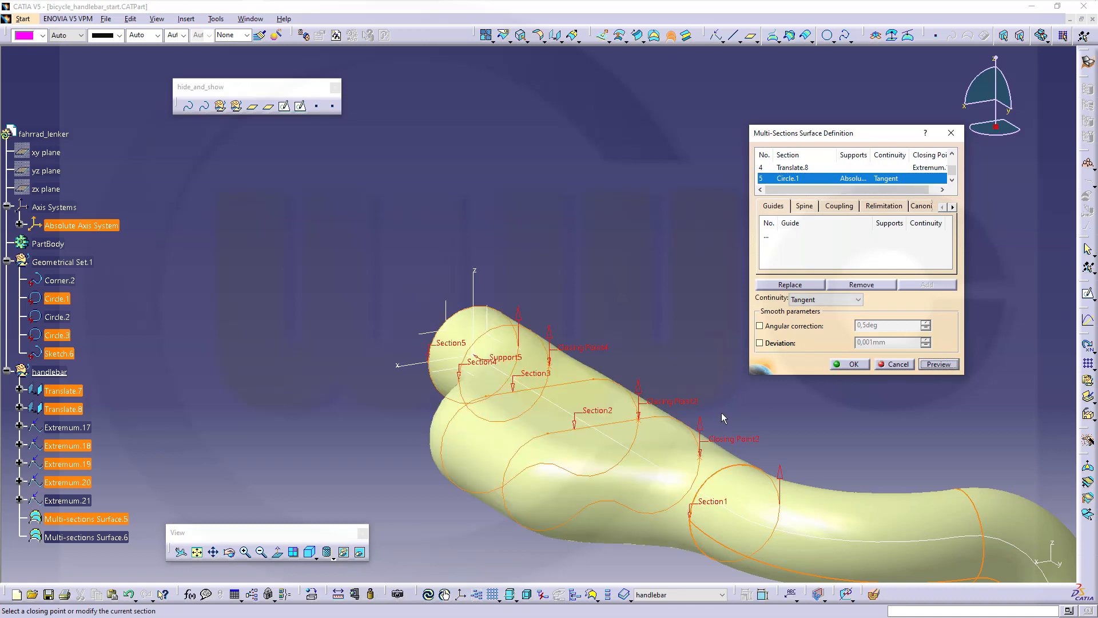
{"action": "left_click", "coordinate": [848, 364]}
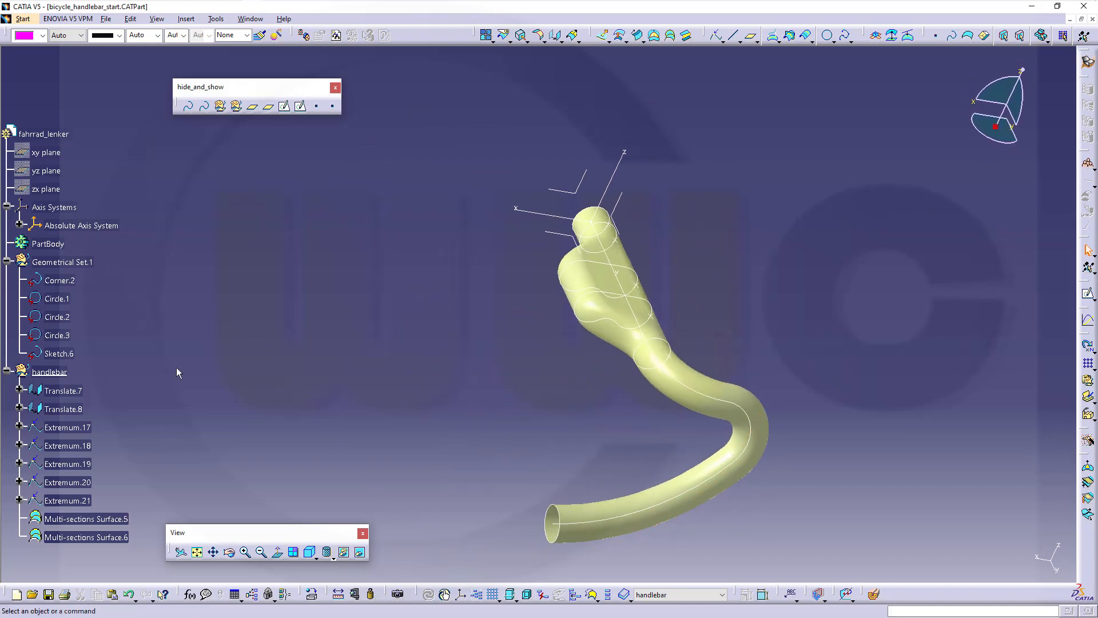
- Join Multi-sections Surface.5 and Multi-sections Surface.6 into Join.2
{"action": "left_click", "coordinate": [63, 390]}
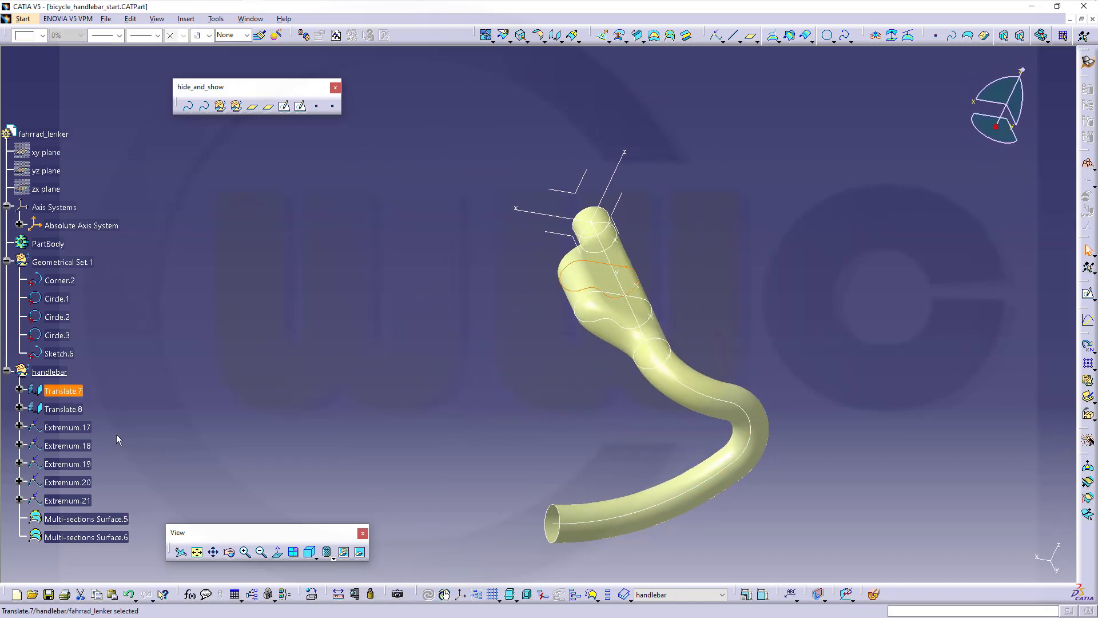
{"action": "right_click", "coordinate": [67, 500]}
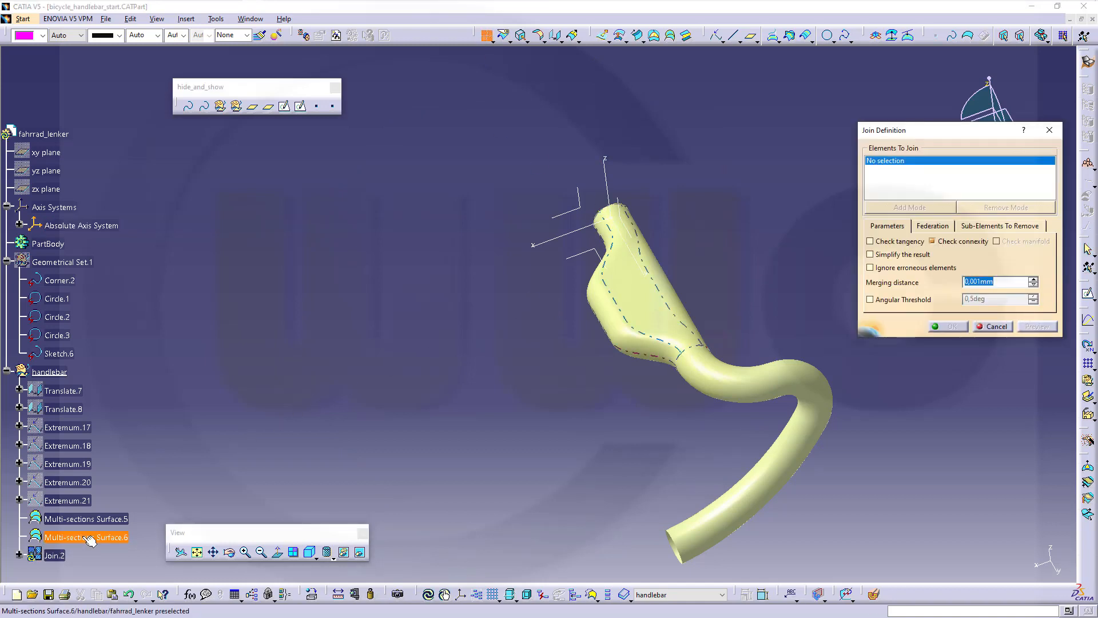
{"action": "left_click", "coordinate": [86, 518]}
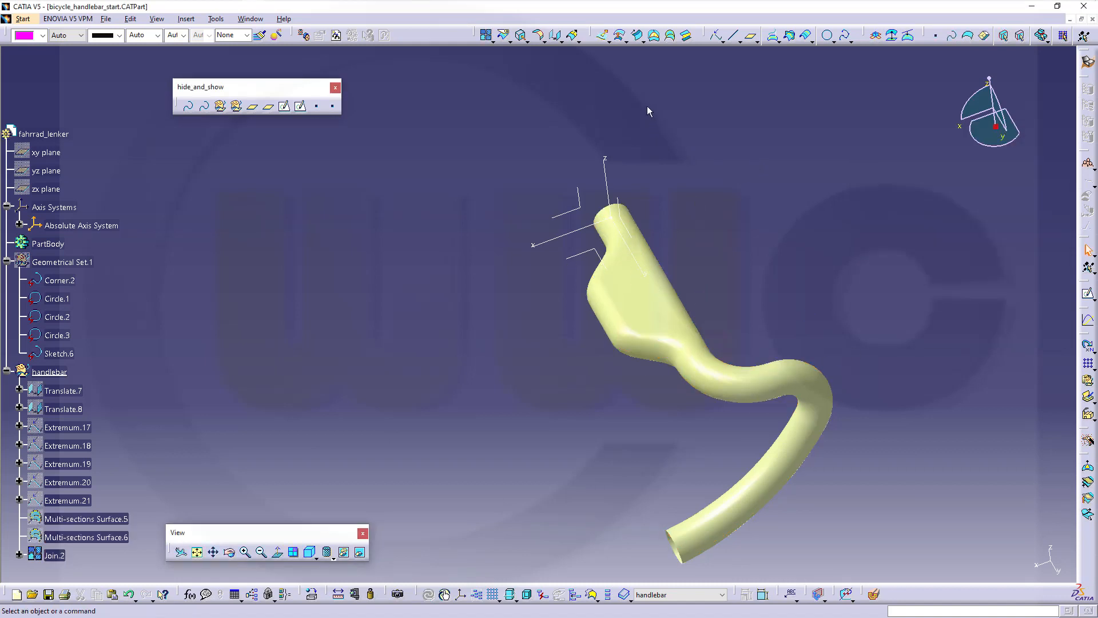
- Mirror Join.2 across the ZX plane as Symmetry.2, then join Join.2 and Symmetry.2 into one handlebar
{"action": "left_click", "coordinate": [572, 35]}
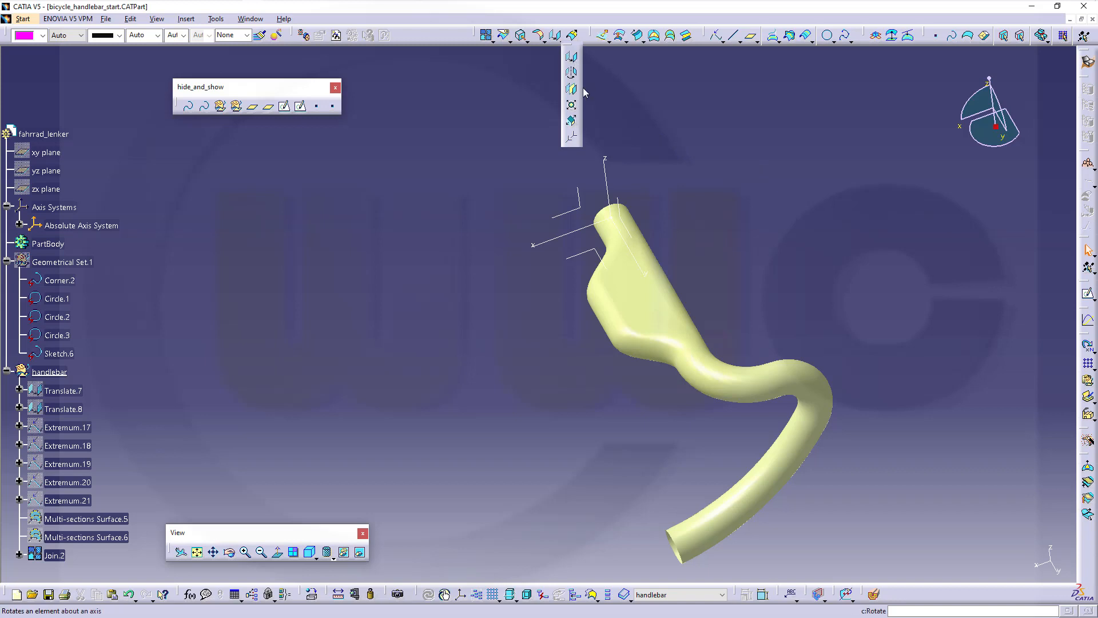
{"action": "mouse_move", "coordinate": [572, 89]}
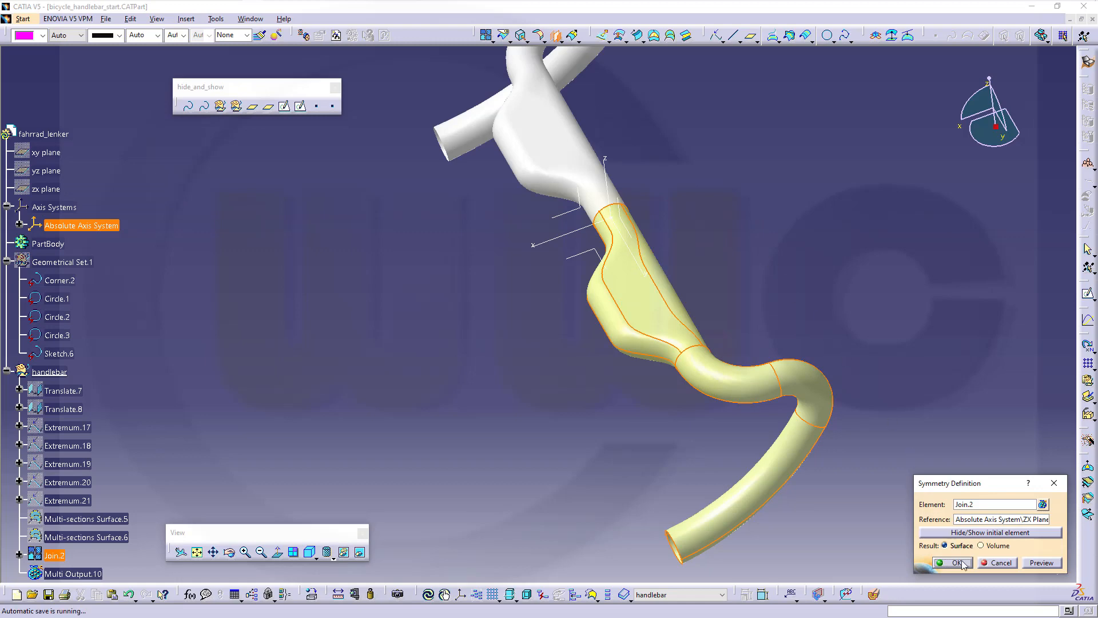
{"action": "left_click", "coordinate": [952, 563]}
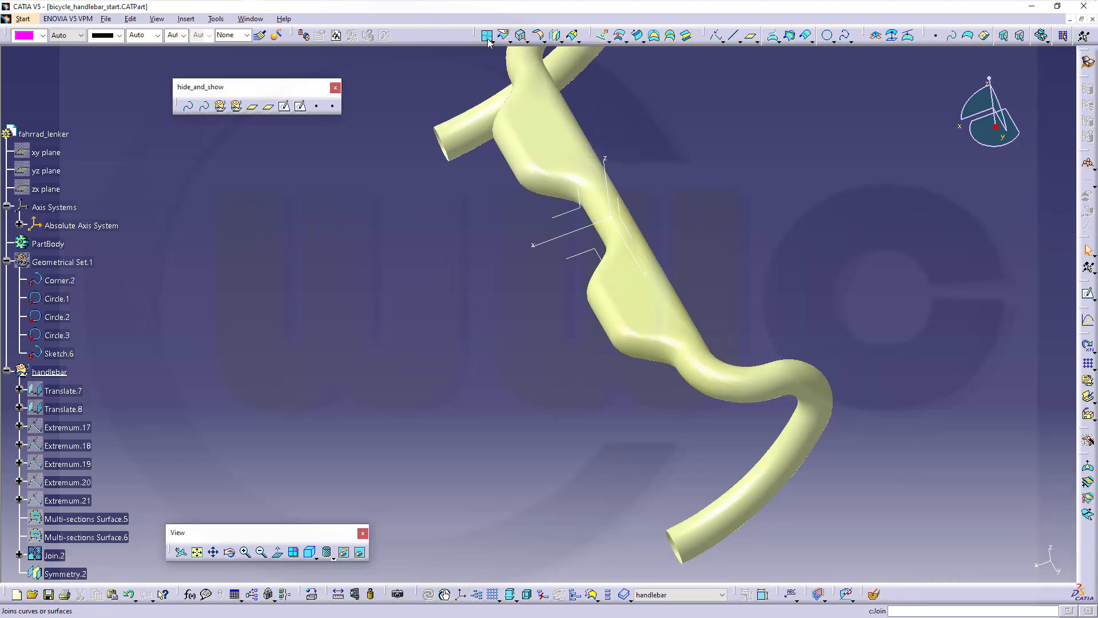
{"action": "double_click", "coordinate": [54, 555]}
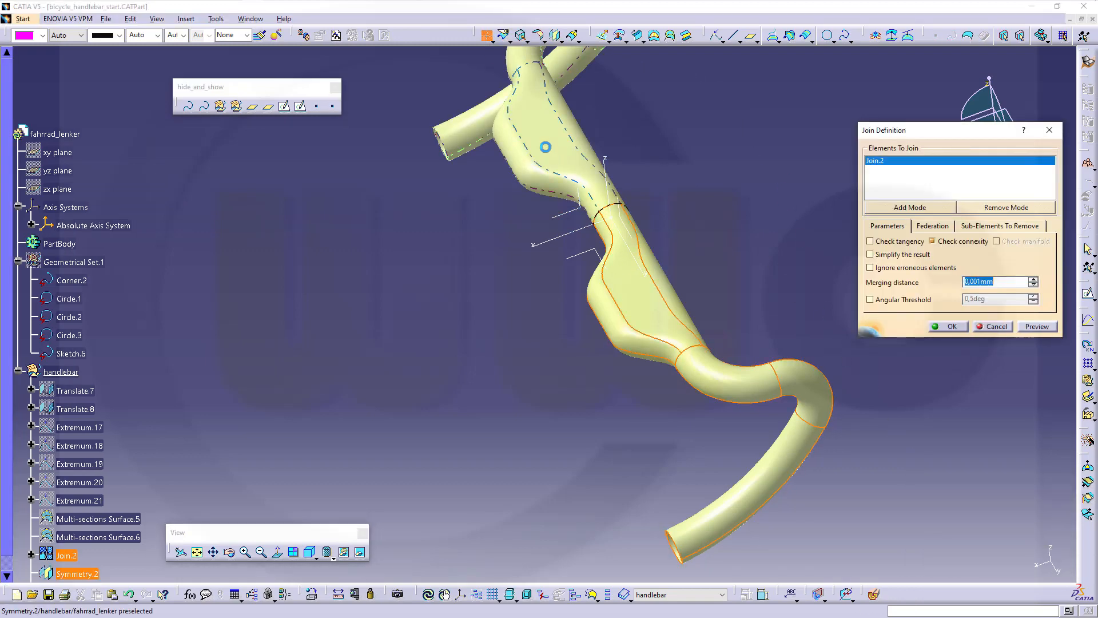
{"action": "left_click", "coordinate": [945, 326]}
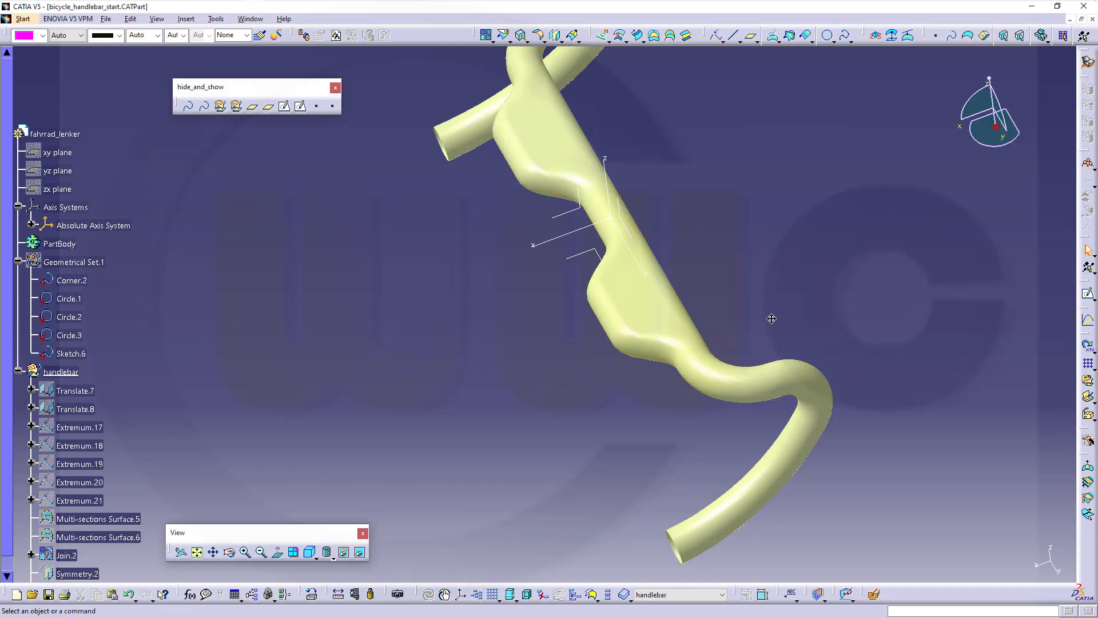